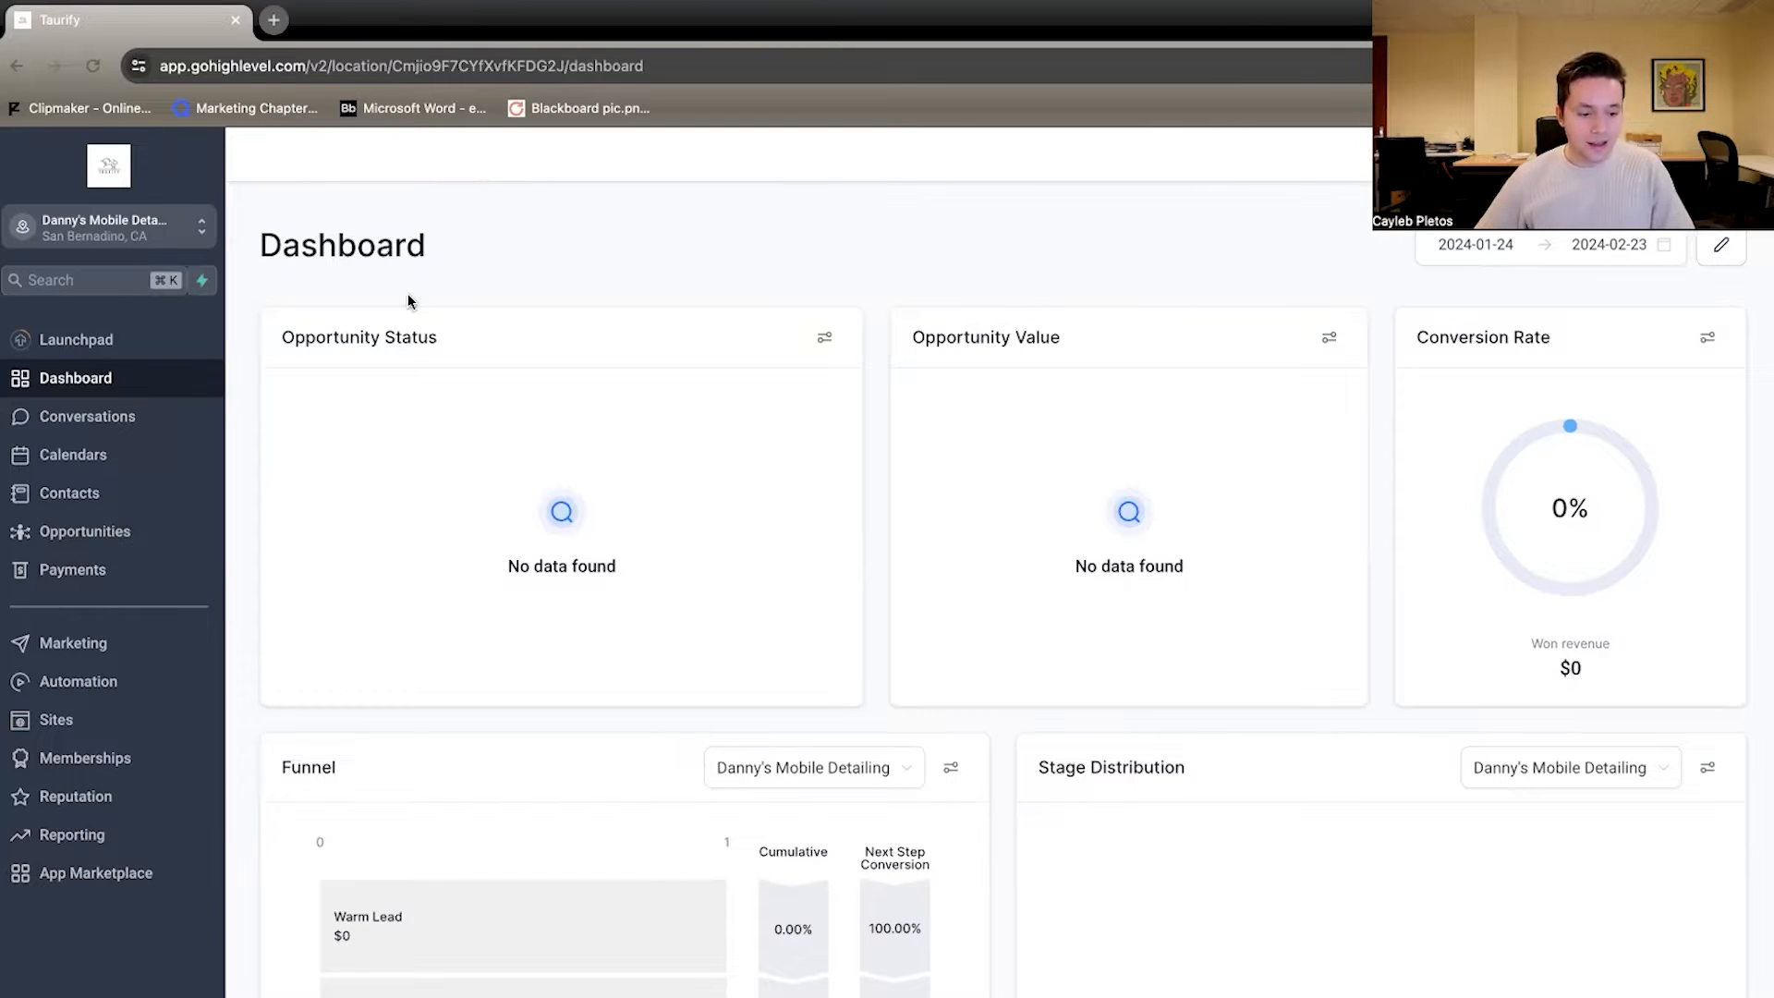
mouse_move(68, 491)
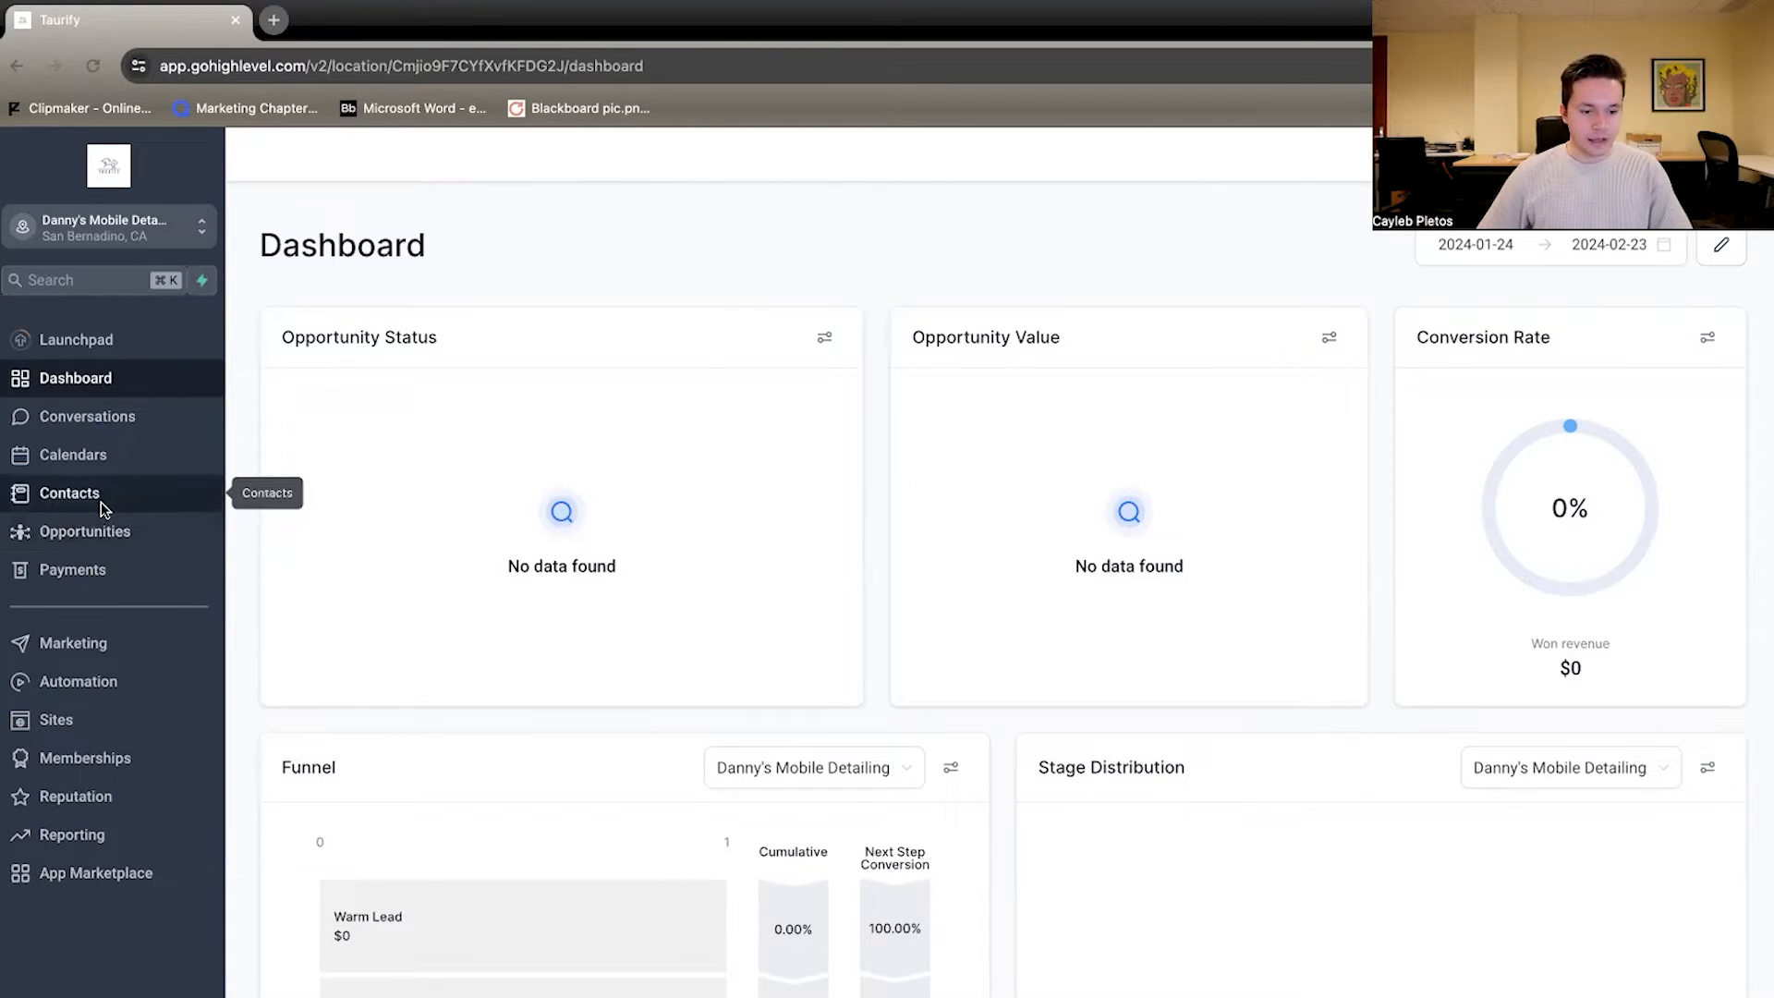
mouse_move(87, 524)
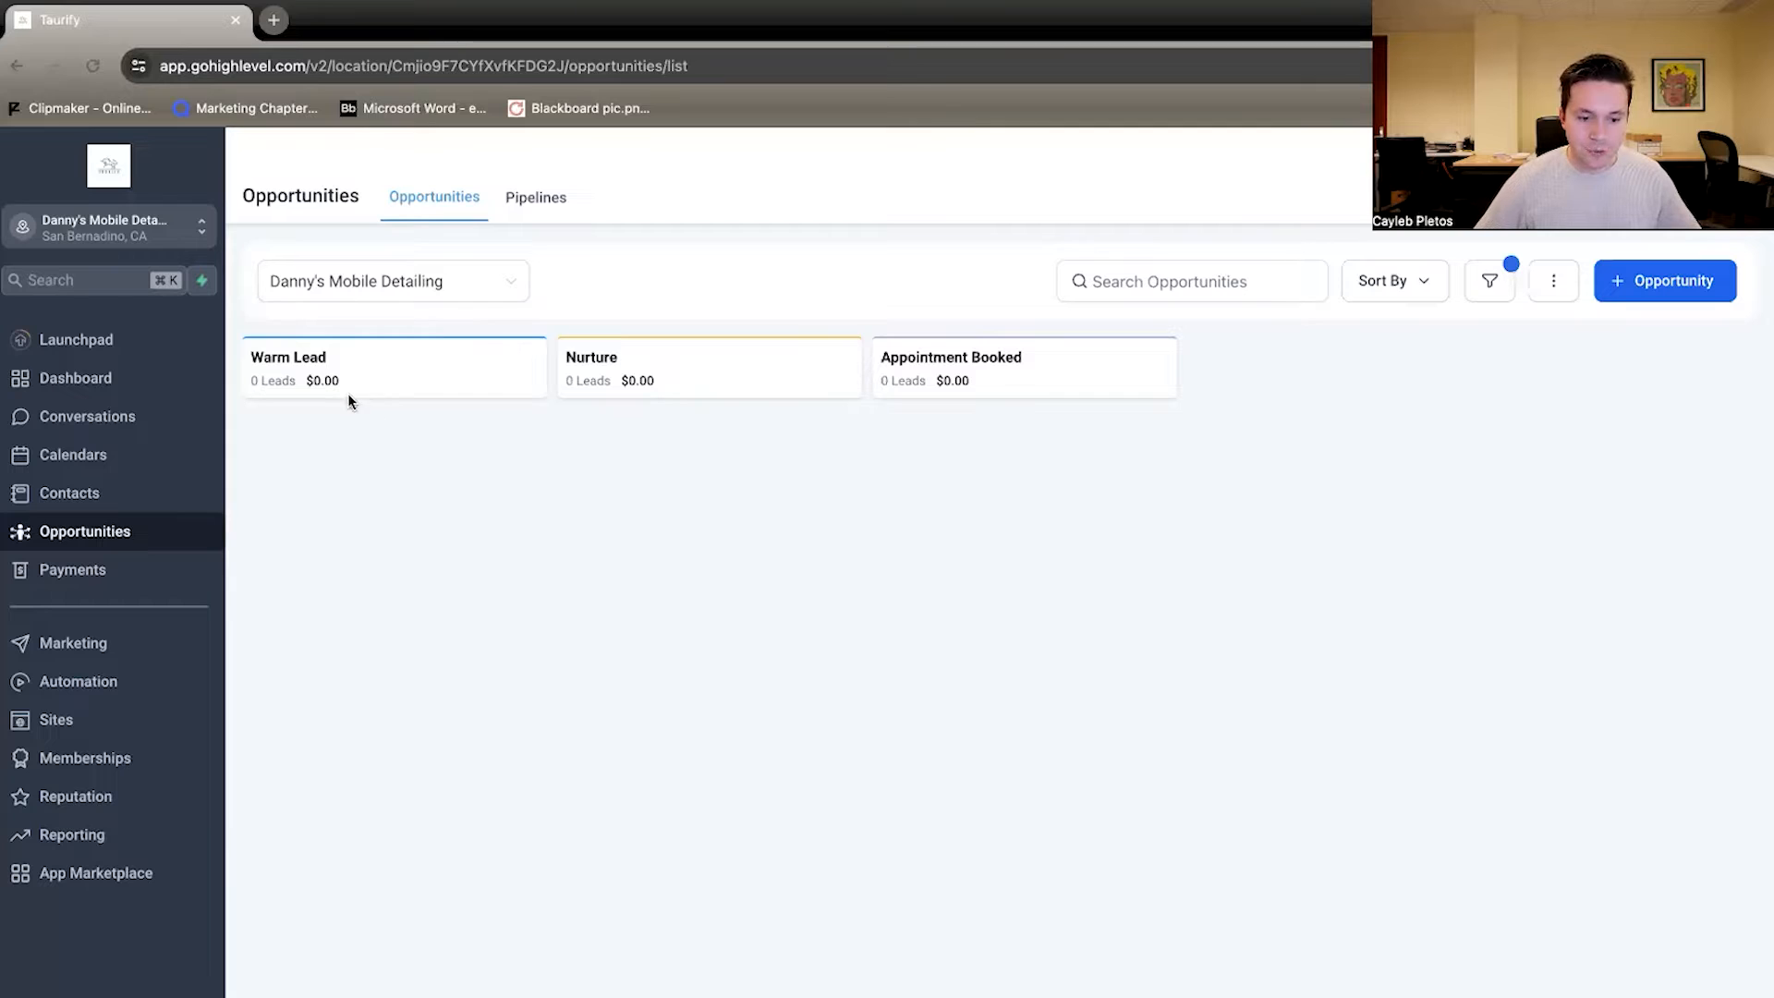
mouse_move(369, 486)
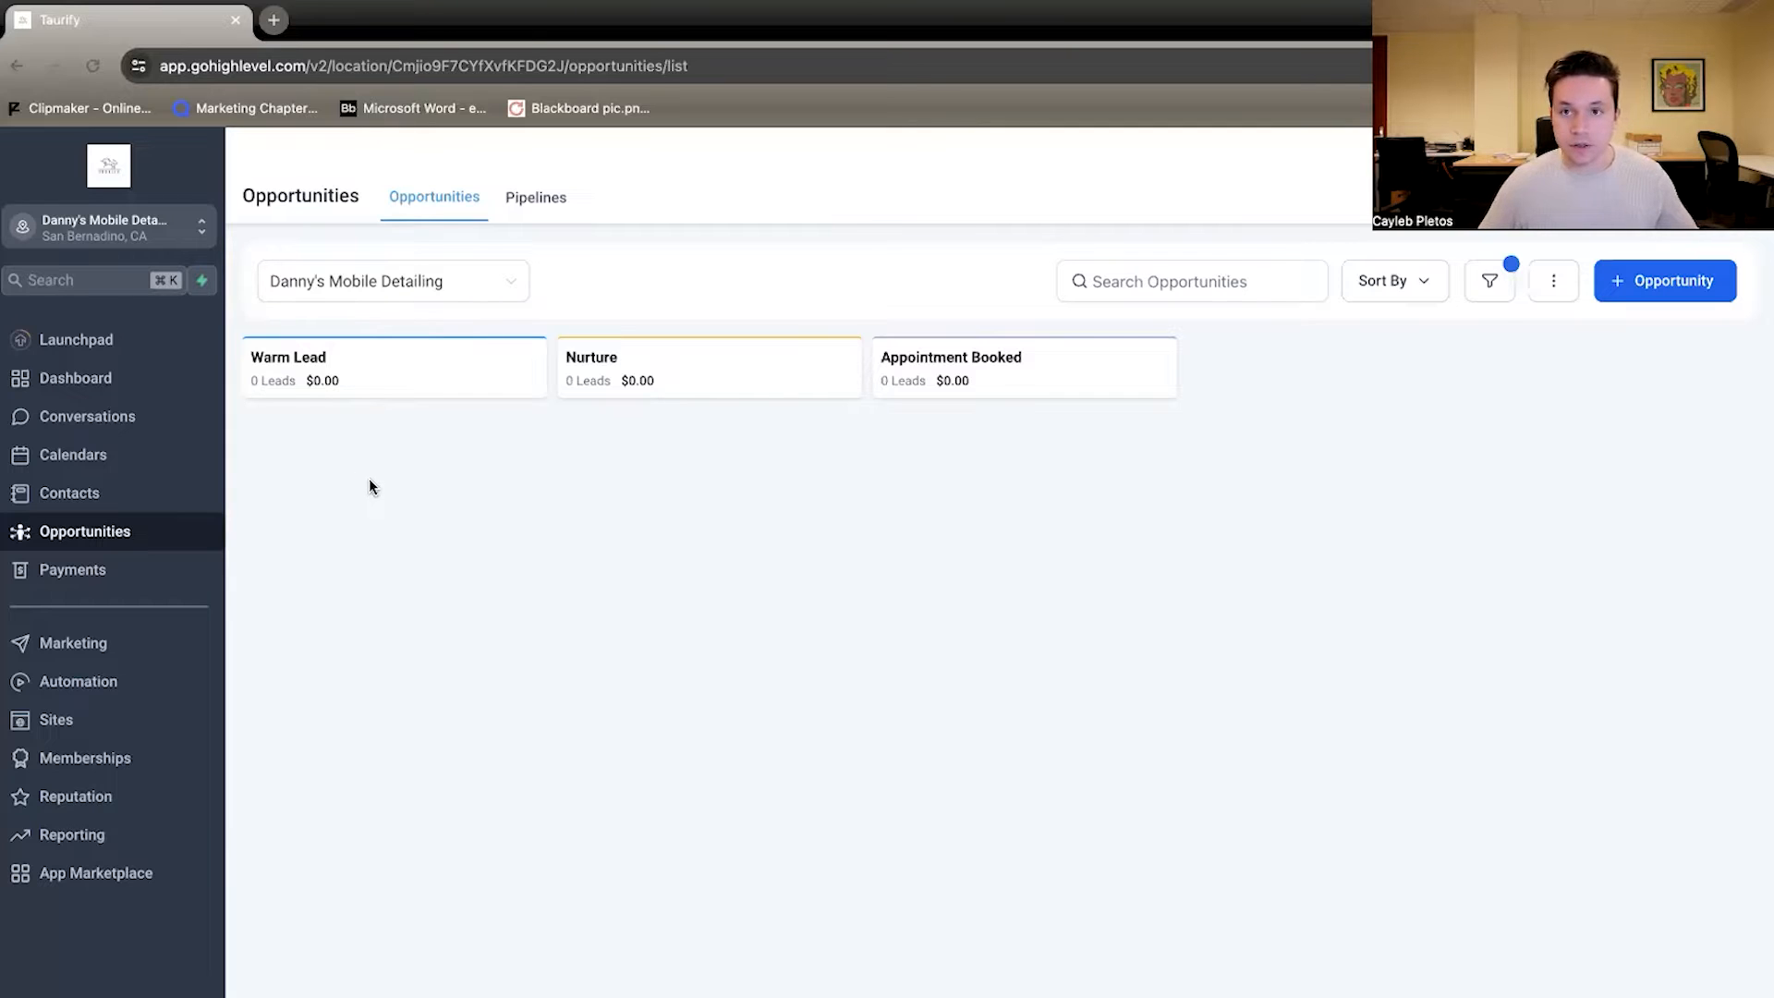
mouse_move(432, 515)
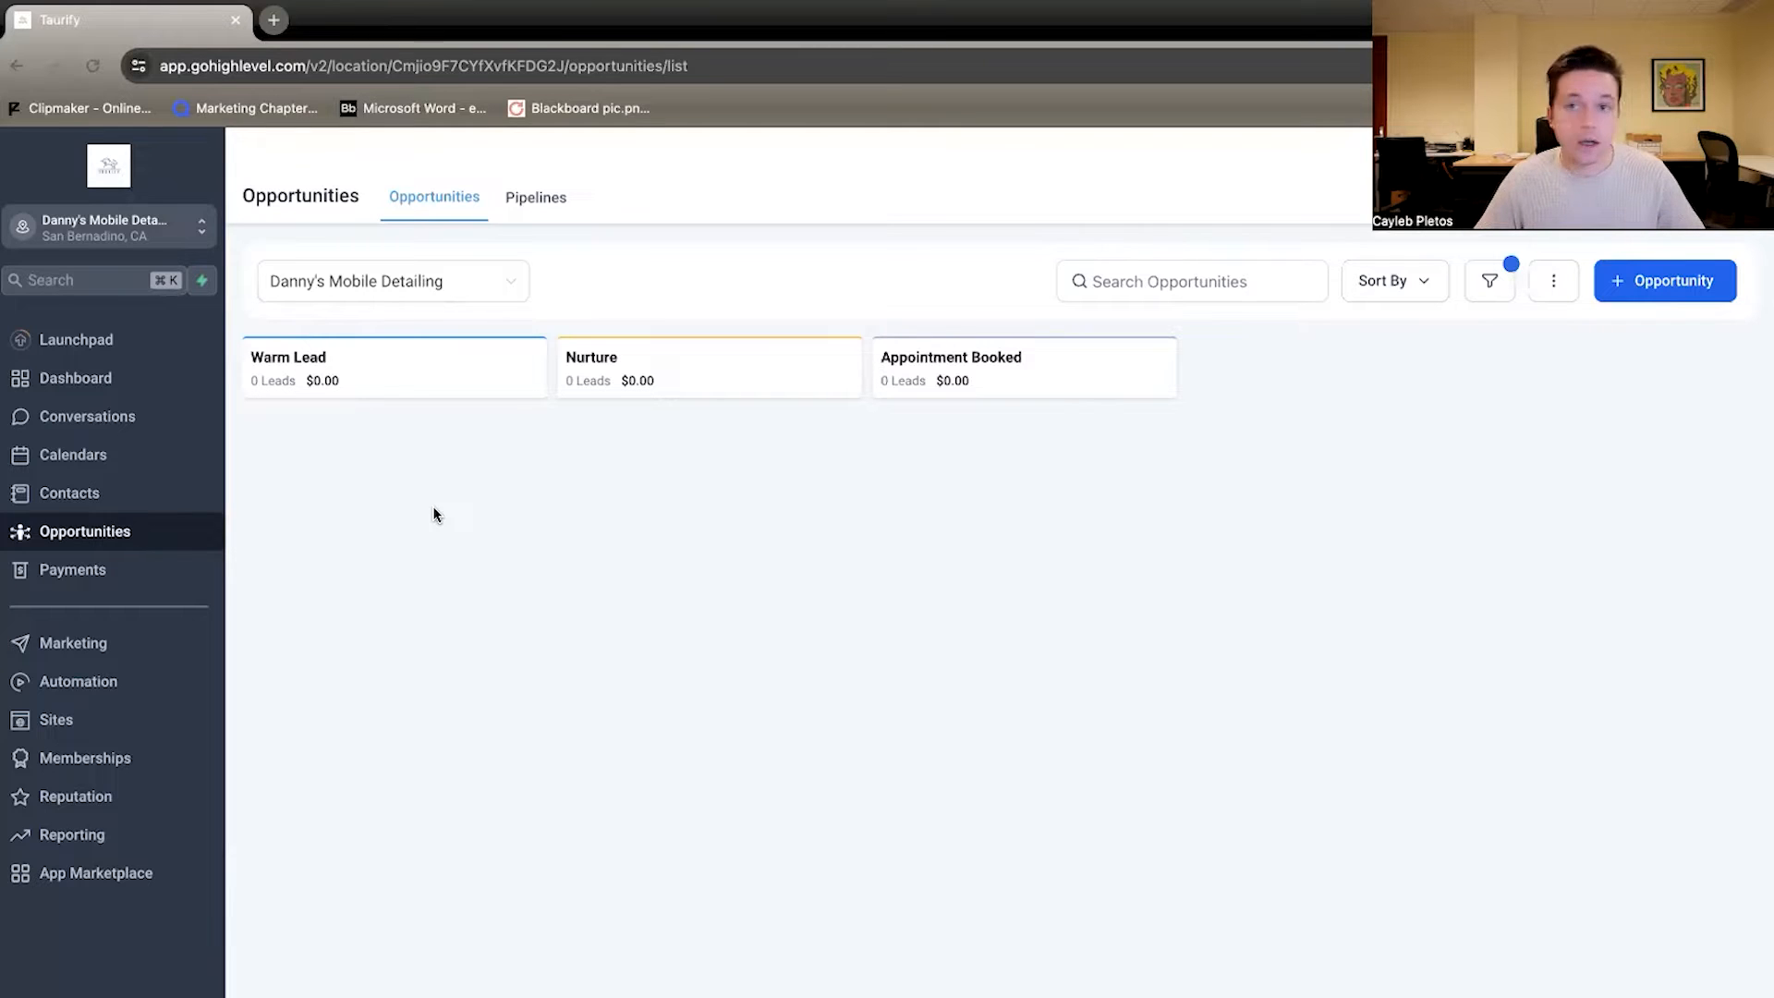
mouse_move(1665, 281)
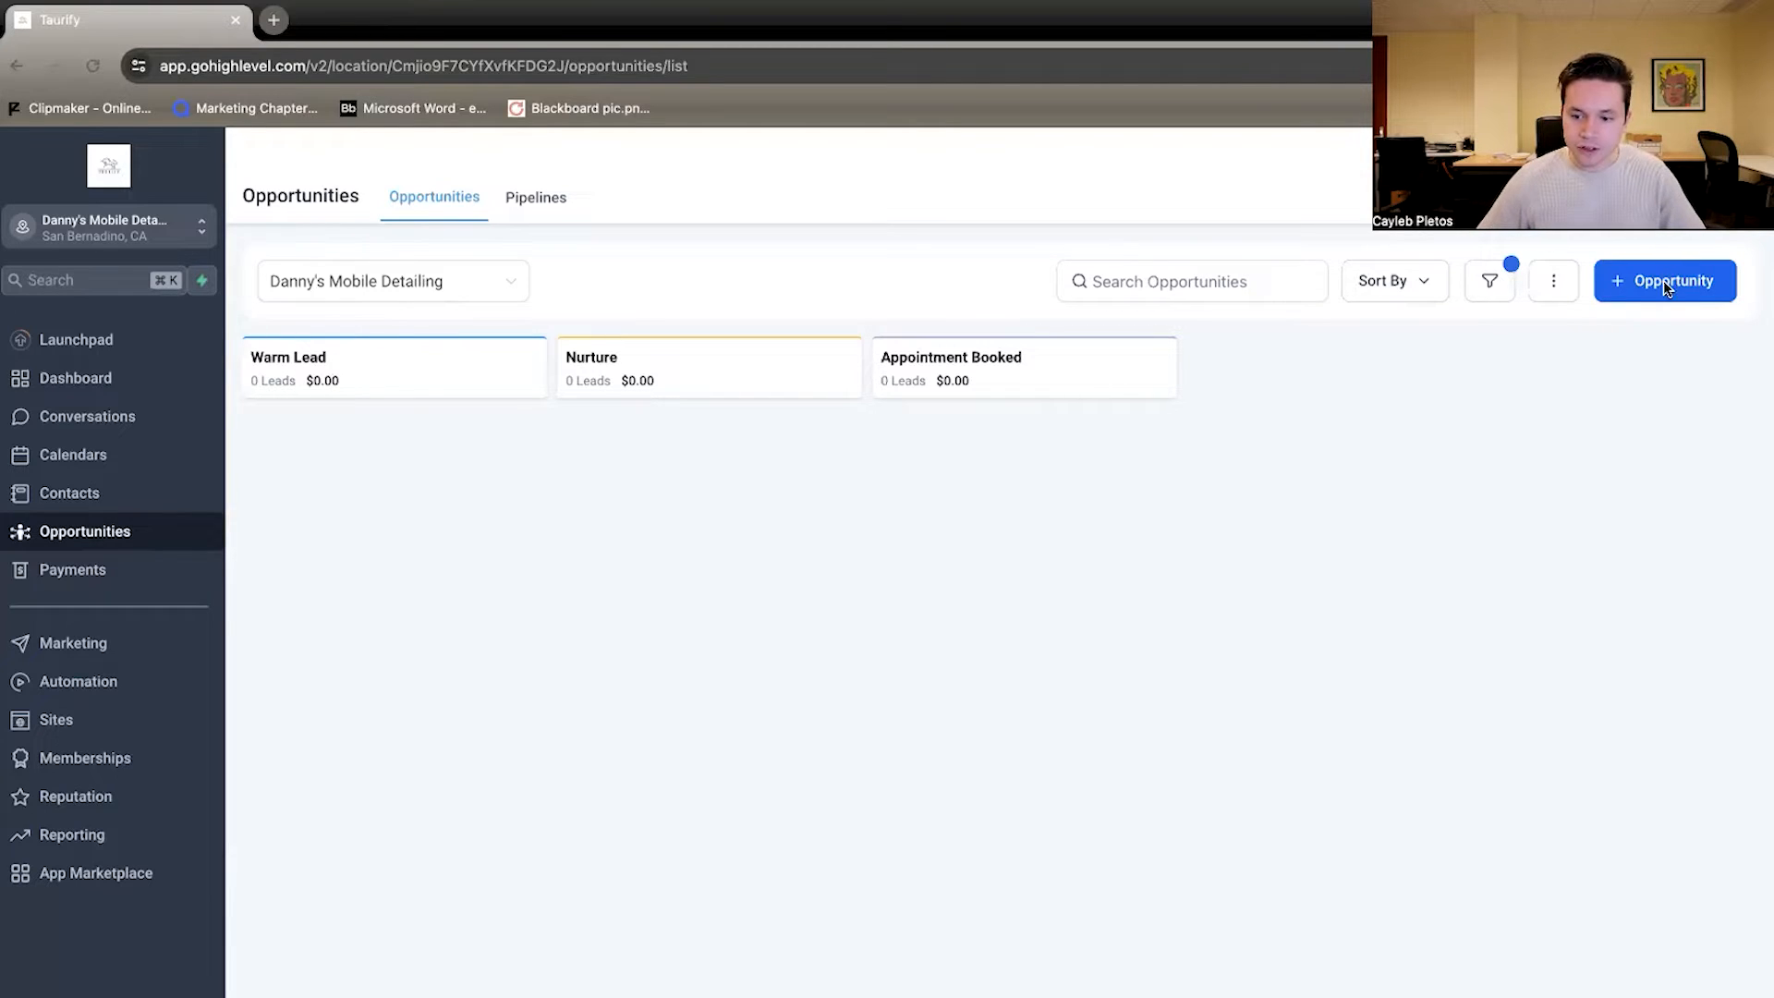
Create a new opportunity named 'test lead' valued 1200 with the note 'Boat gel coating'
click(1665, 281)
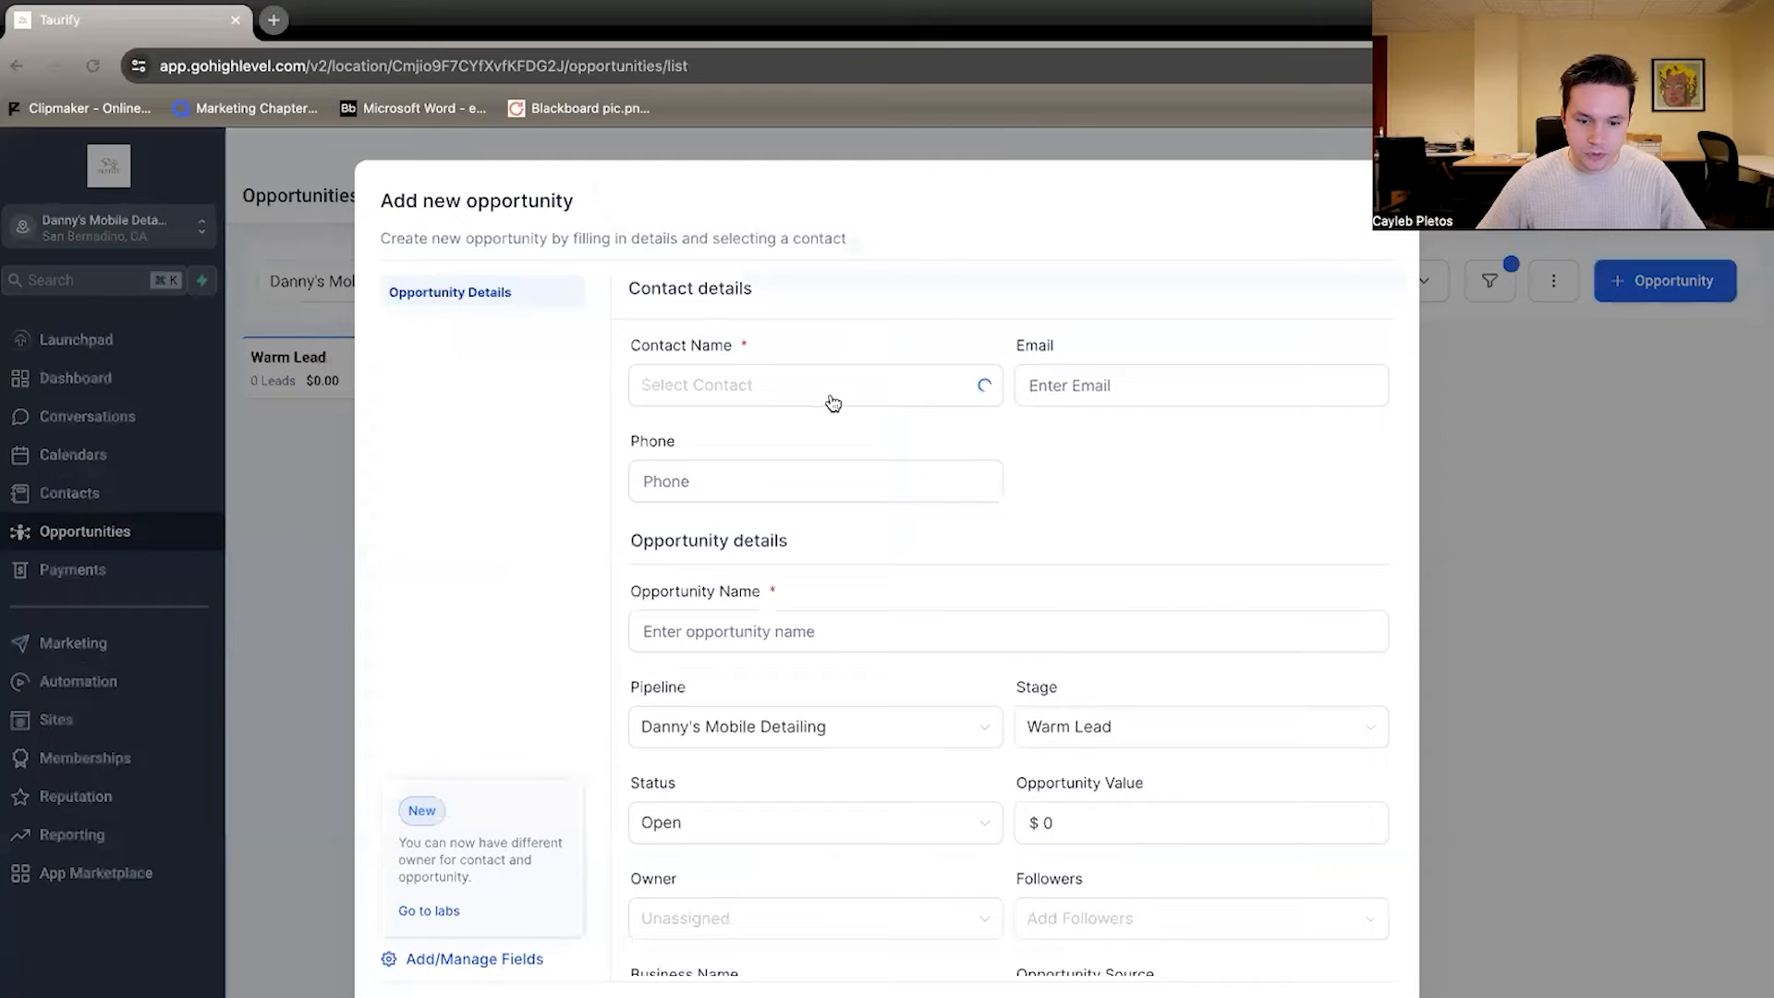
text(test lead)
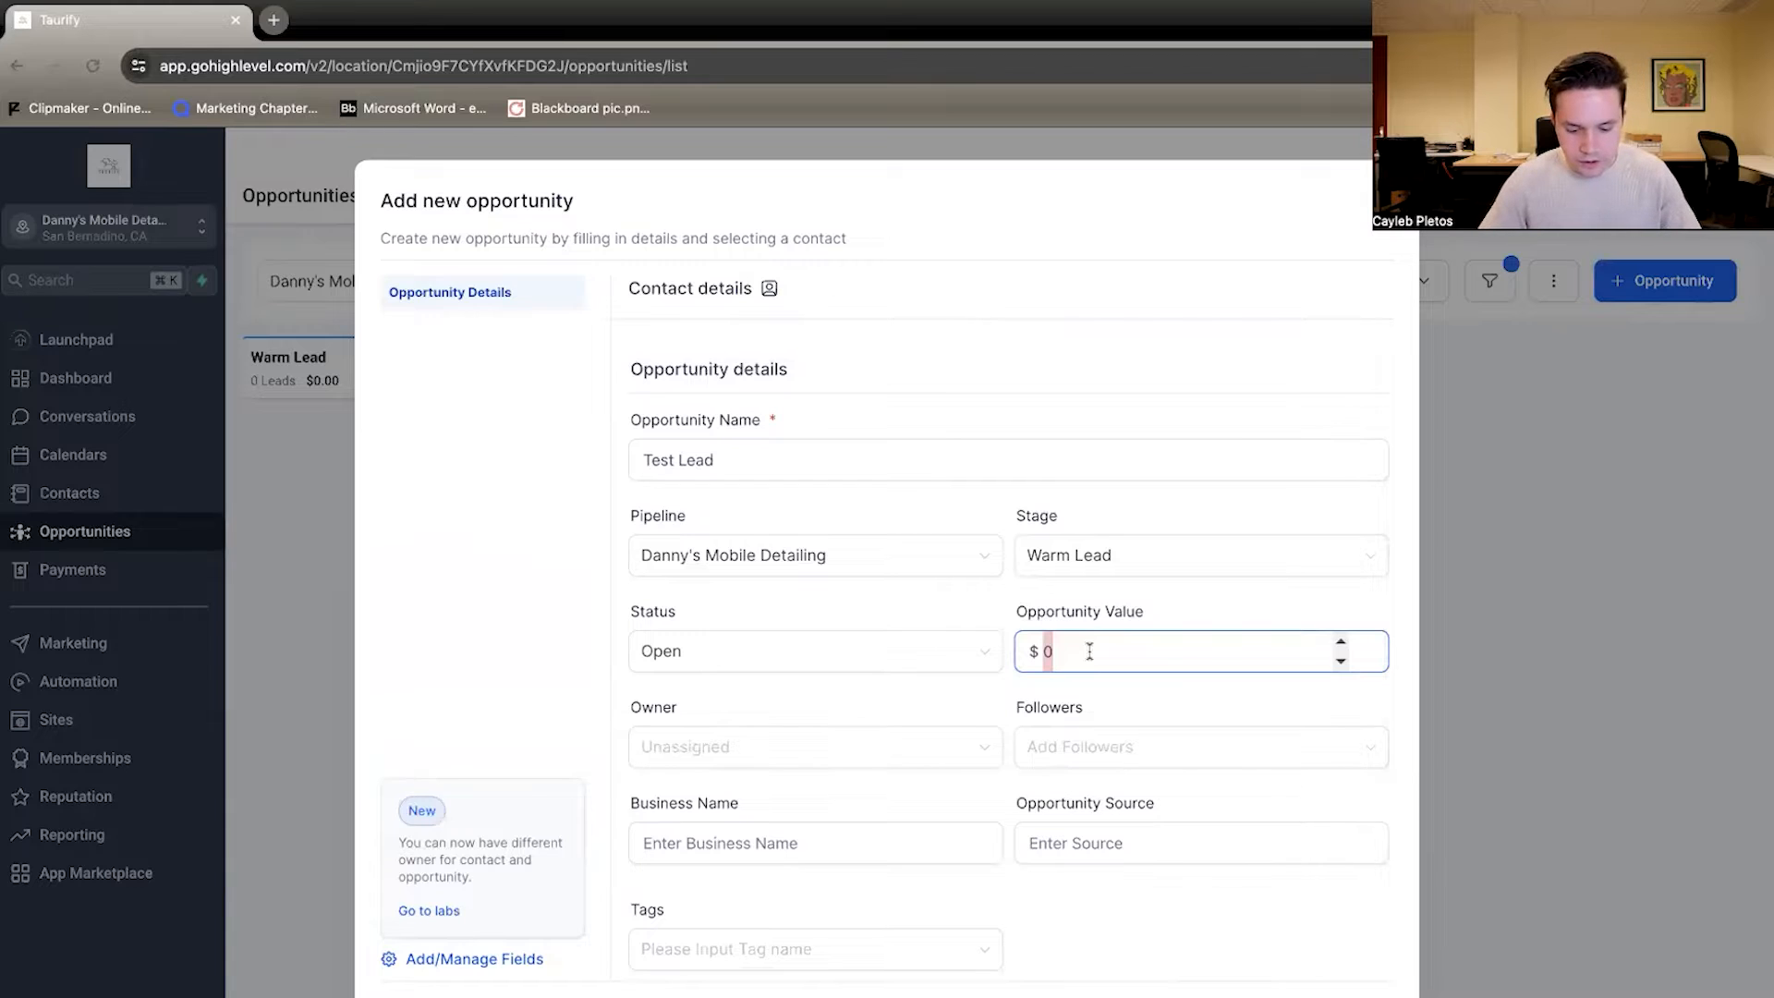
text(1200)
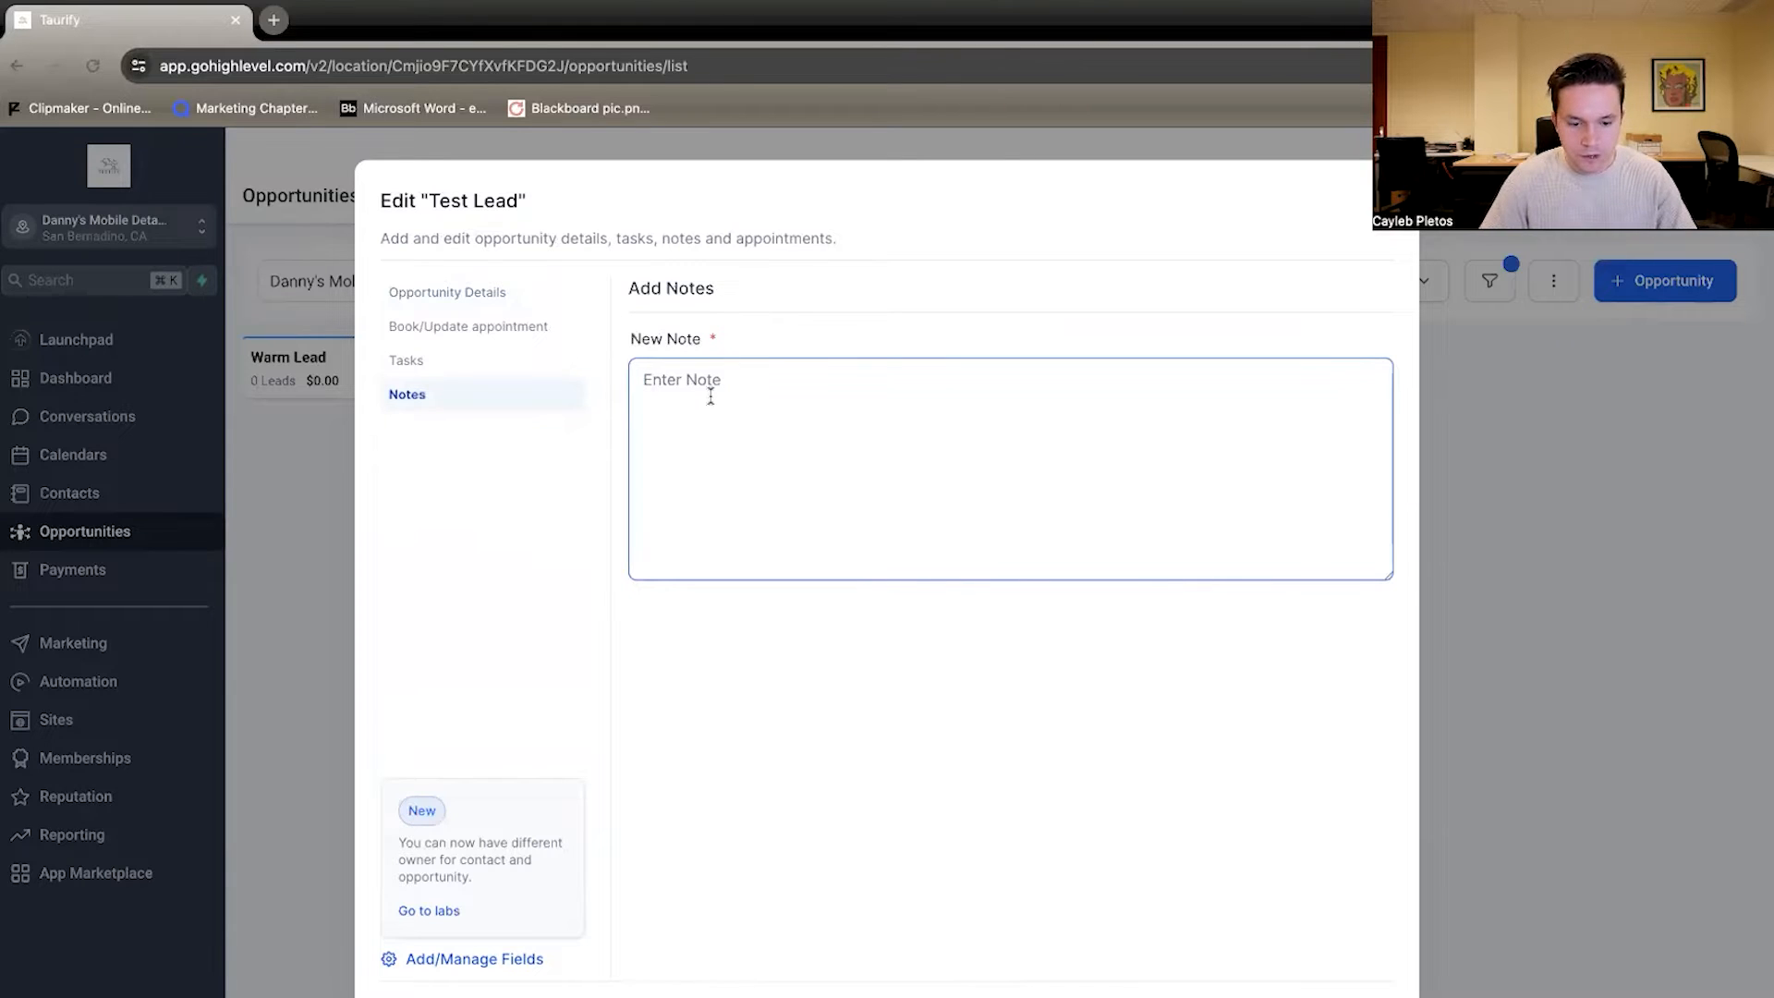
text(Boat gel coating)
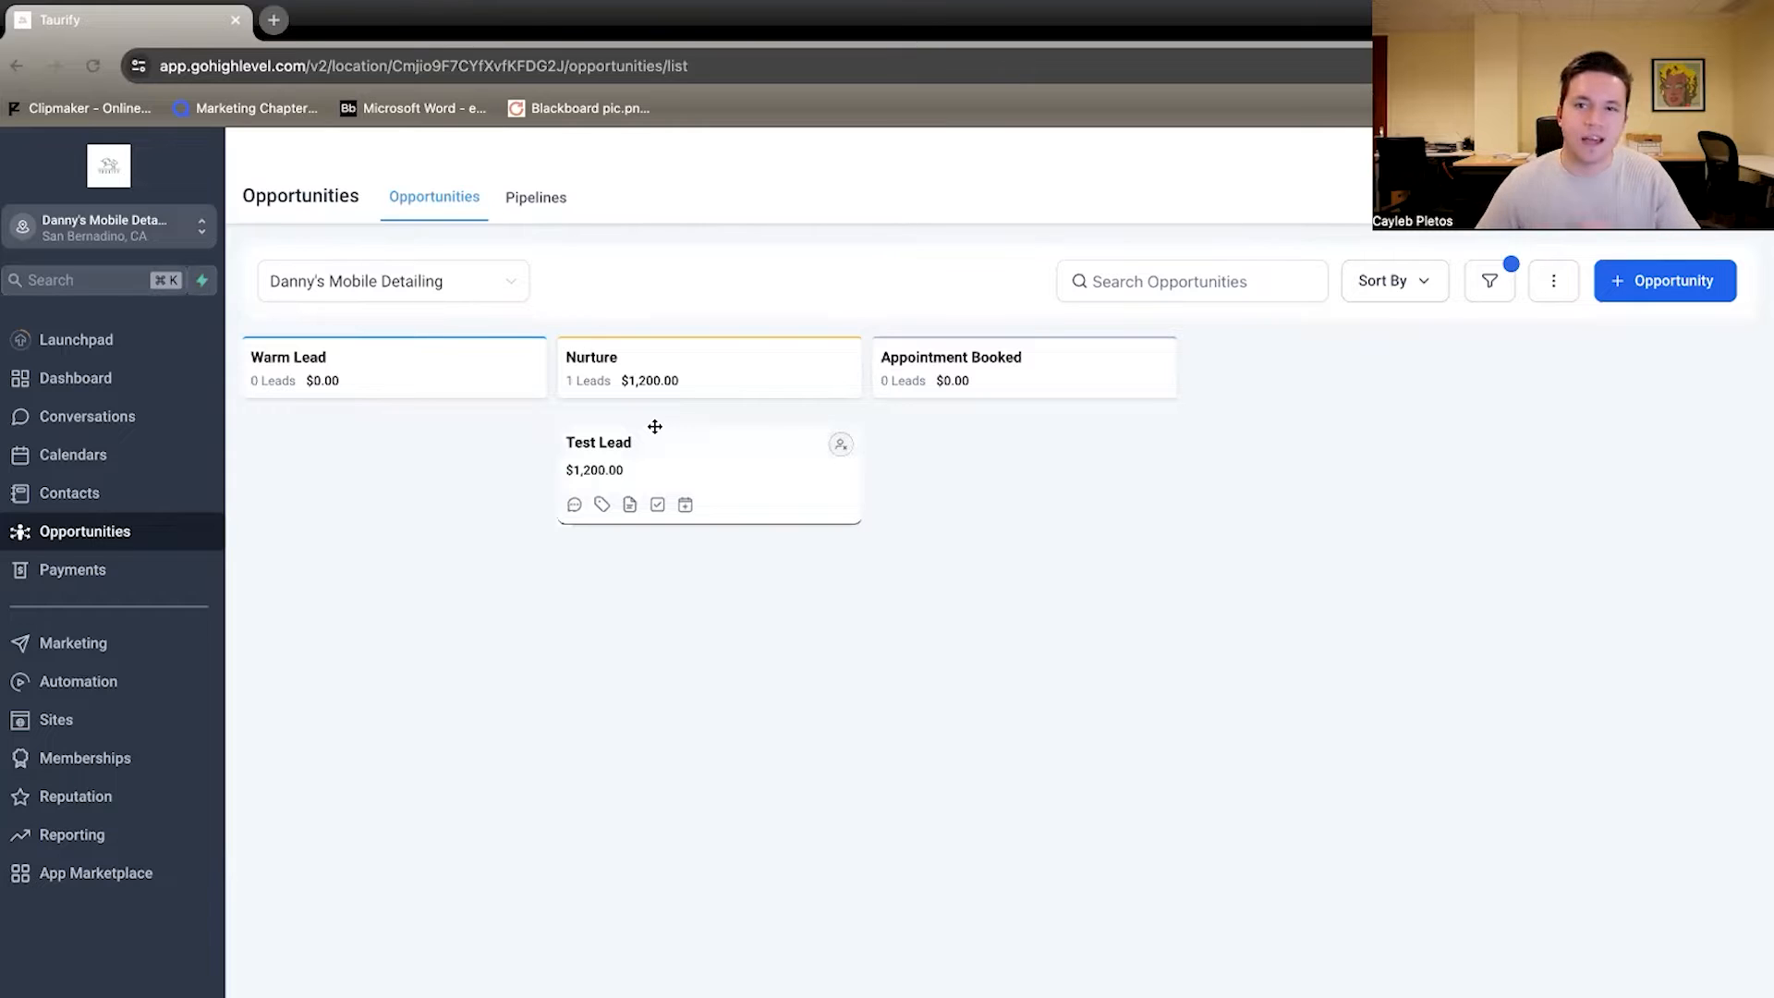
Drag the Test Lead card from the Nurture column into the Appointment Booked column
drag(654, 453, 990, 453)
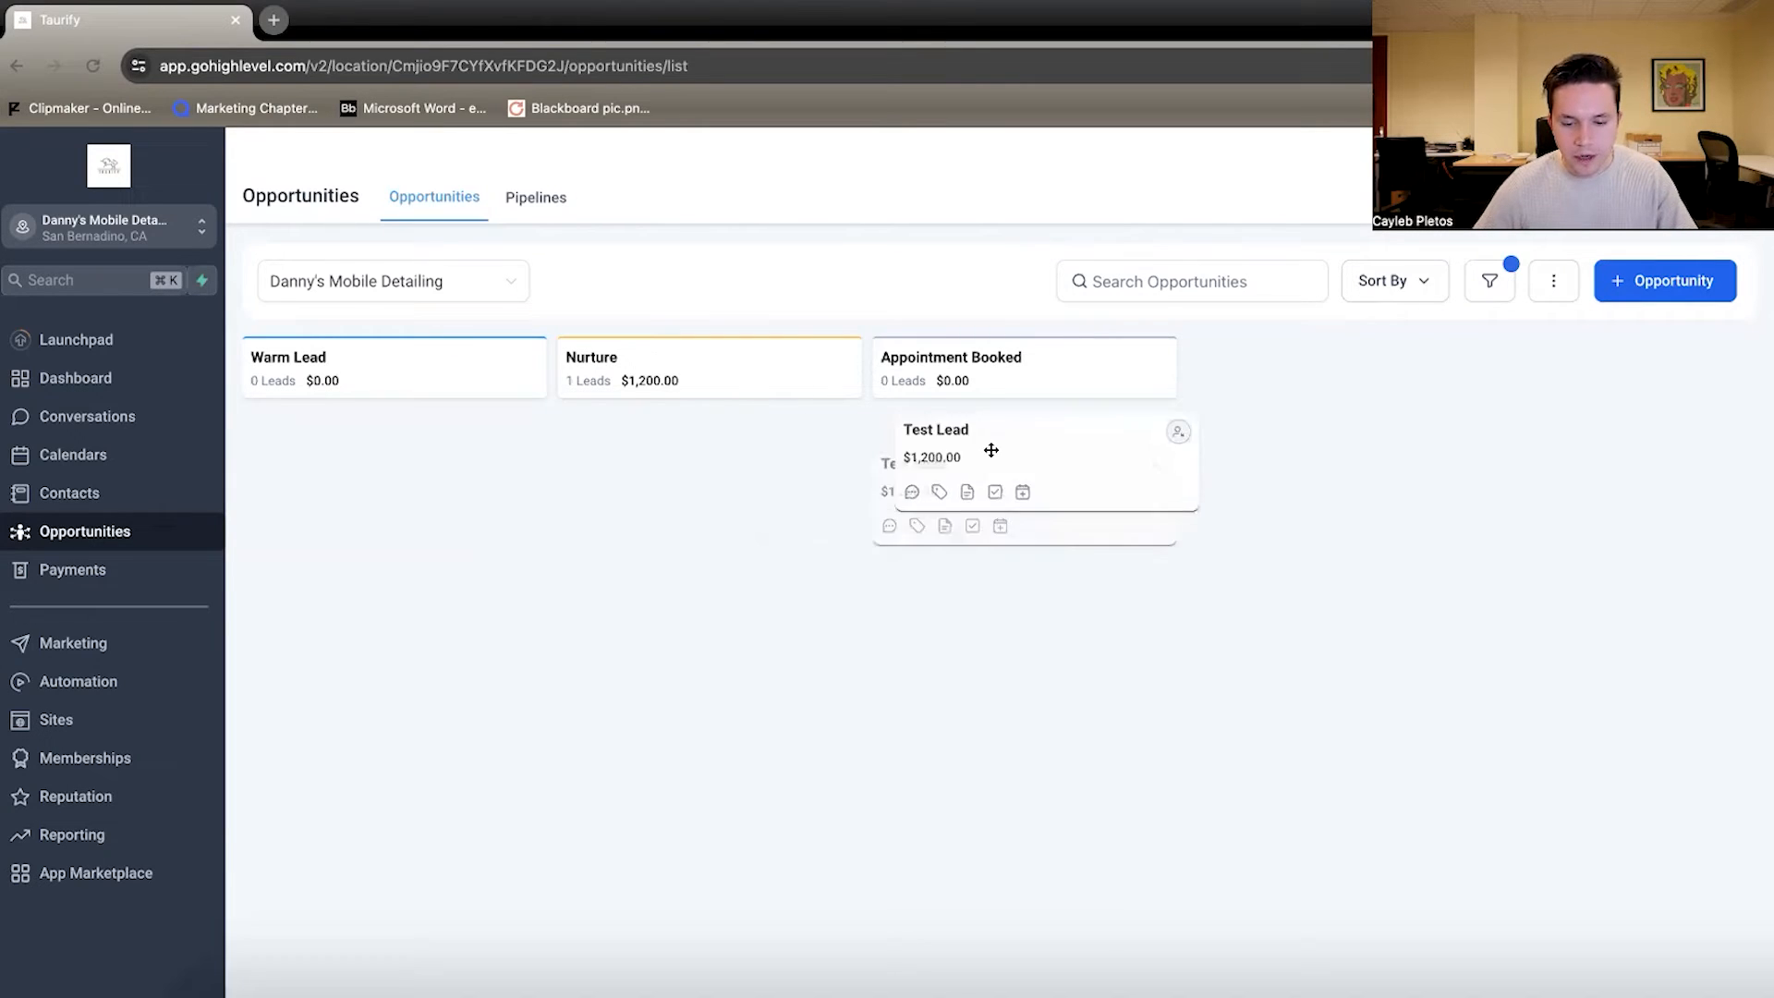
drag(990, 450, 1018, 475)
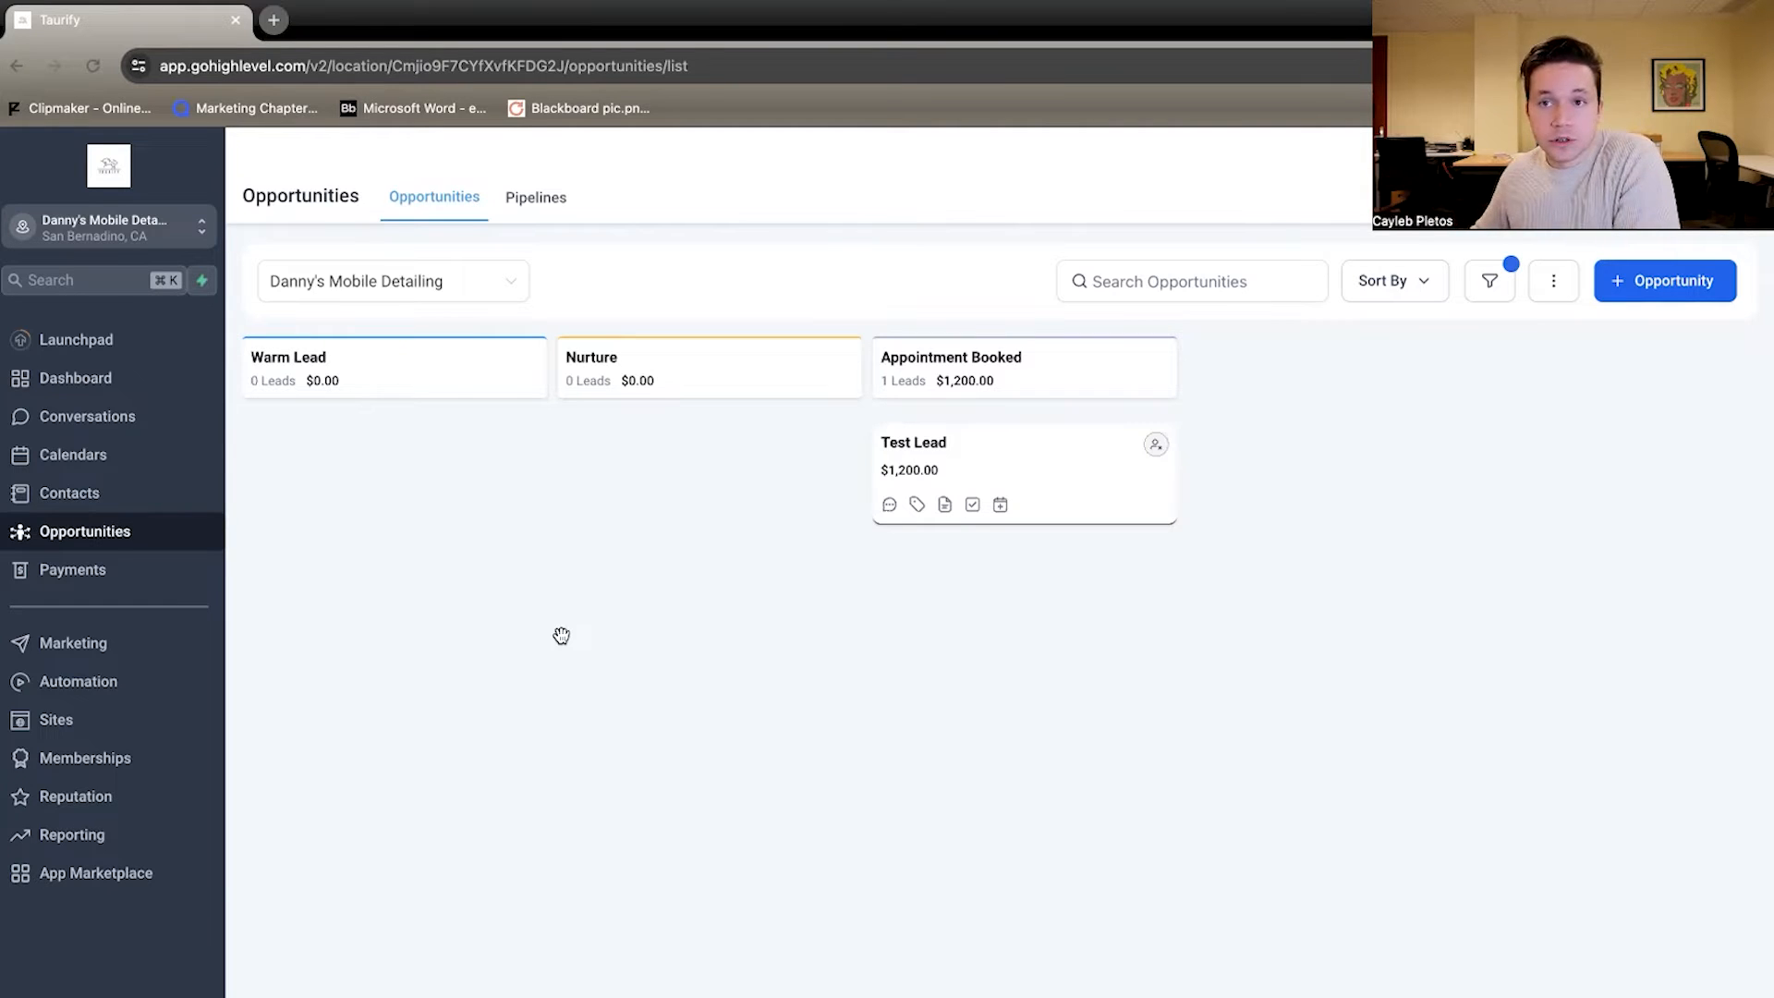
mouse_move(354, 635)
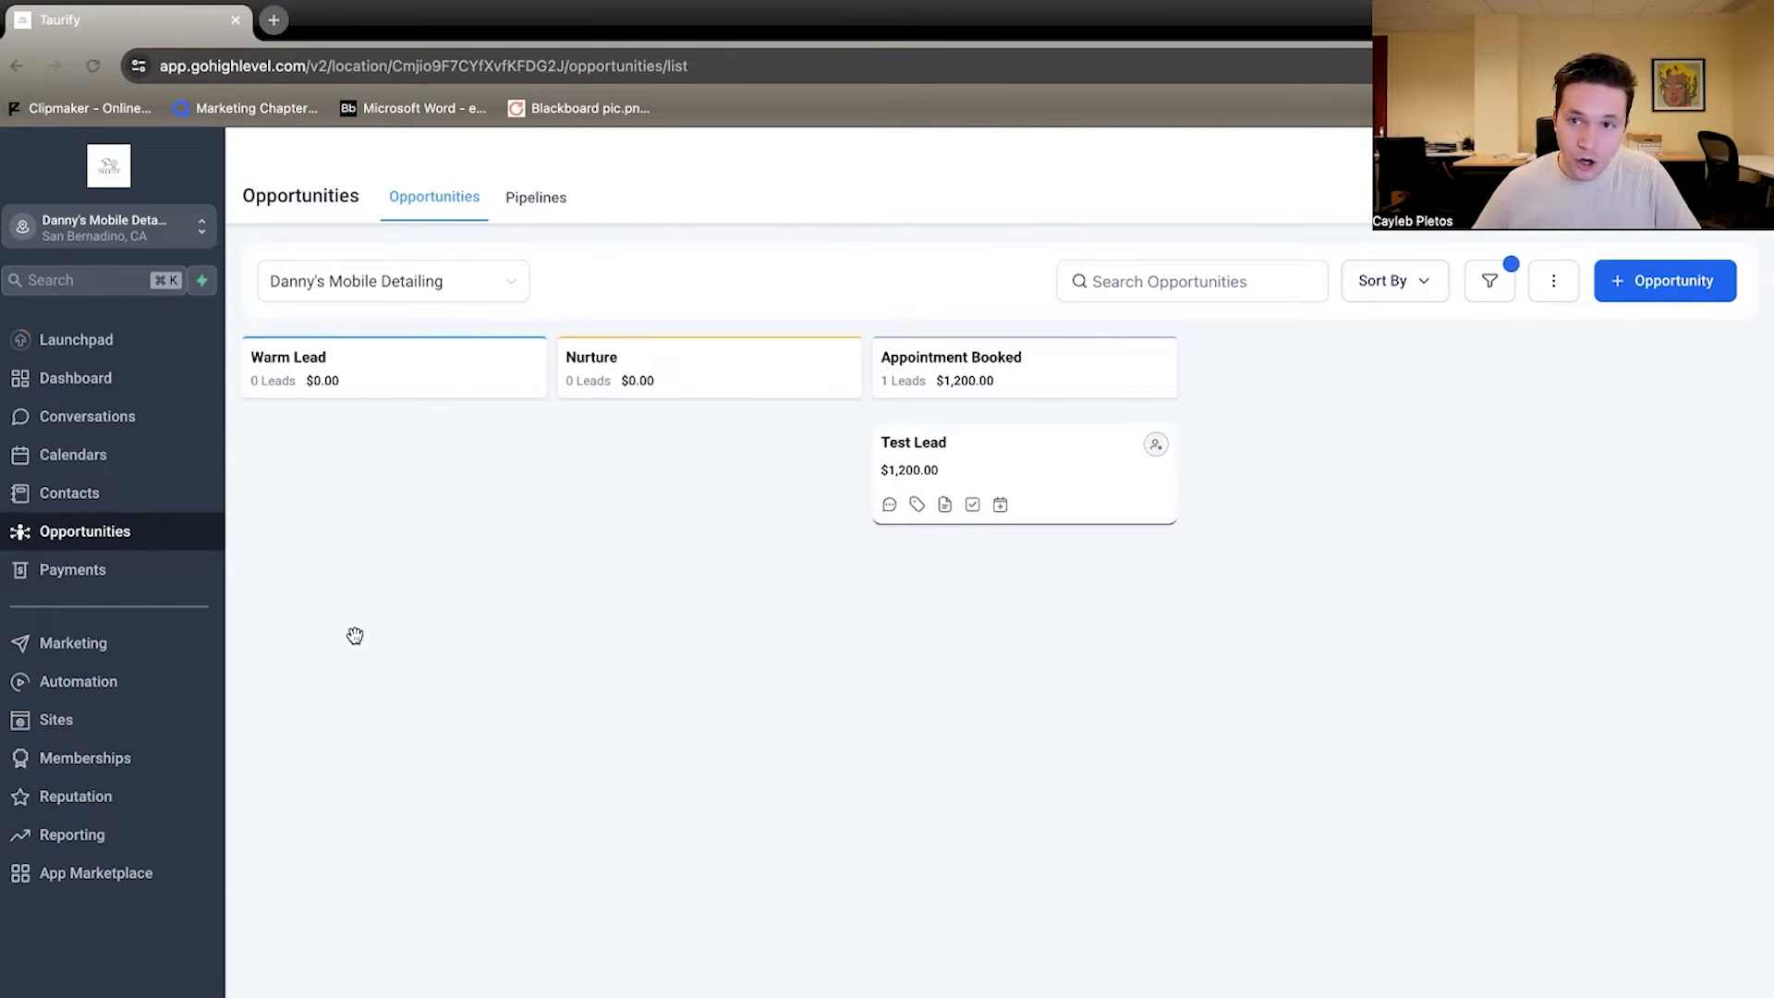
From Automation, load the Welcome Email Sequence workflow and view its email and wait steps
click(77, 681)
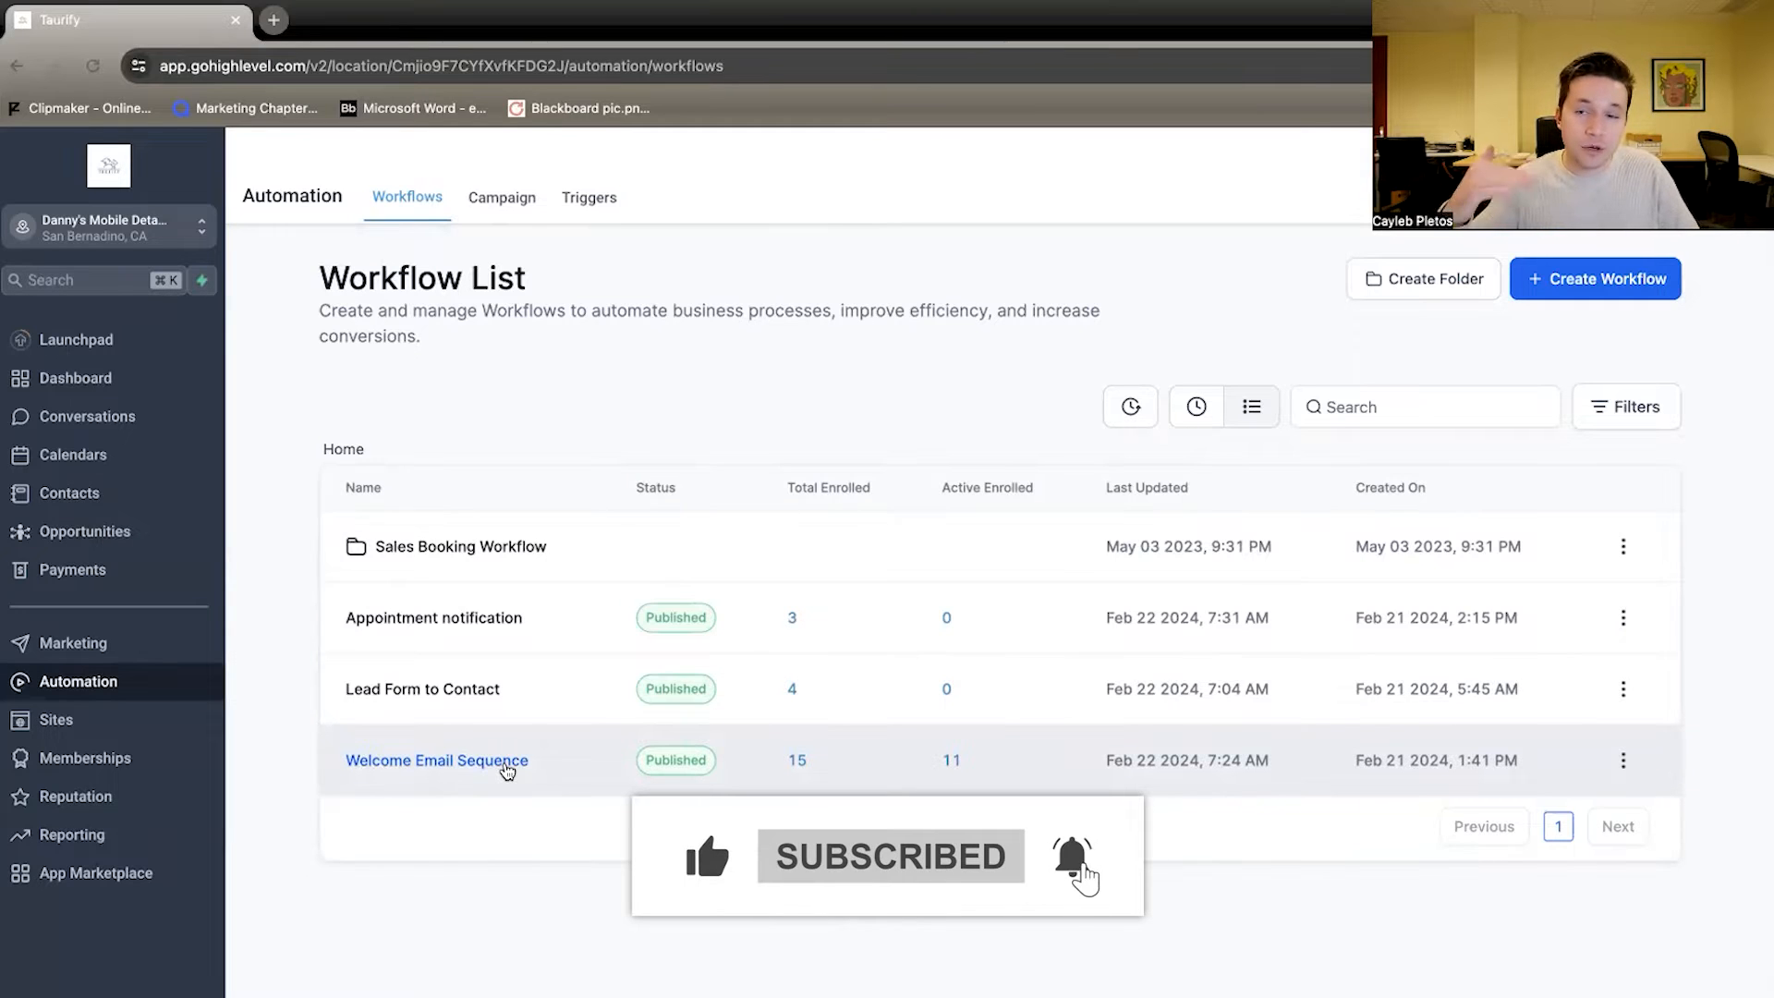
click(436, 759)
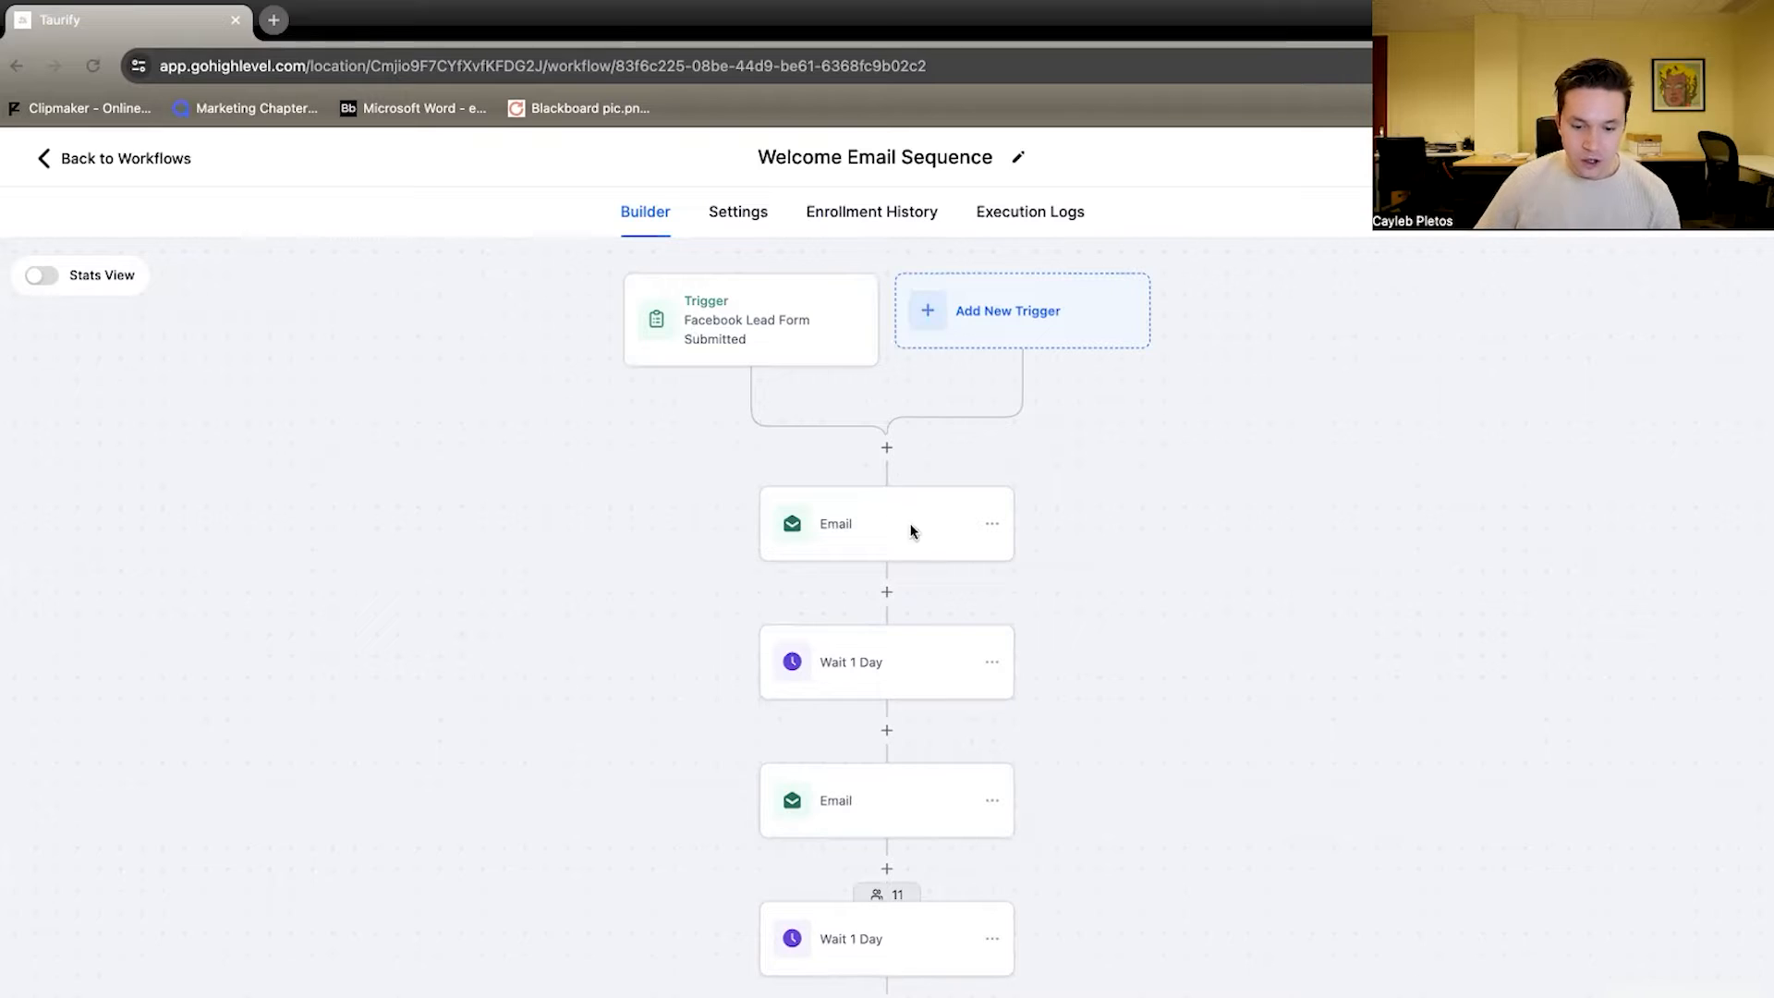
scroll(down, 3)
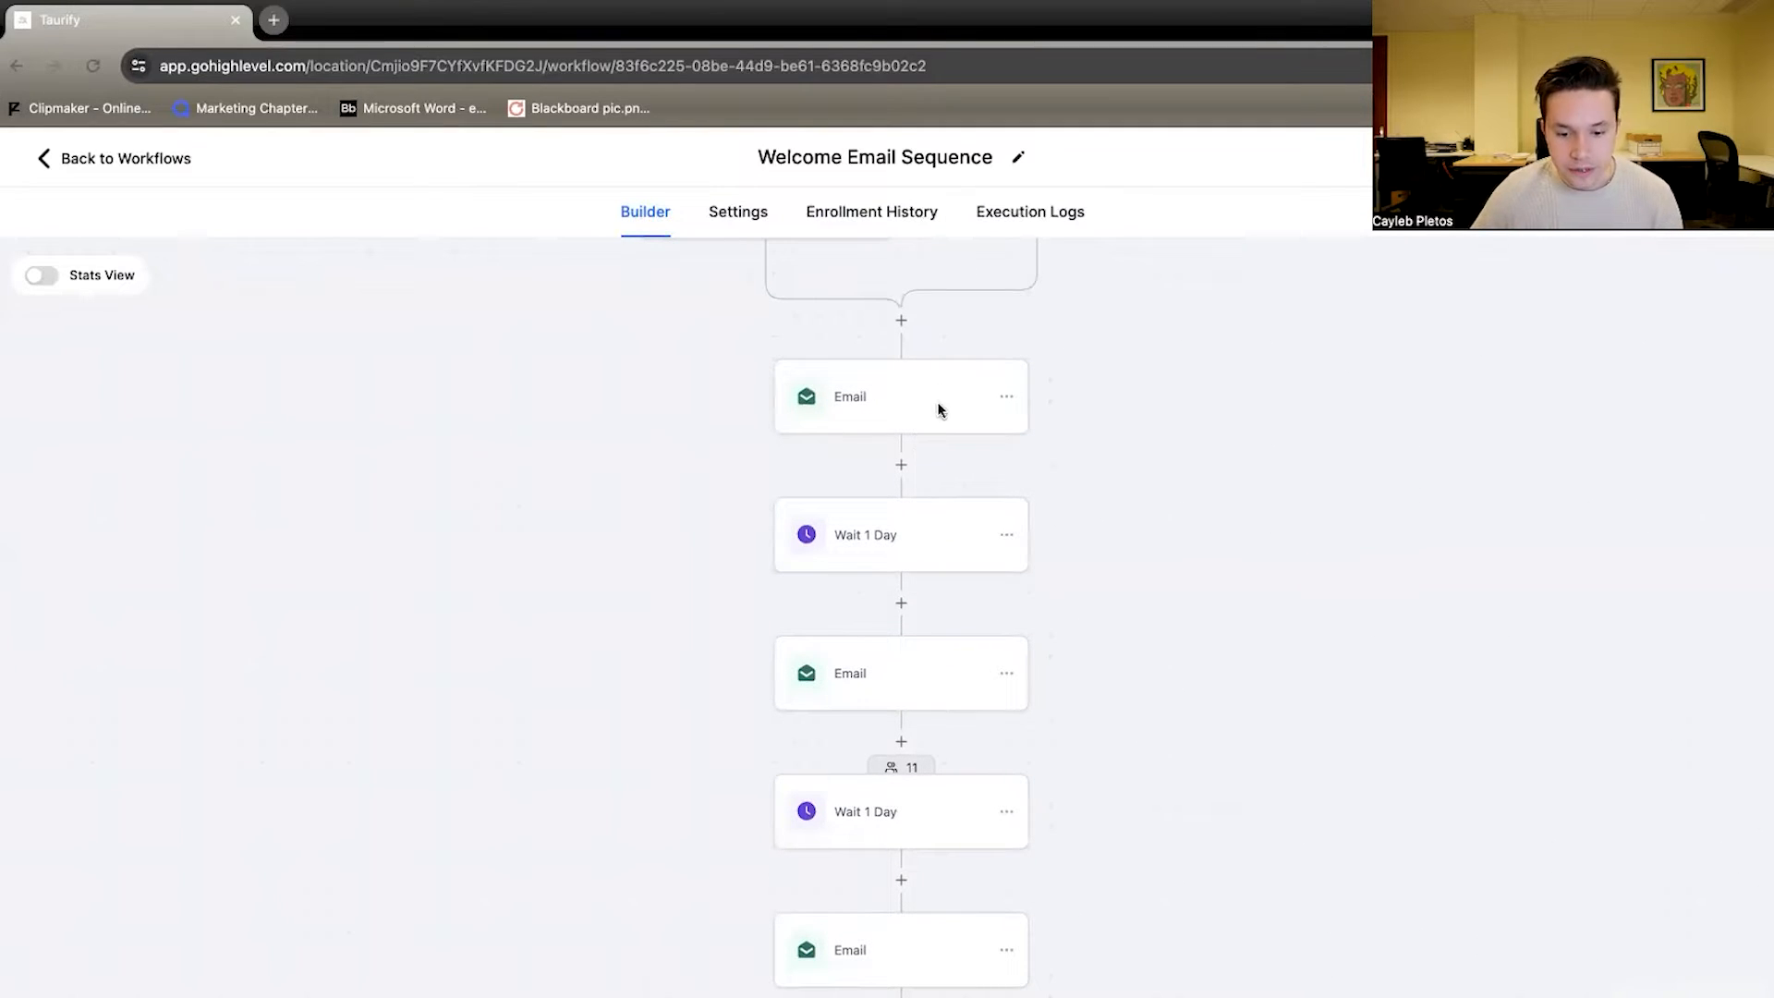
click(900, 395)
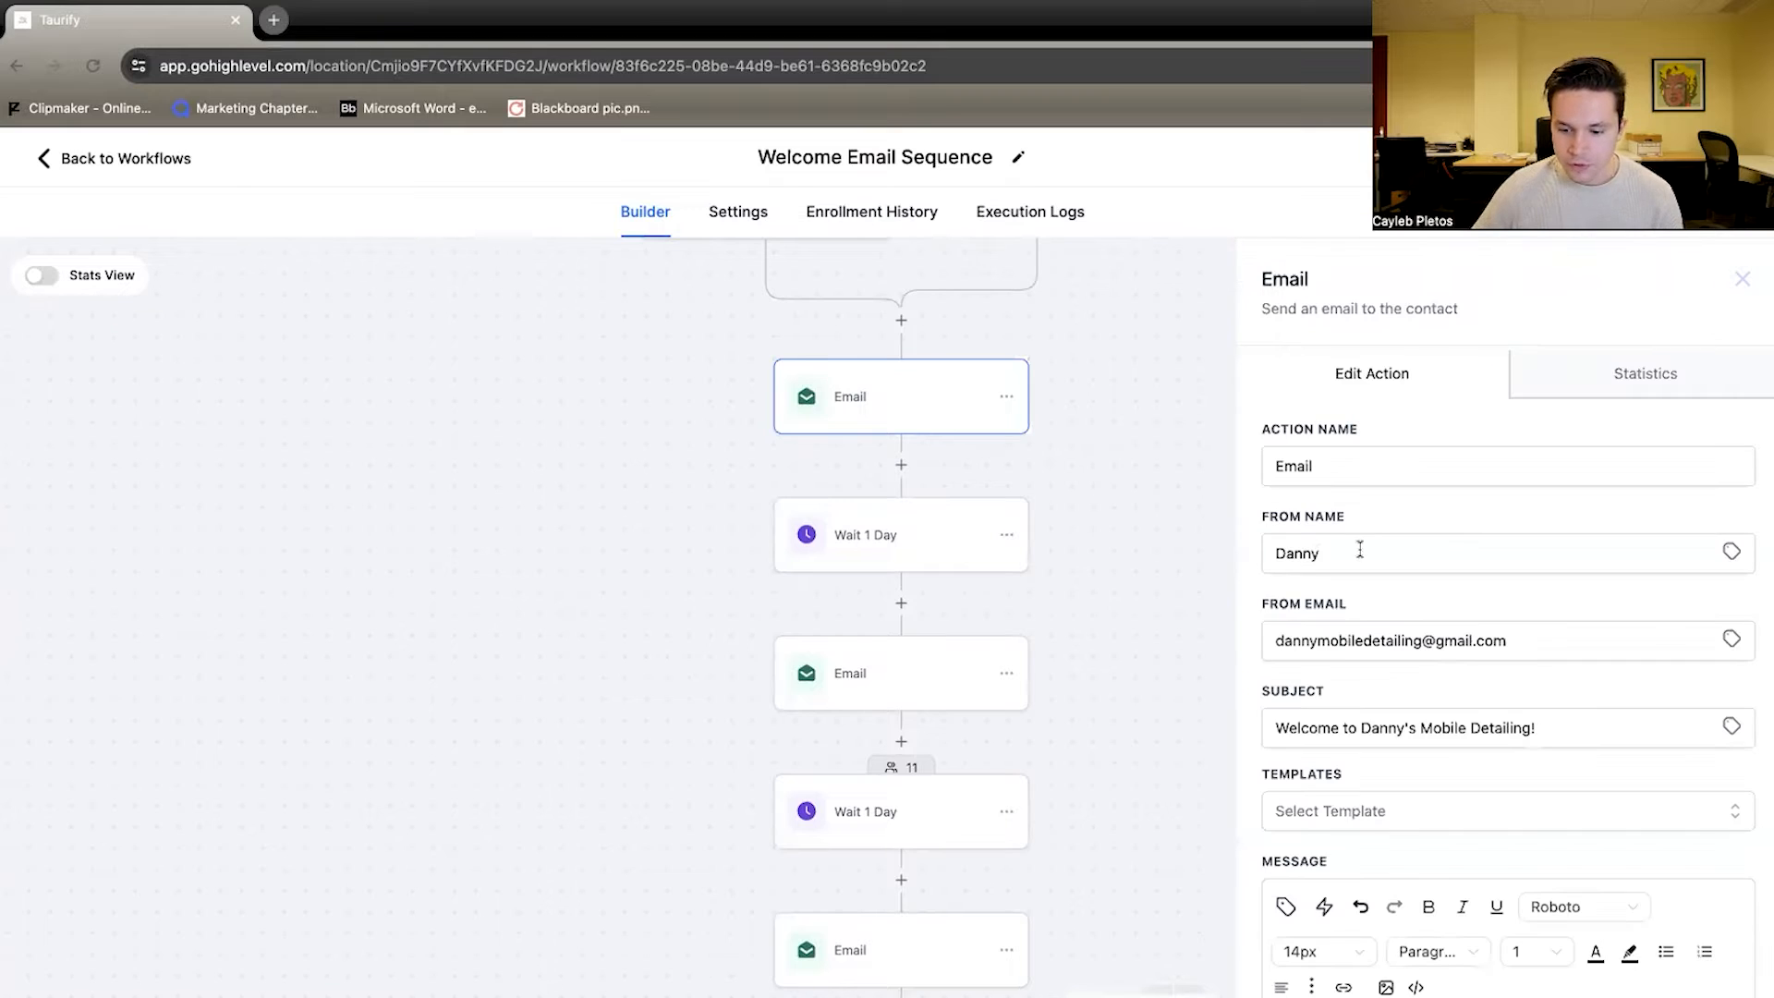
scroll(down, 3)
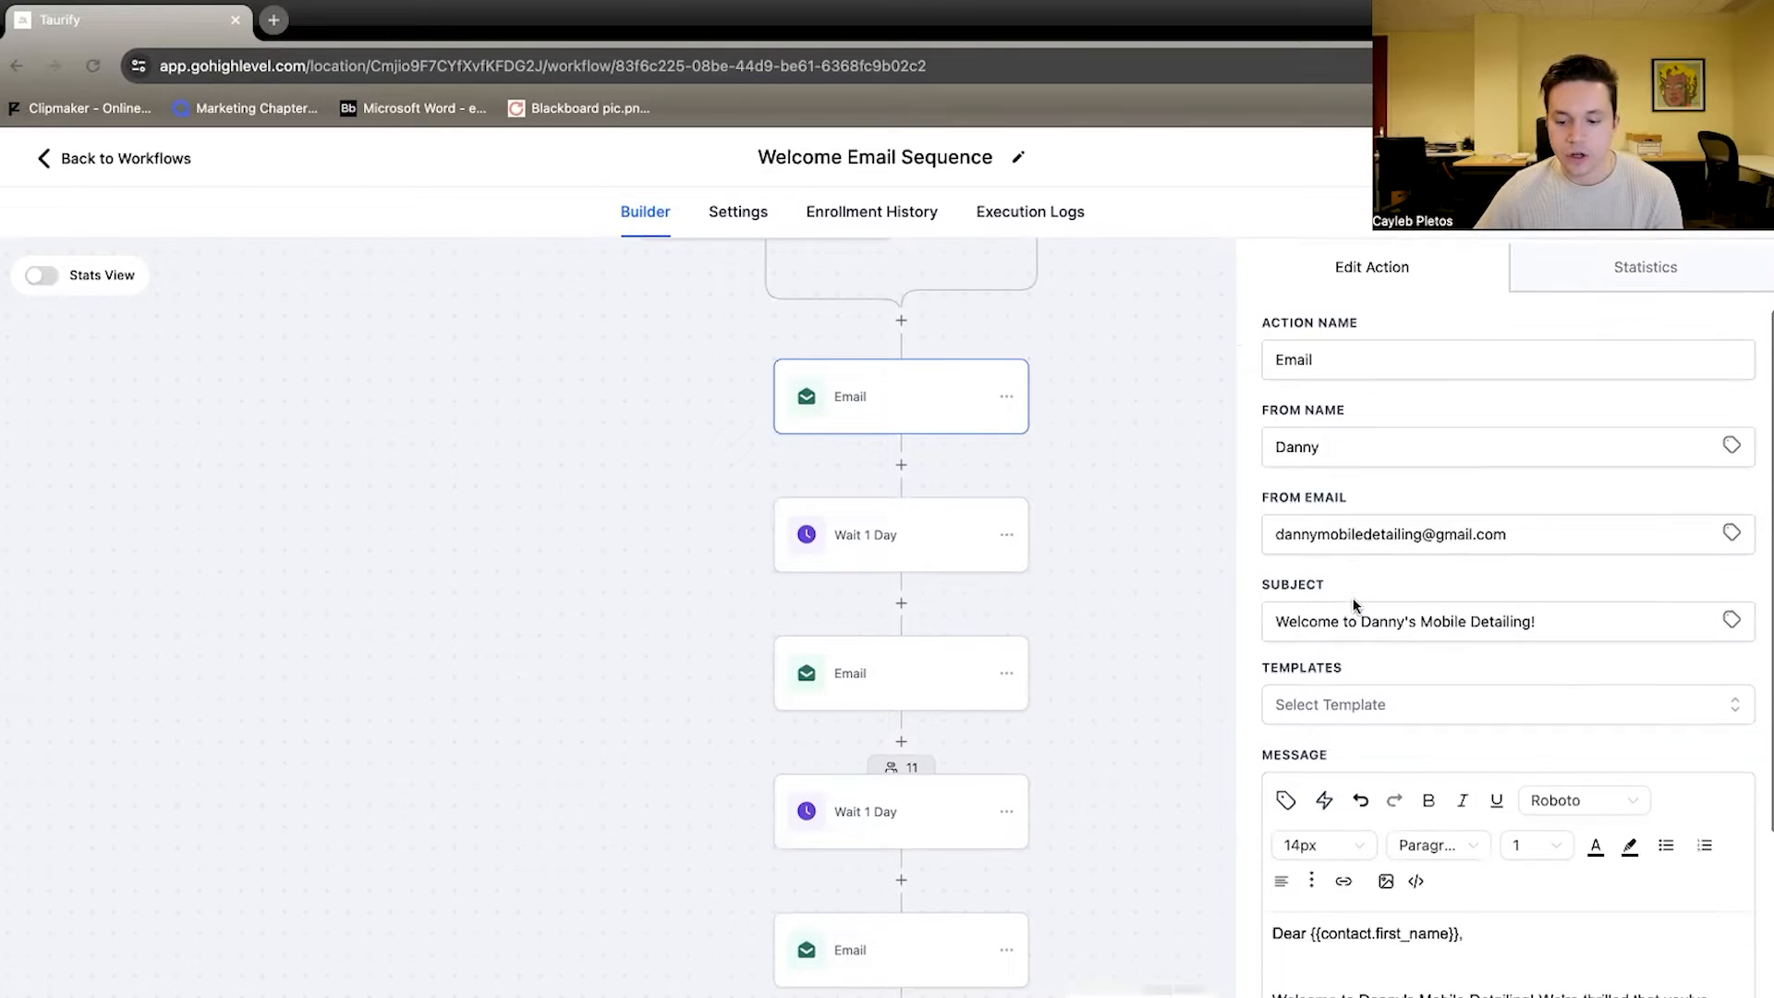
scroll(down, 3)
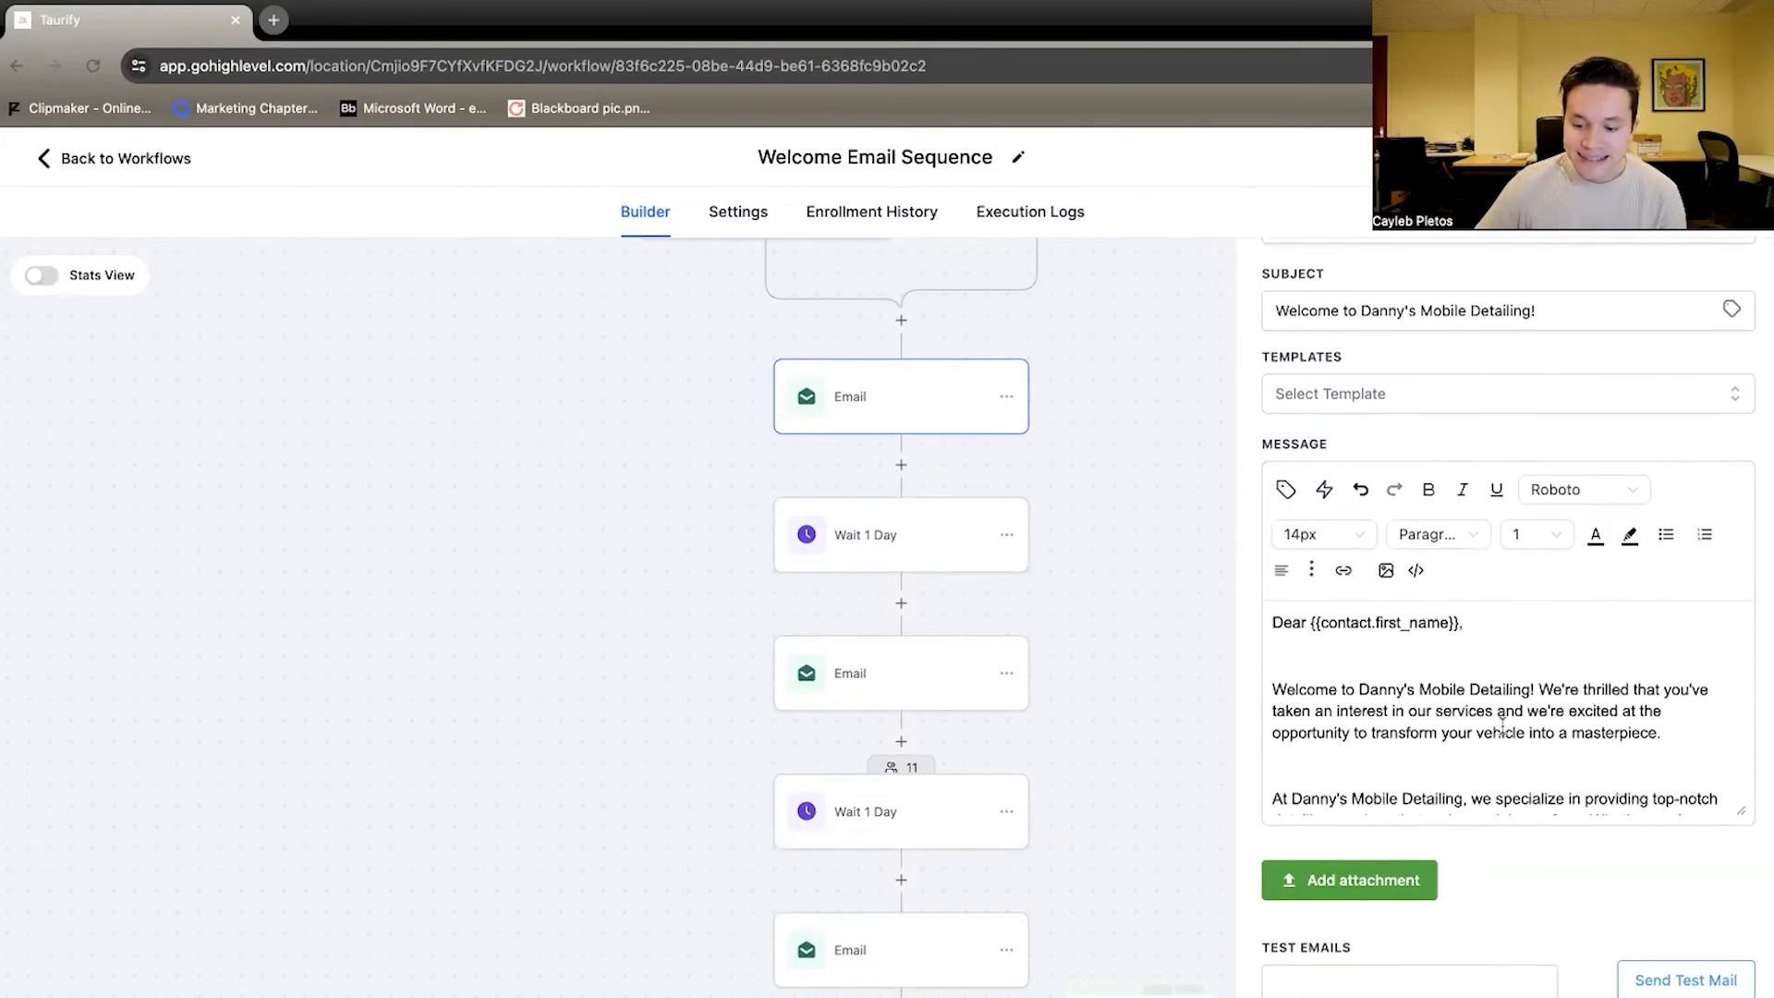
scroll(down, 3)
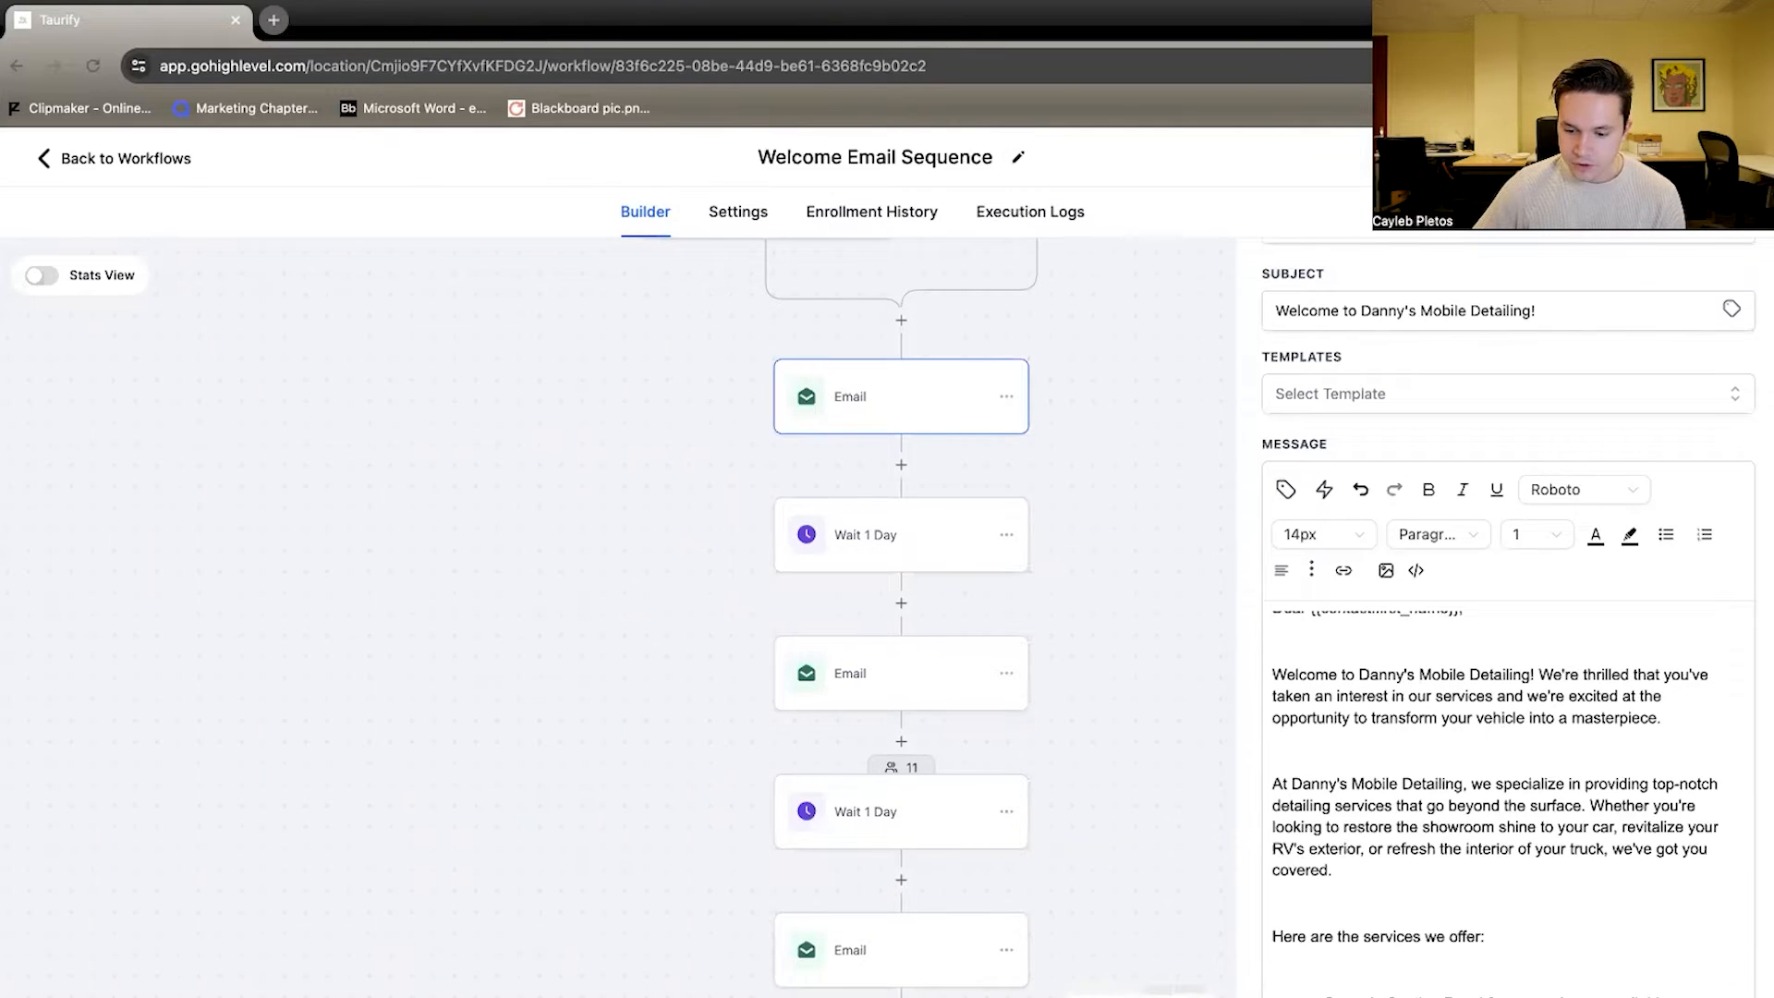
scroll(down, 3)
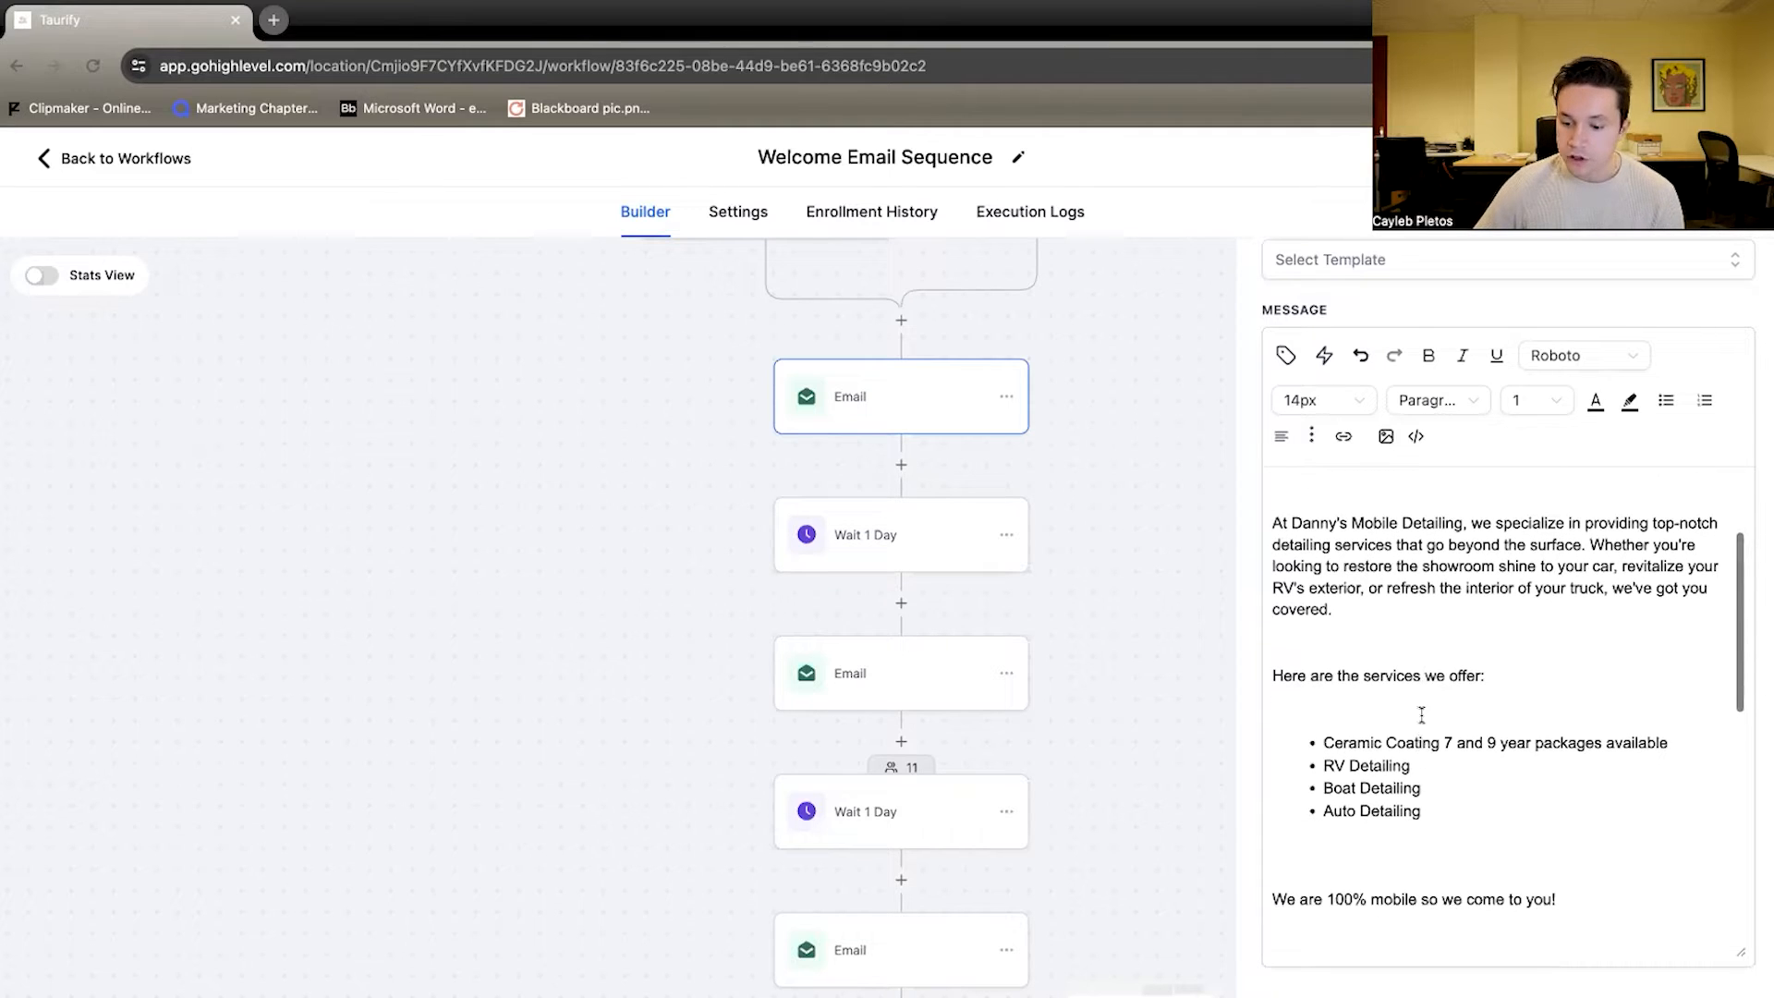
scroll(down, 3)
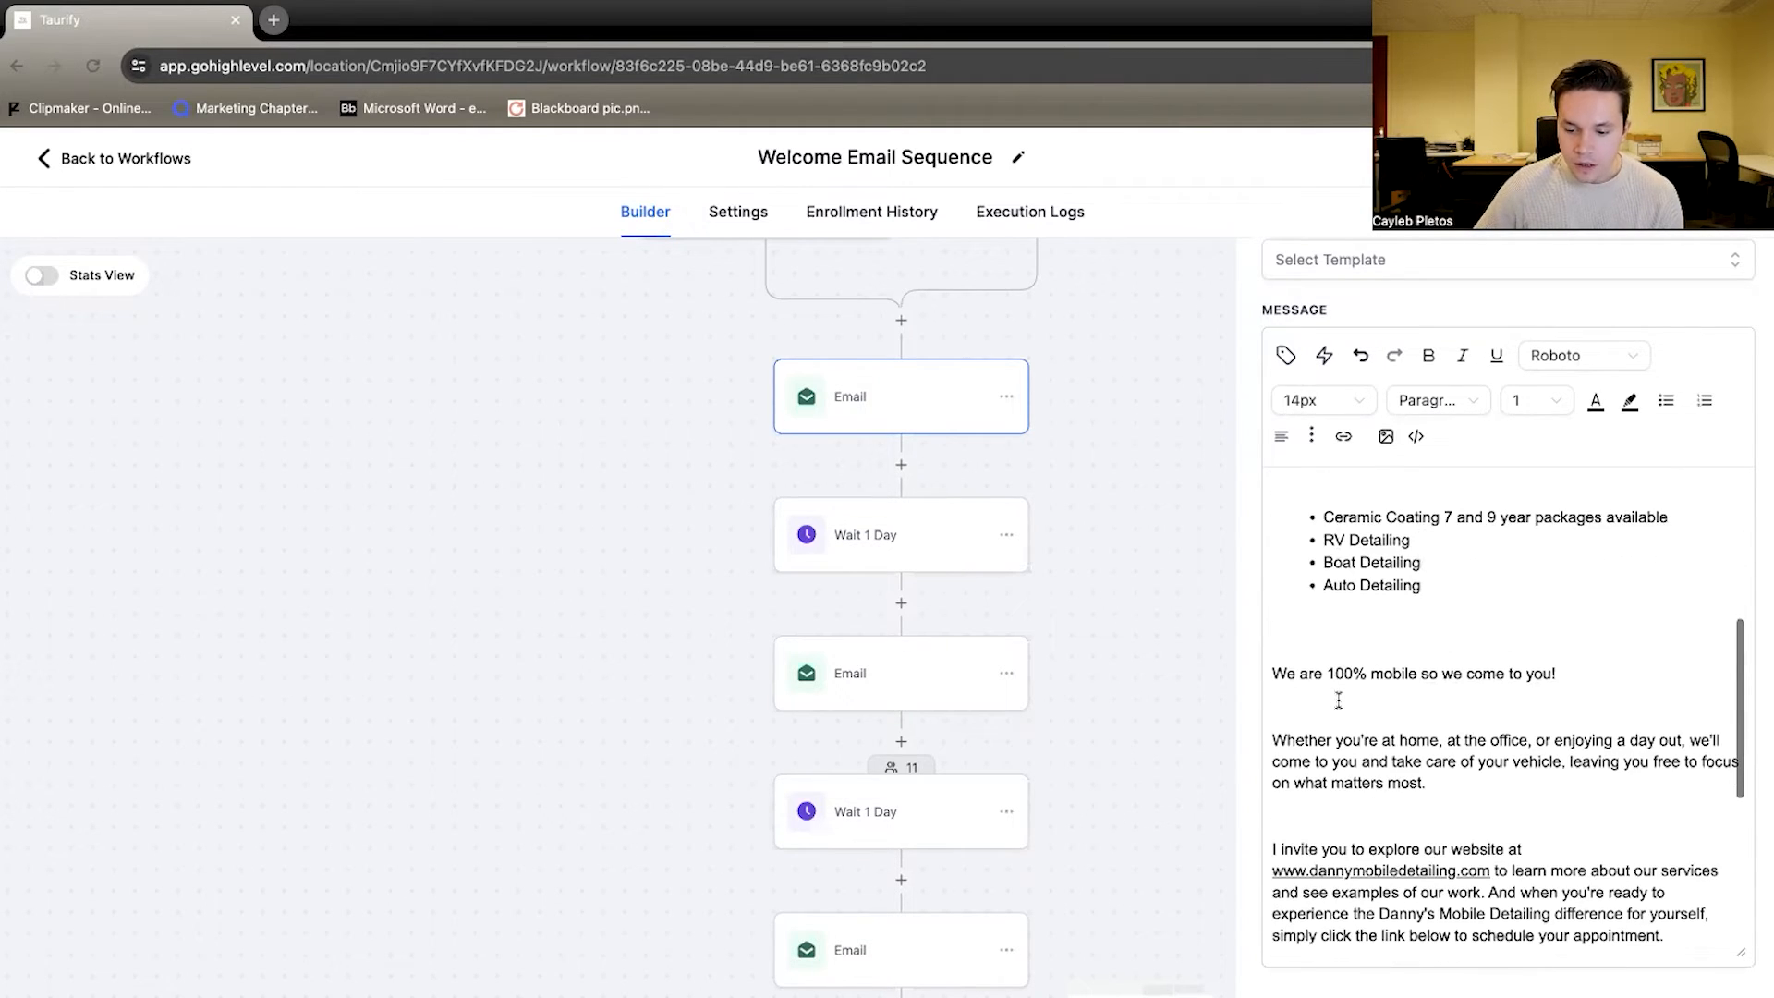
scroll(down, 3)
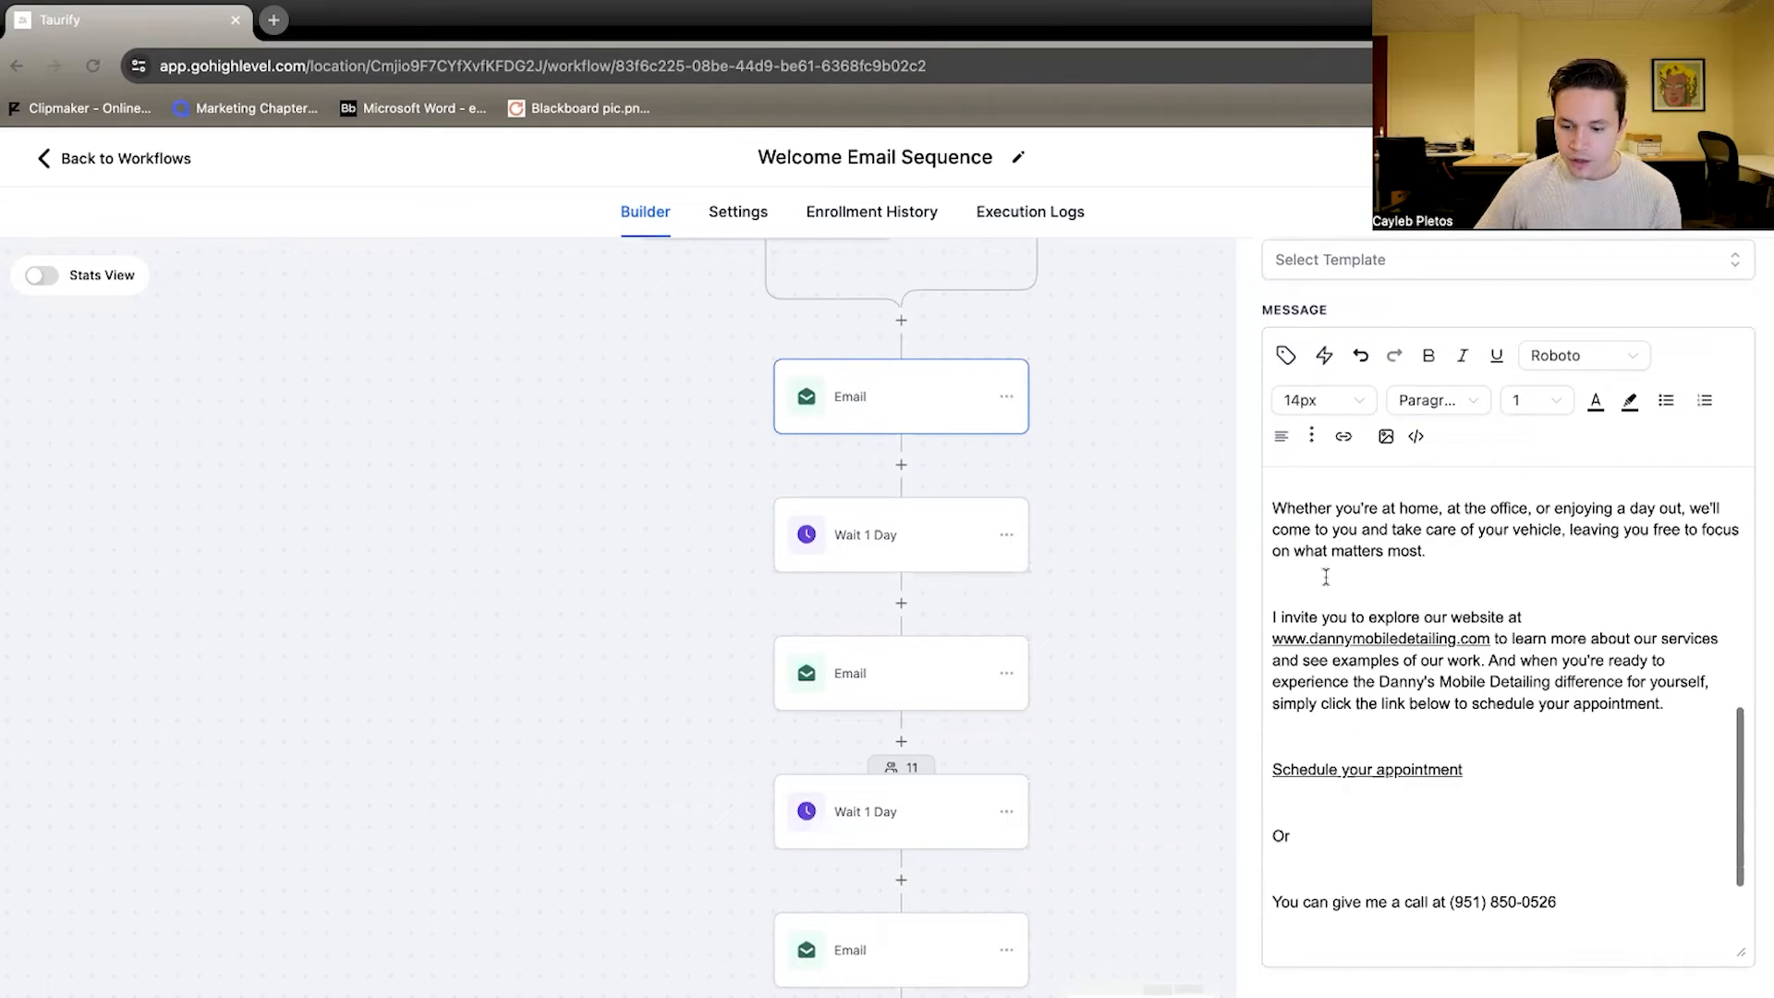
scroll(down, 3)
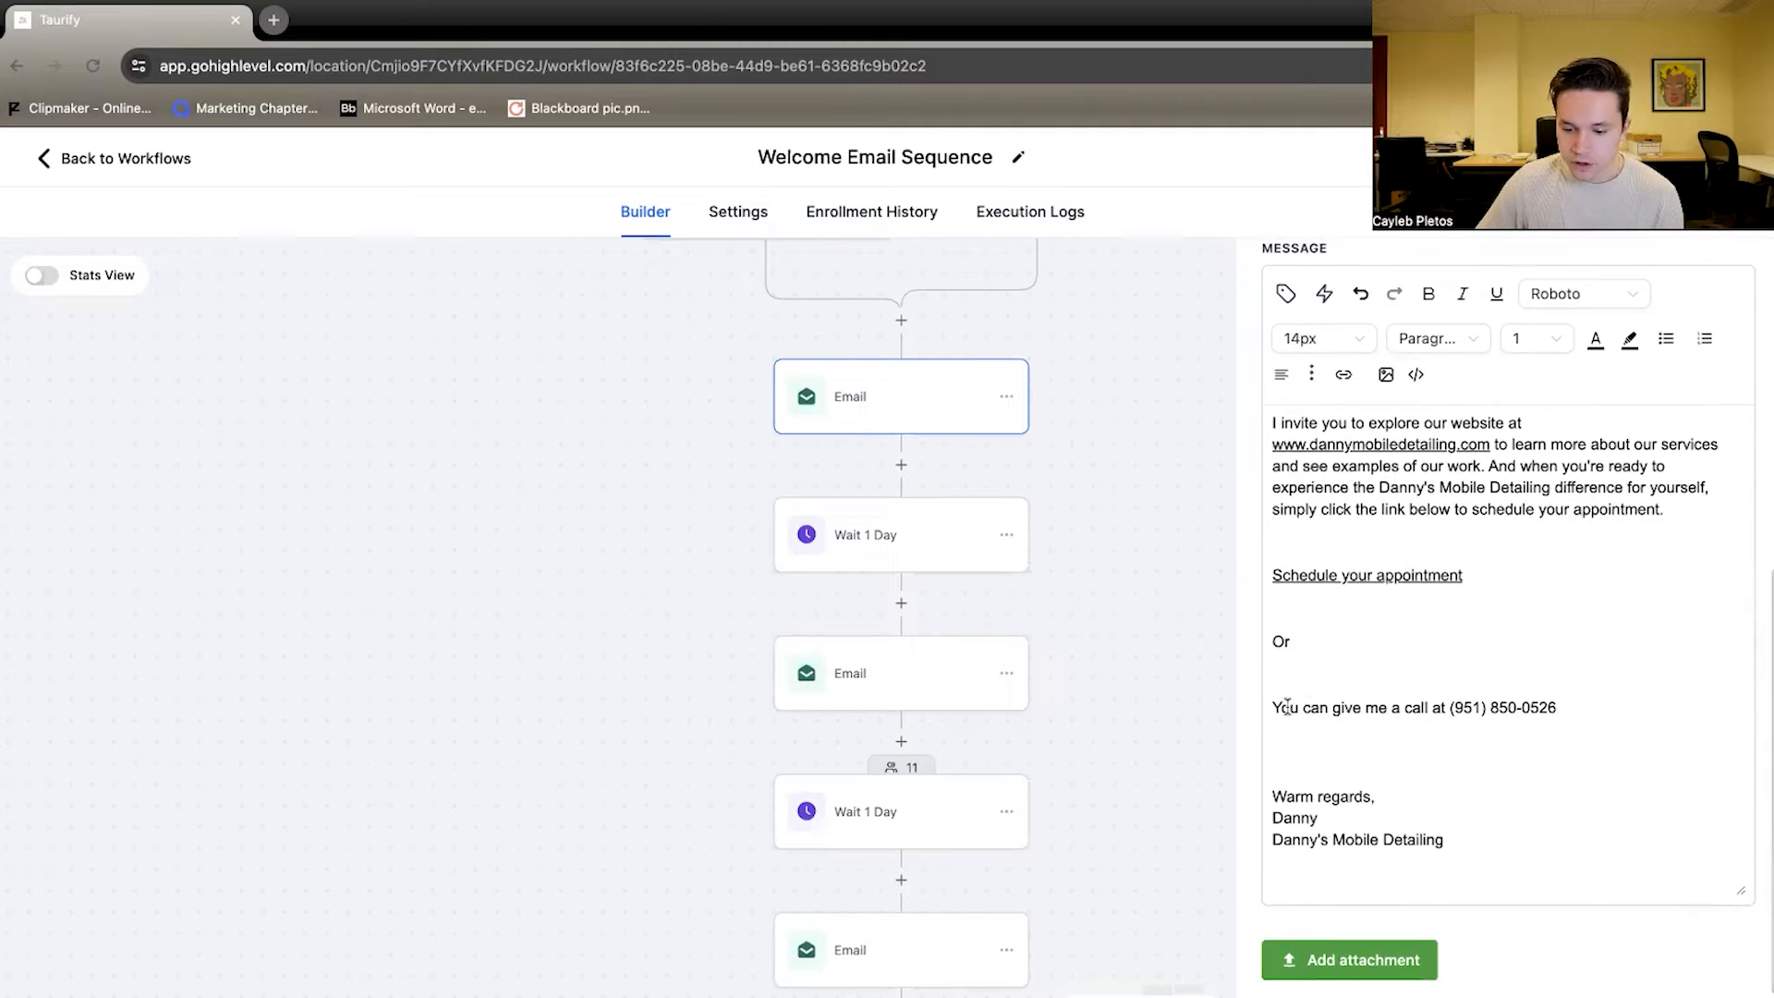
scroll(down, 3)
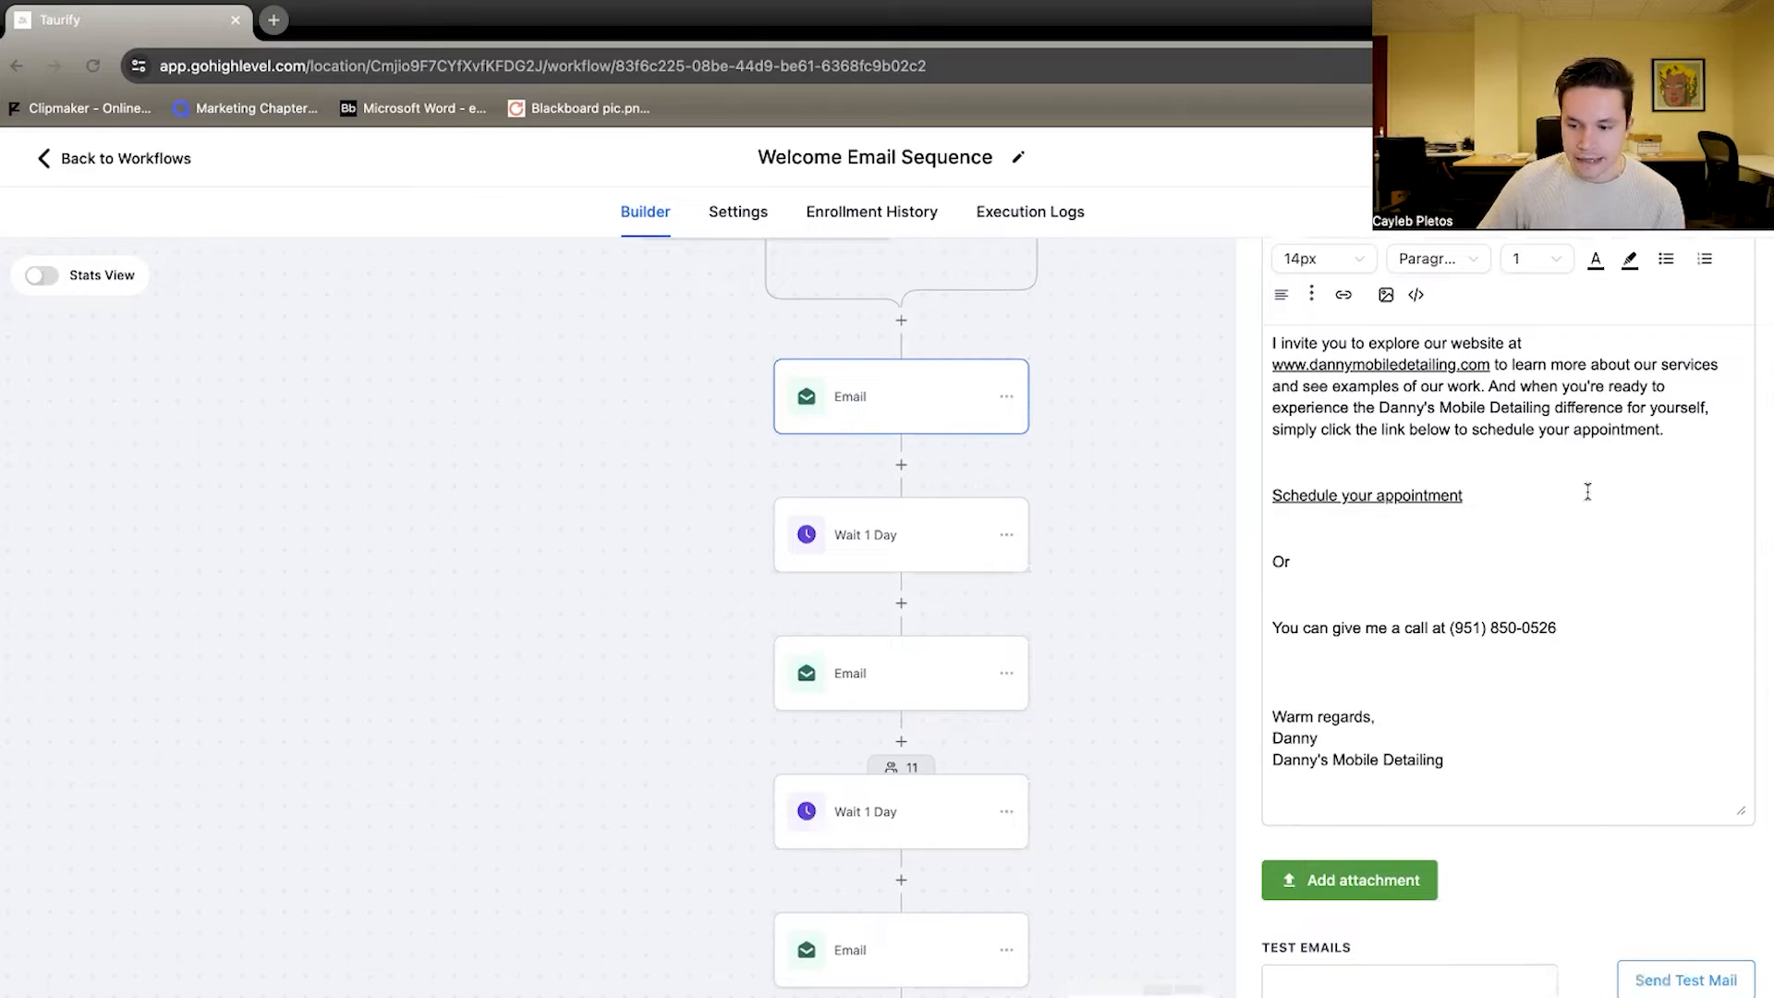
click(865, 534)
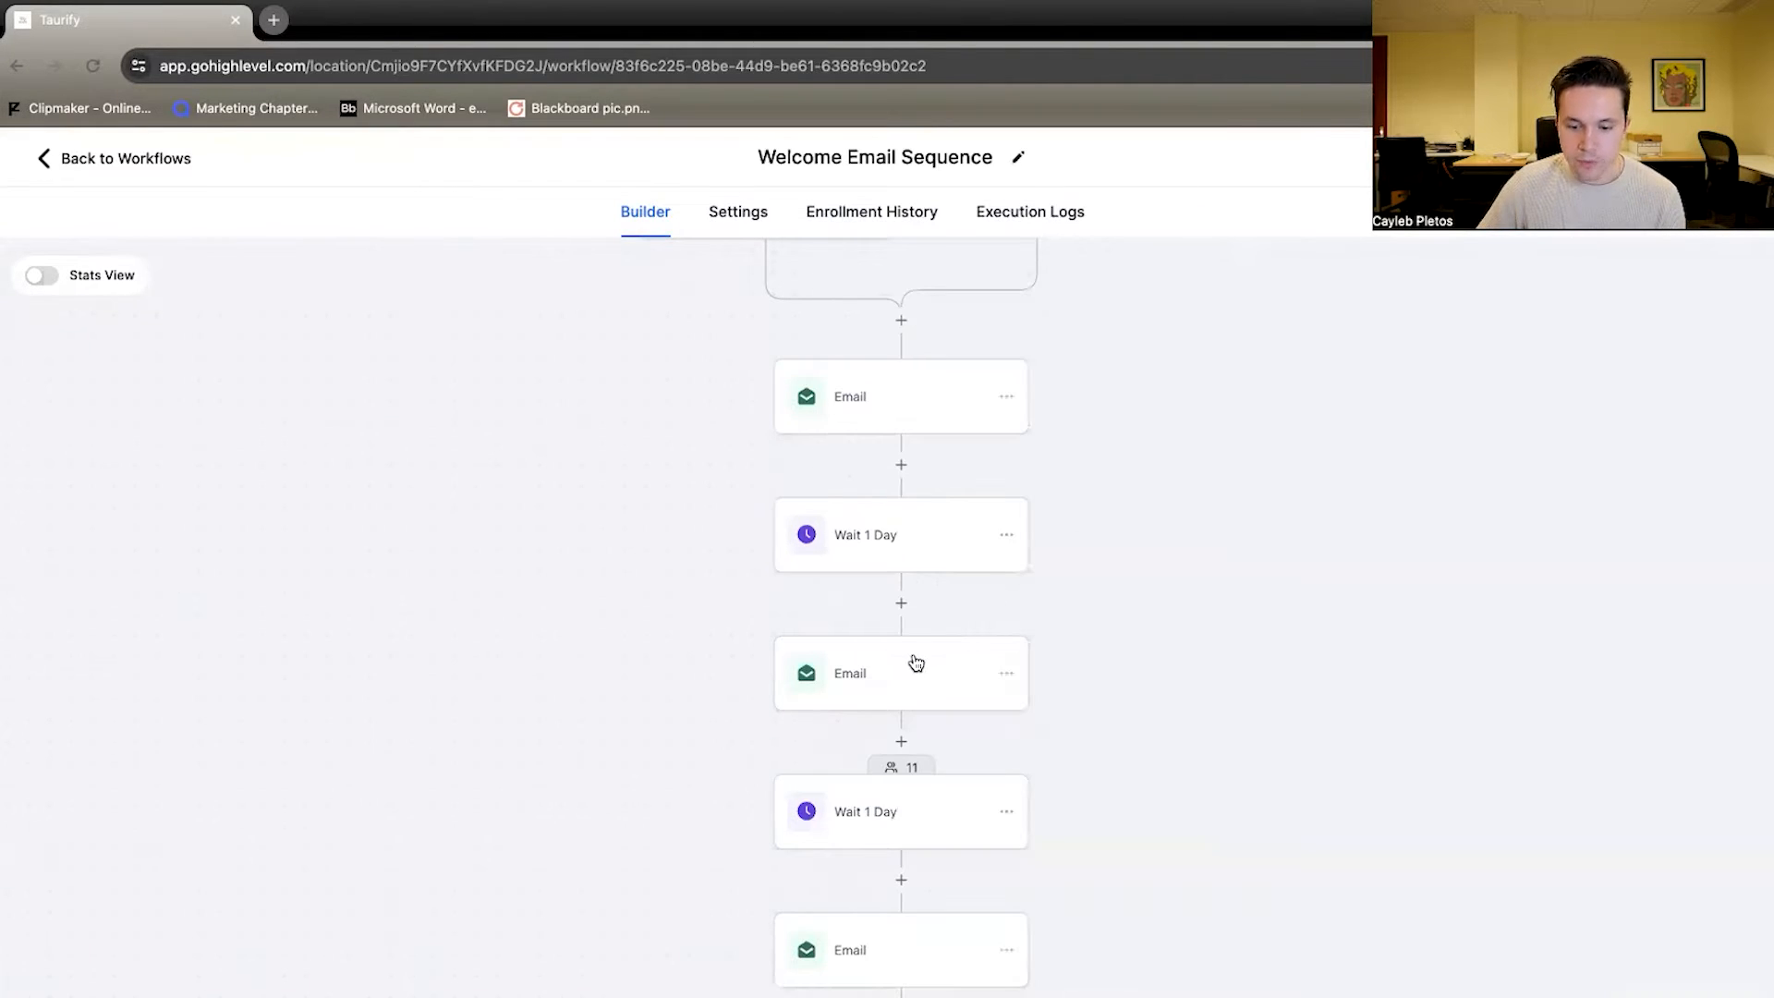
click(899, 673)
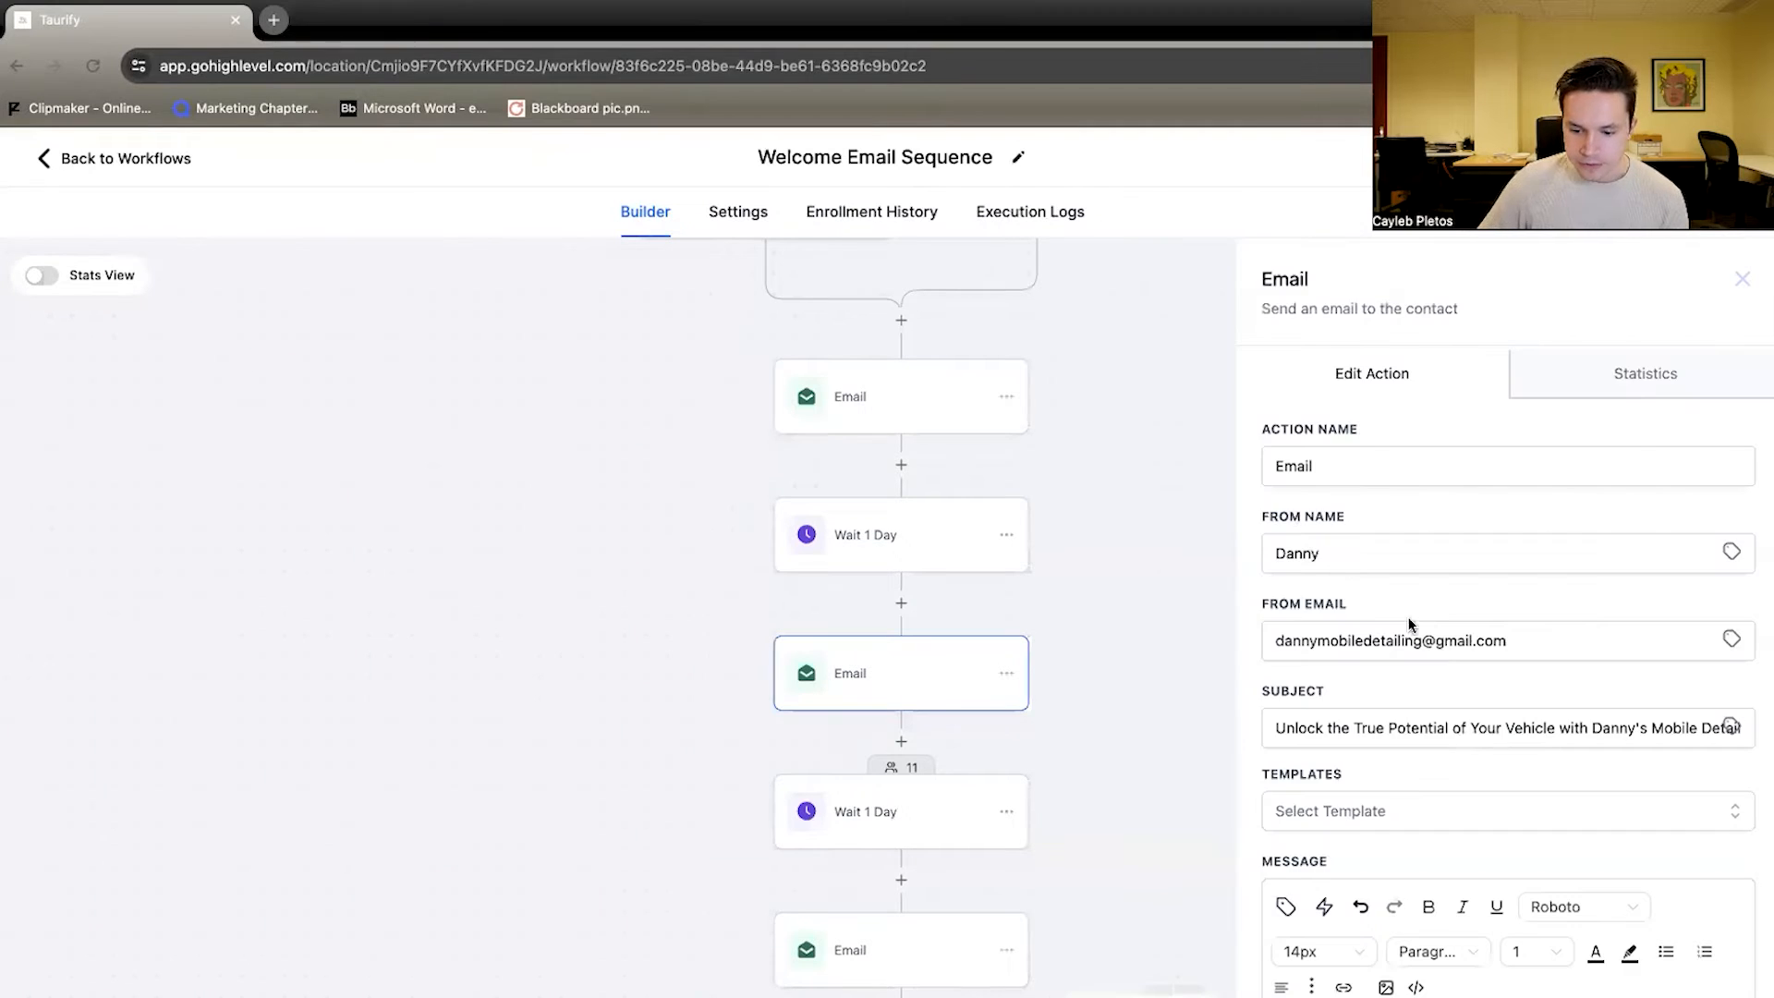
scroll(down, 3)
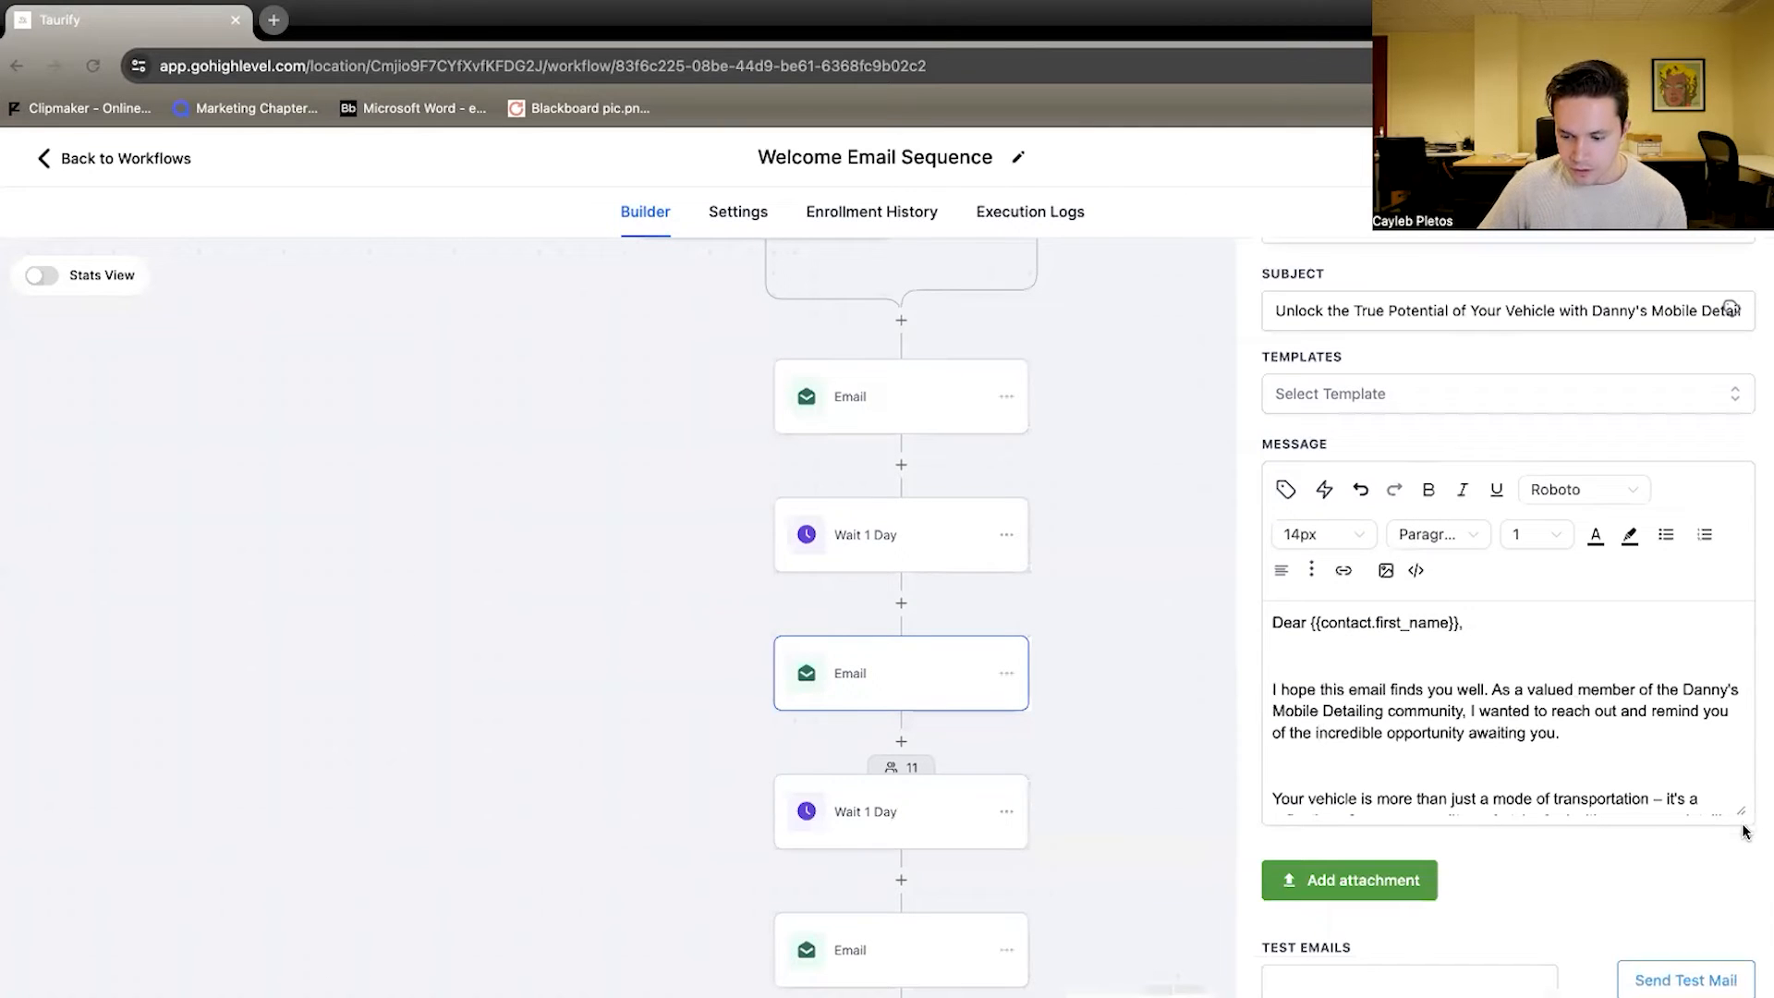
scroll(down, 3)
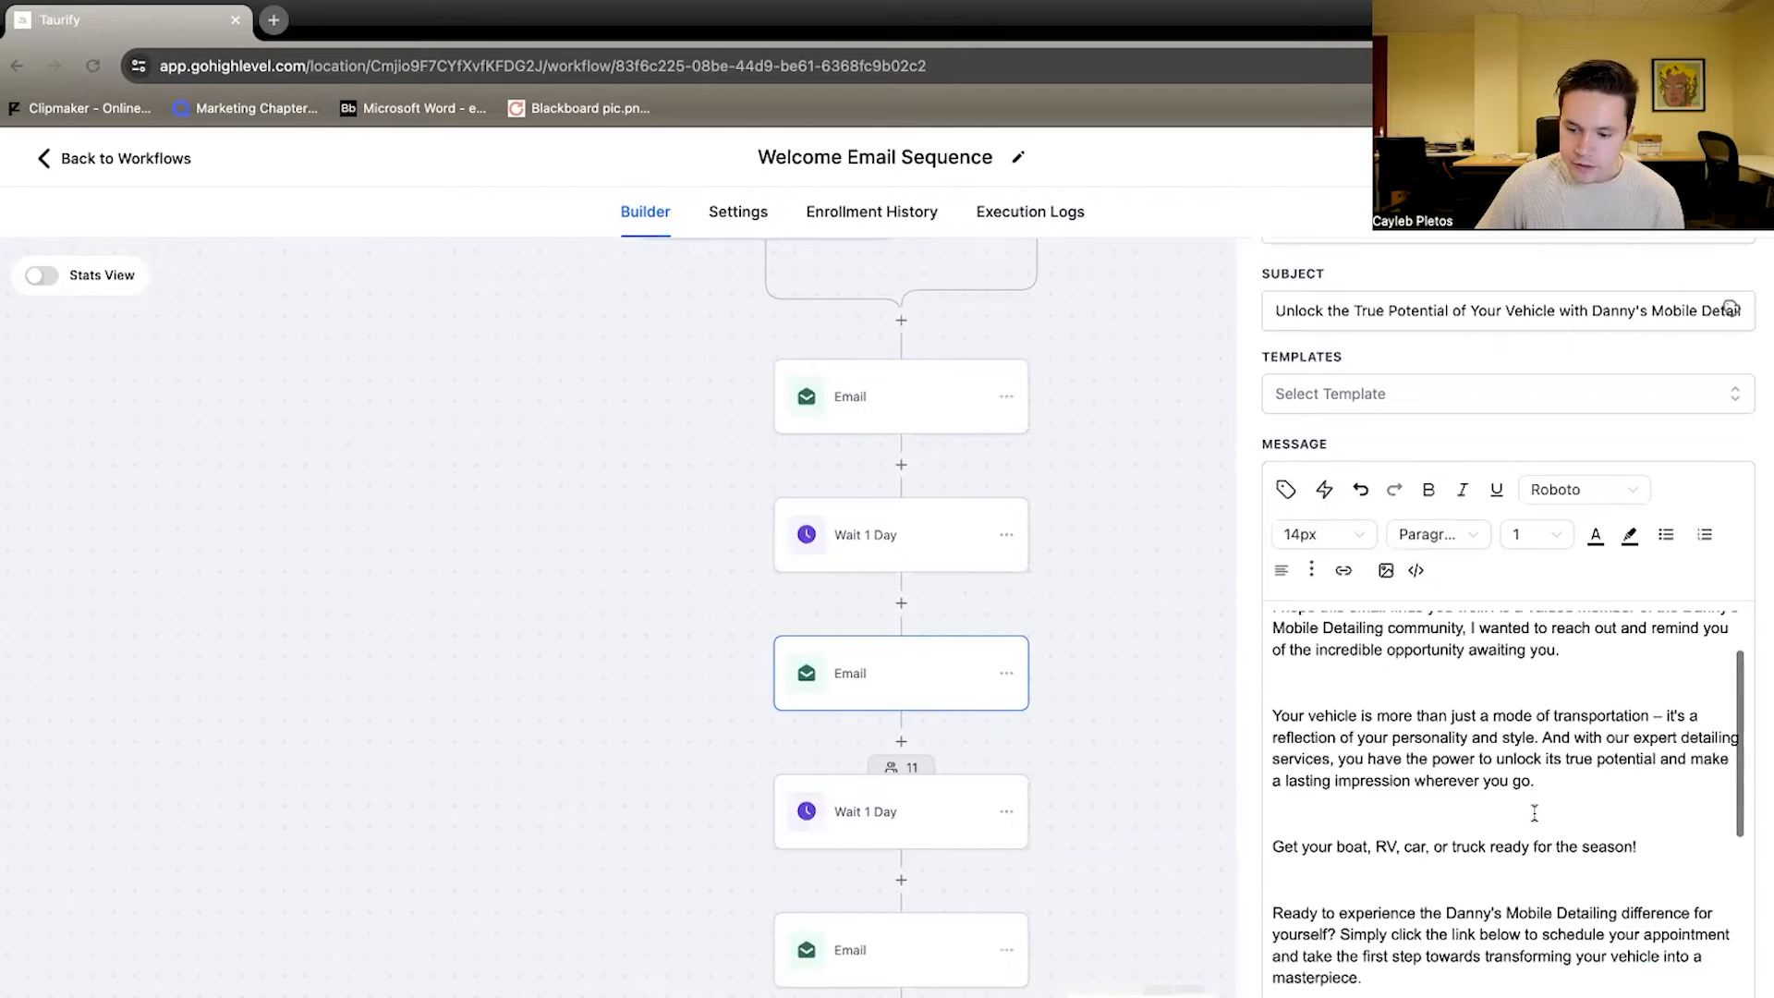
scroll(down, 3)
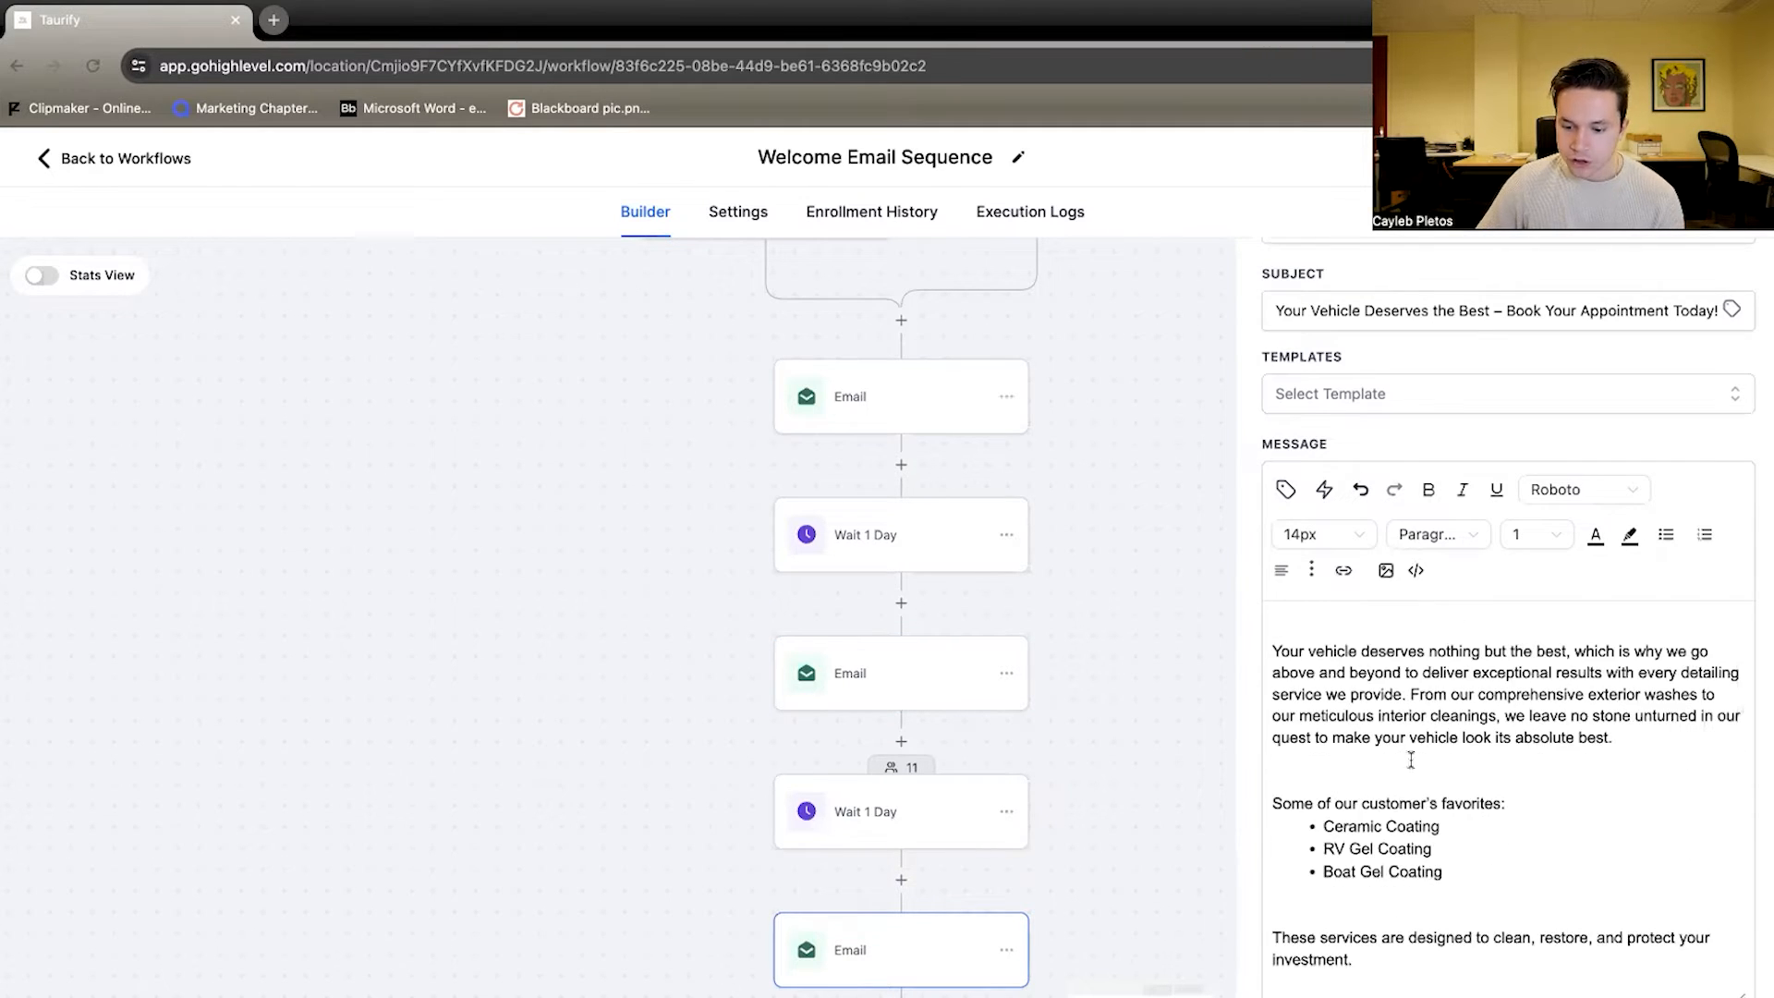
scroll(down, 3)
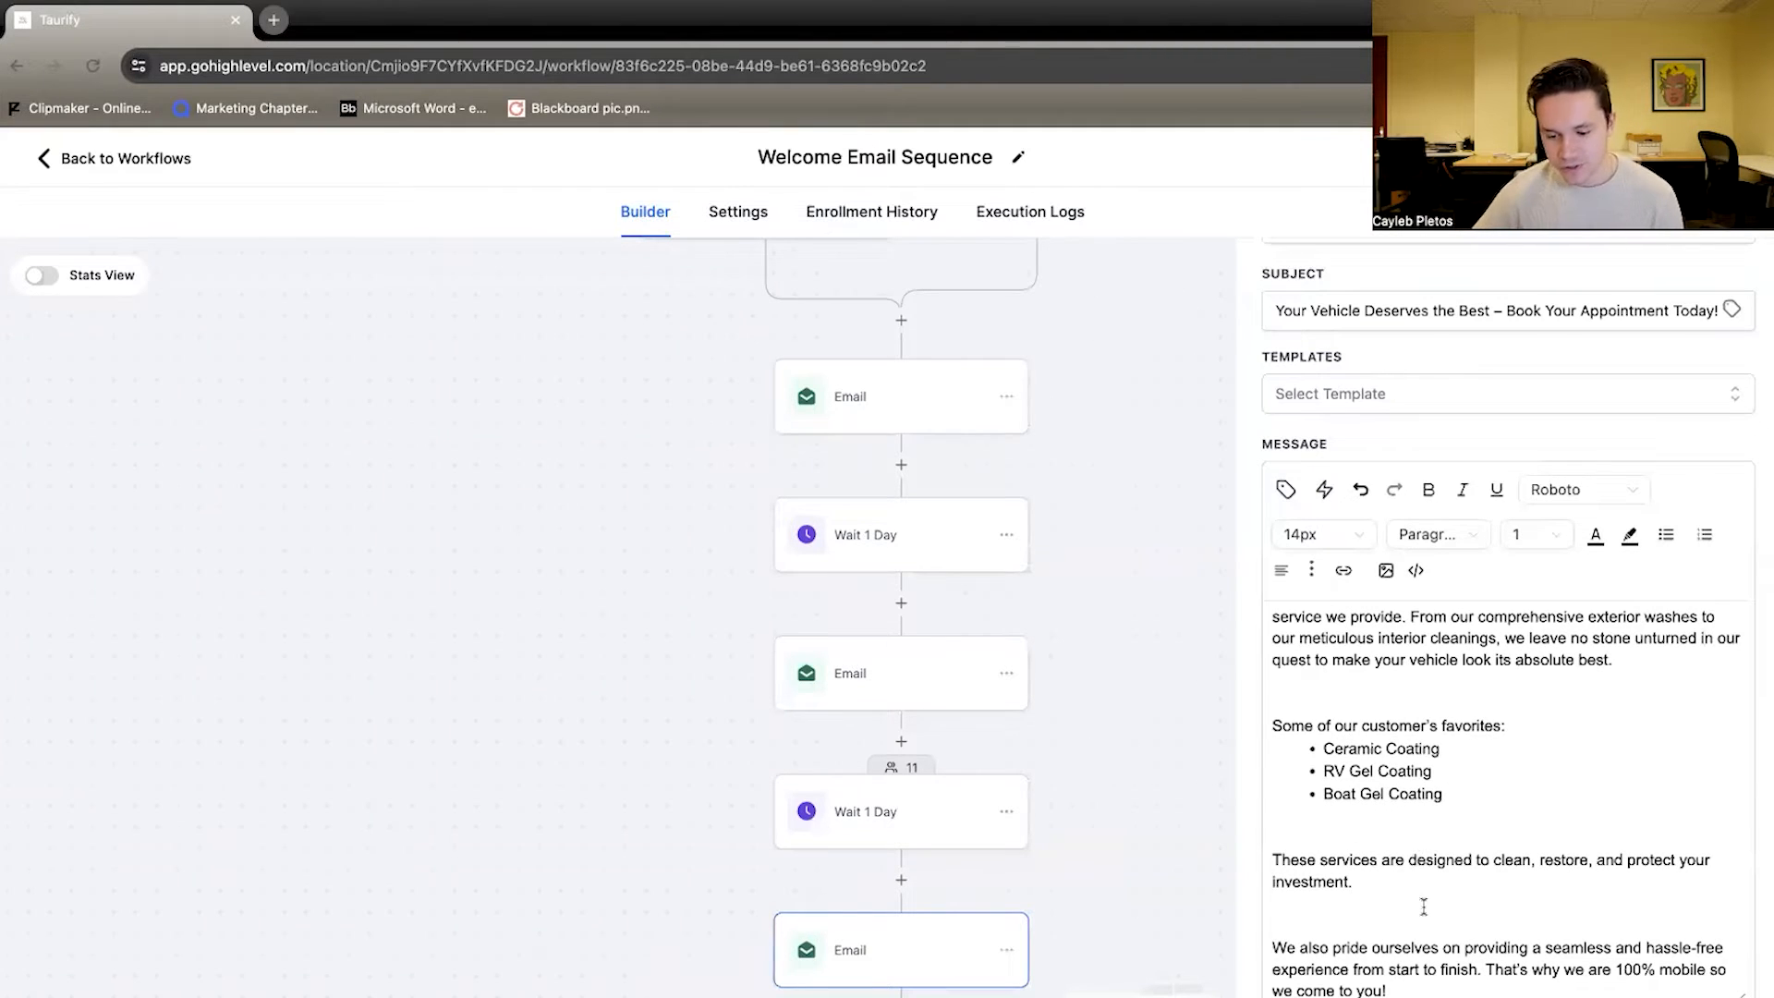
scroll(down, 3)
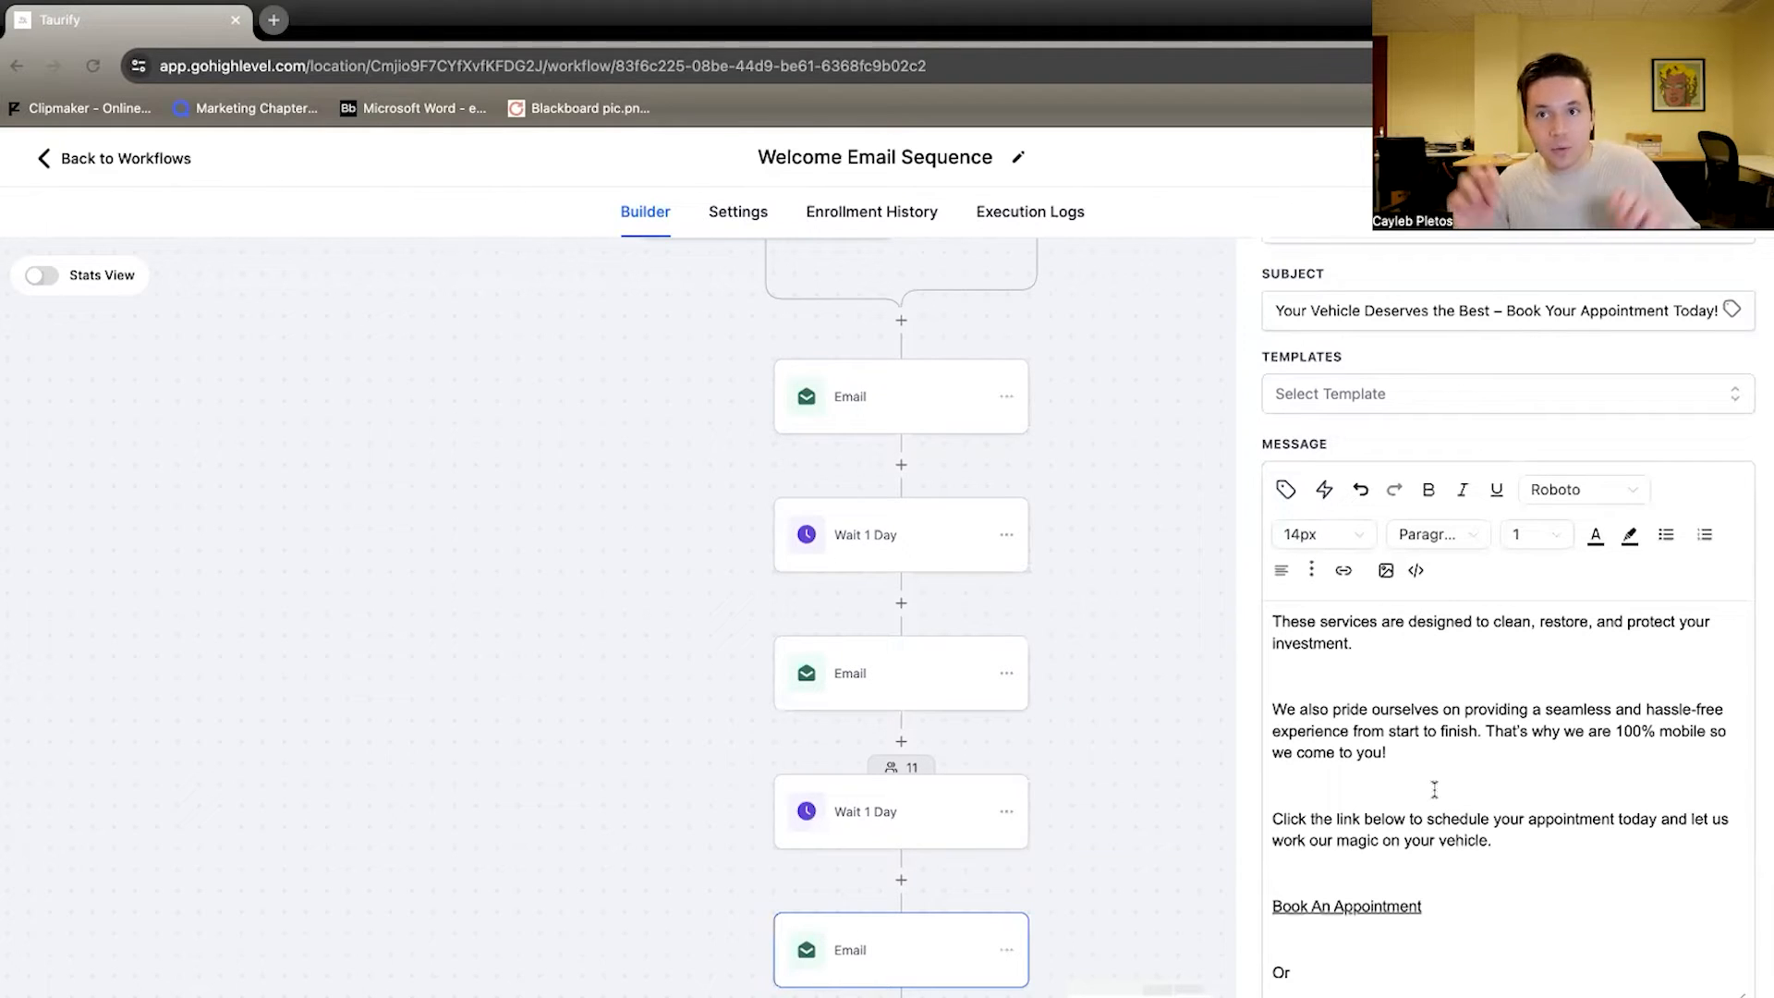
scroll(down, 3)
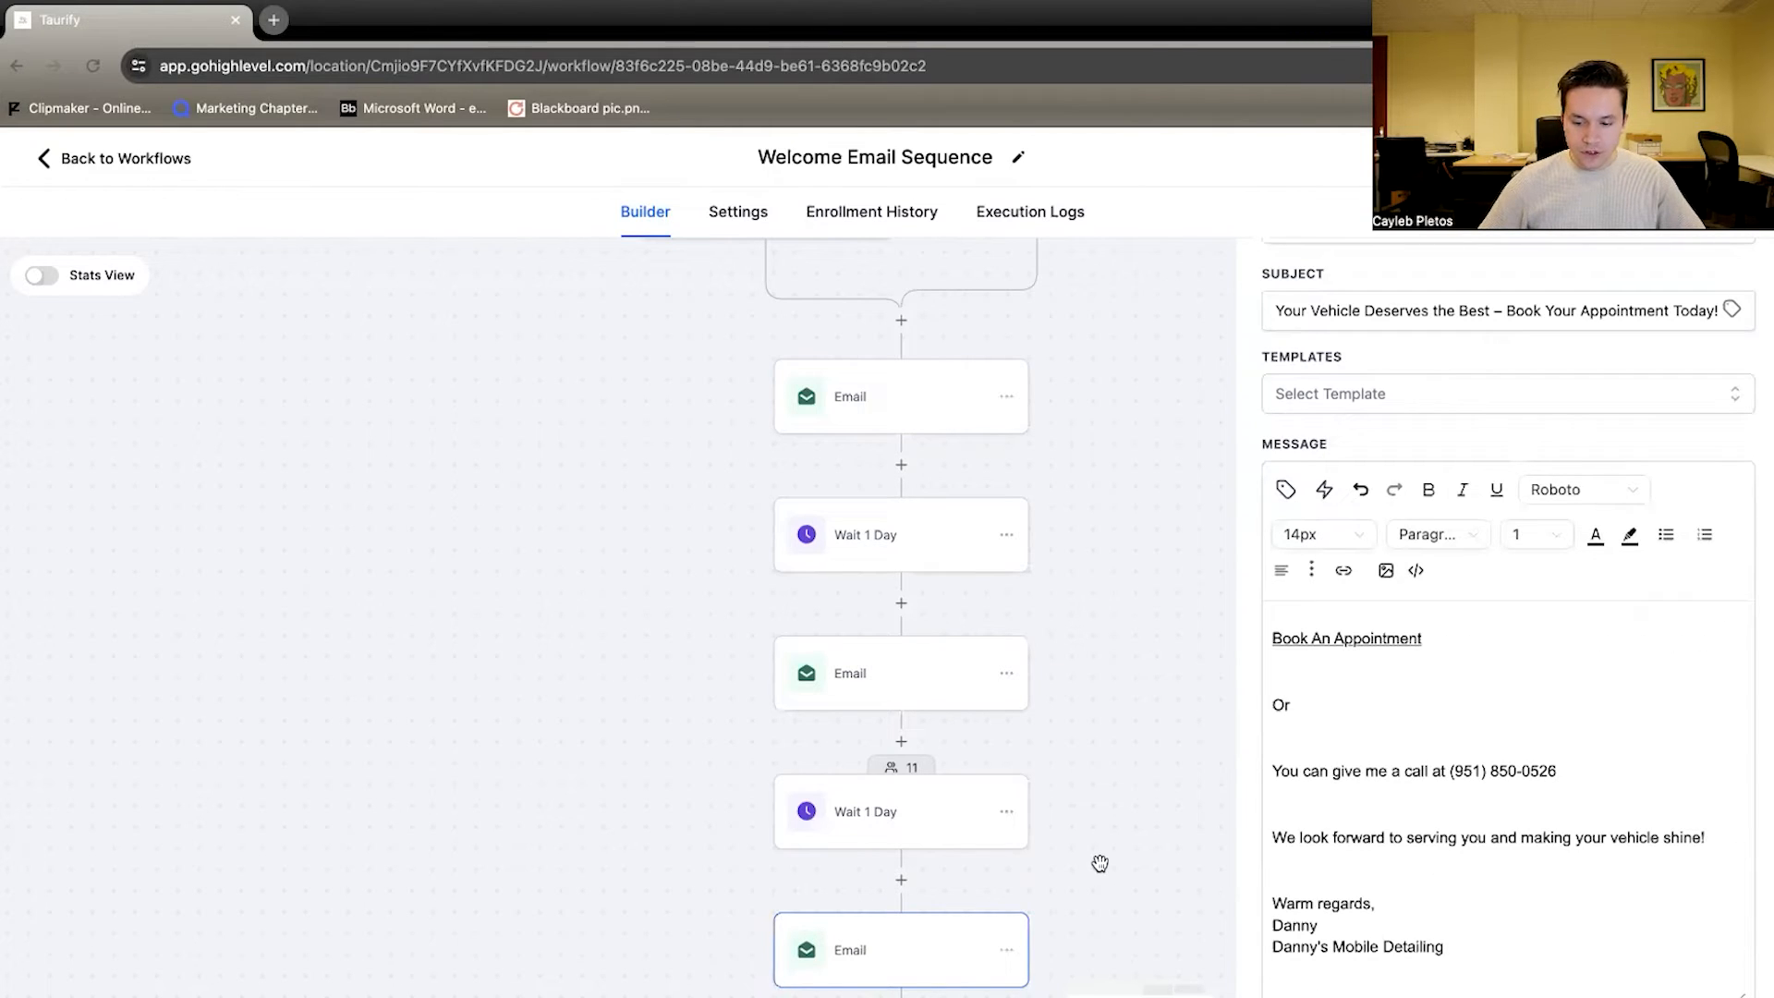
click(112, 157)
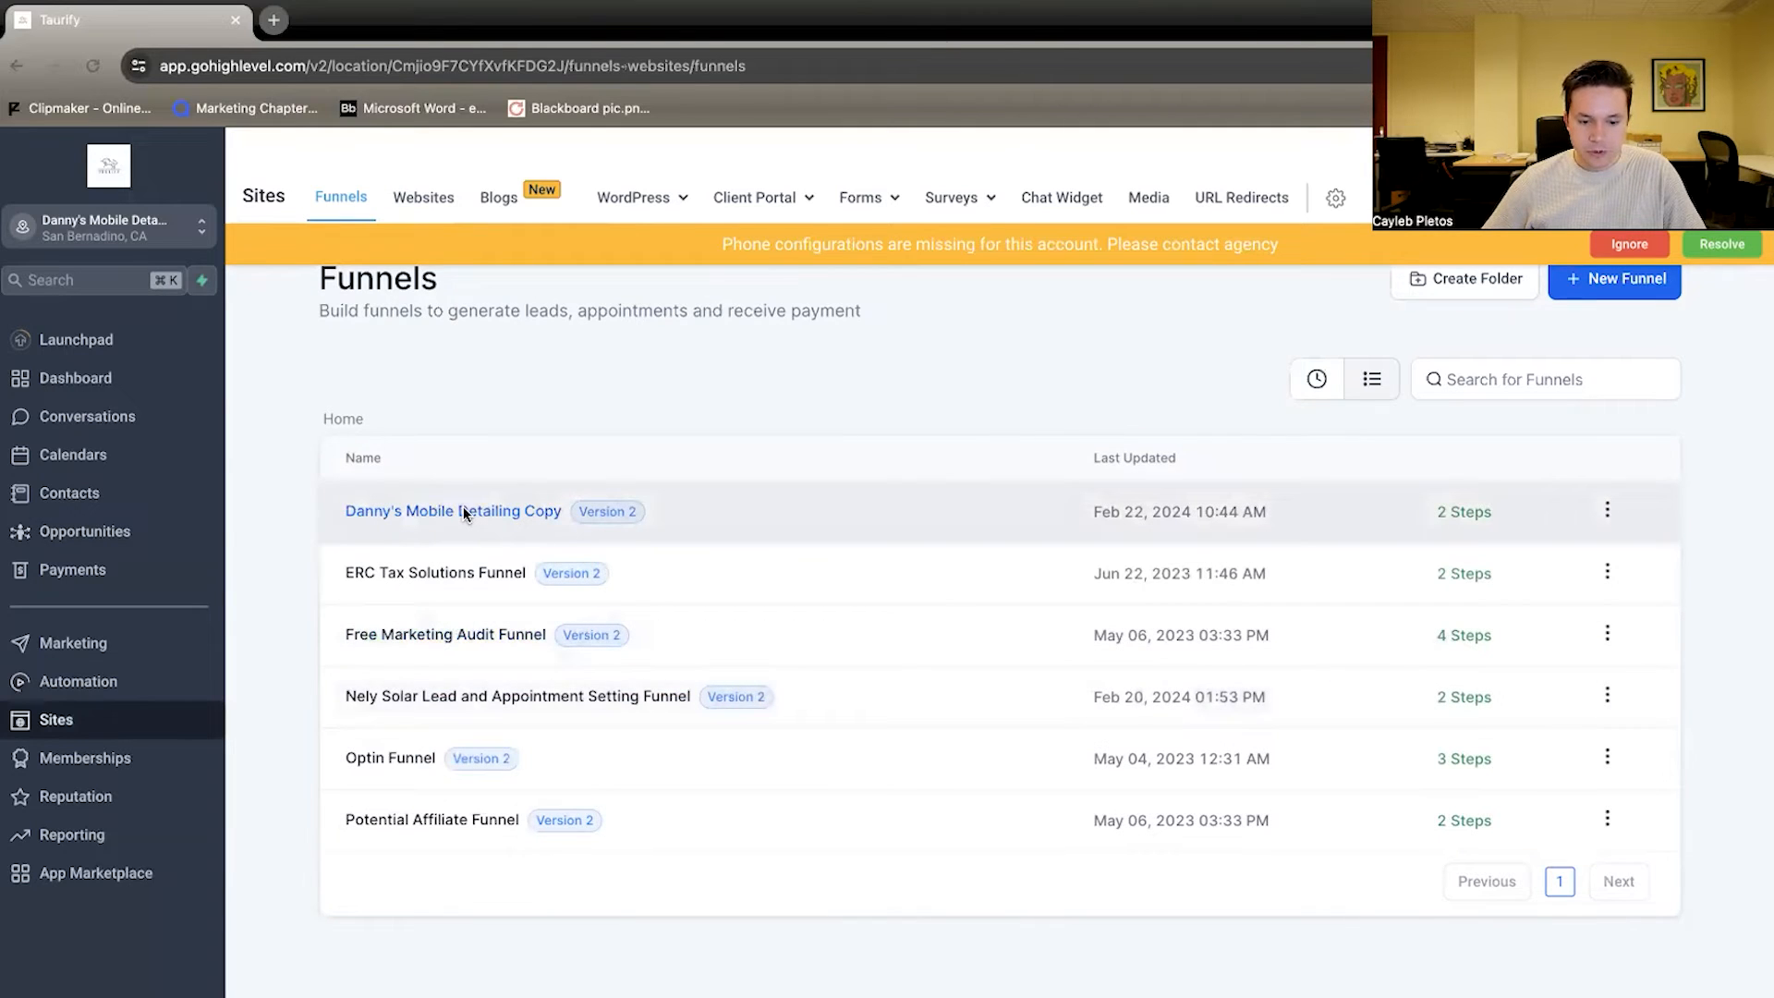
Enter the Danny's Mobile Detailing funnel and preview its live Home page
click(452, 510)
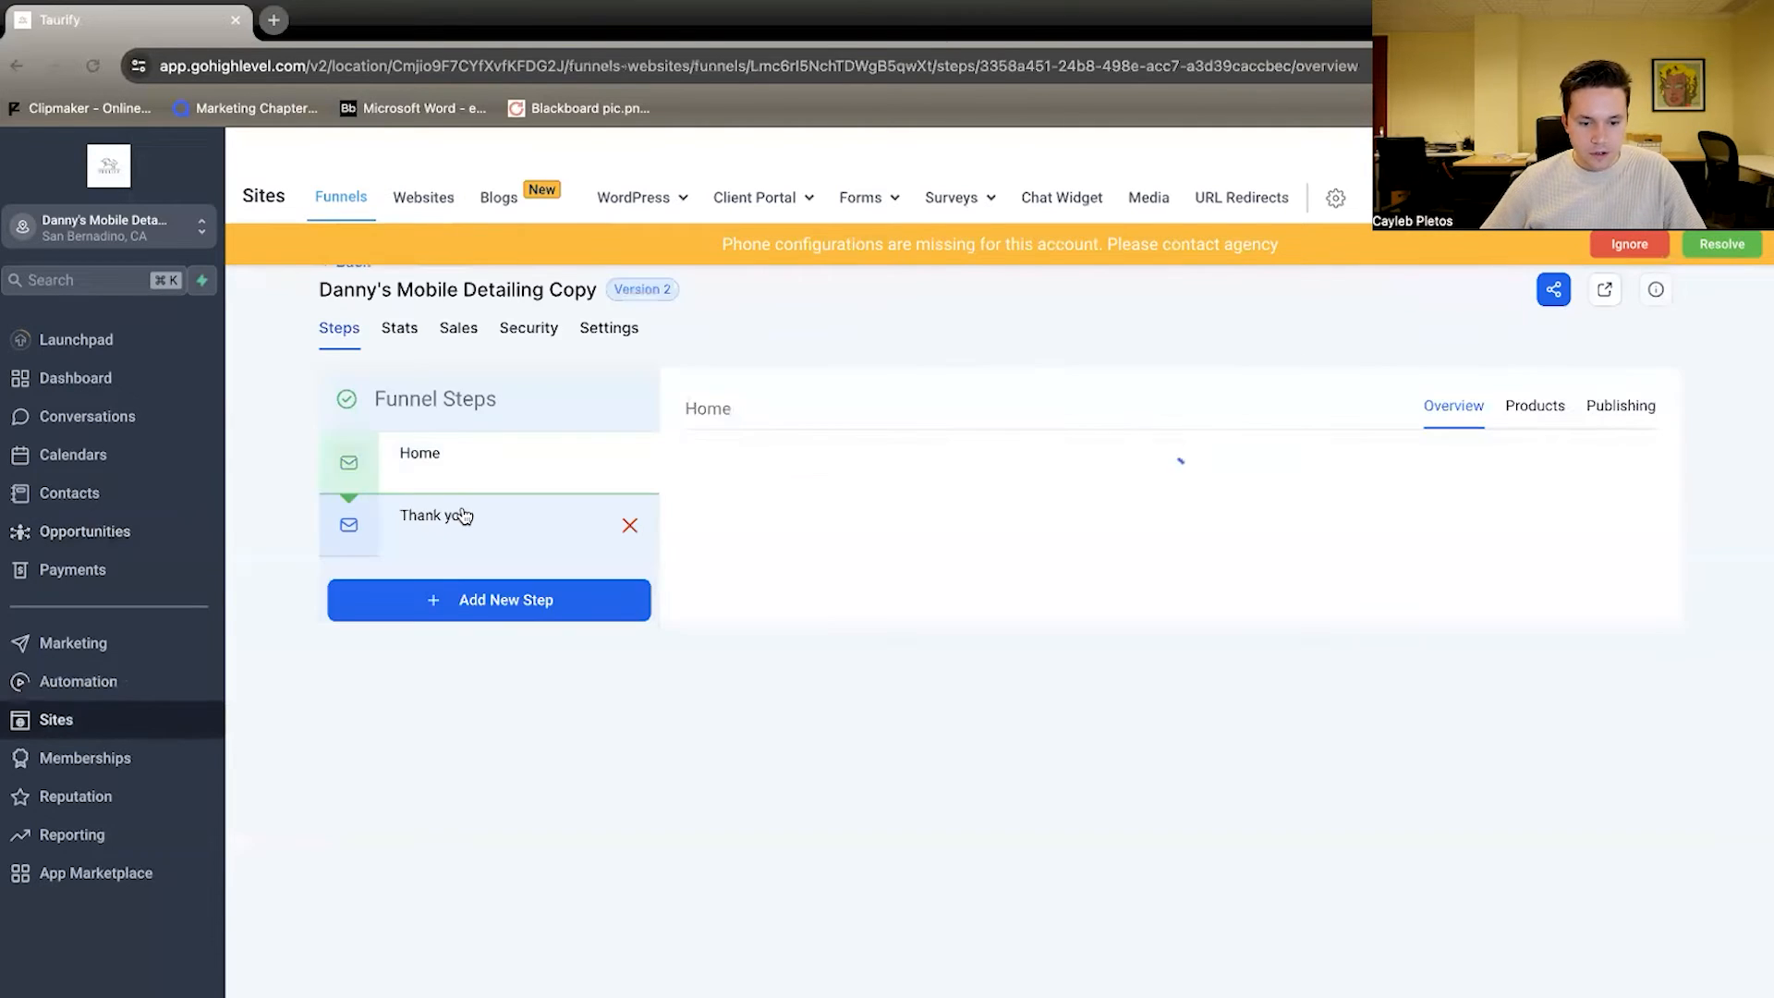
click(1604, 290)
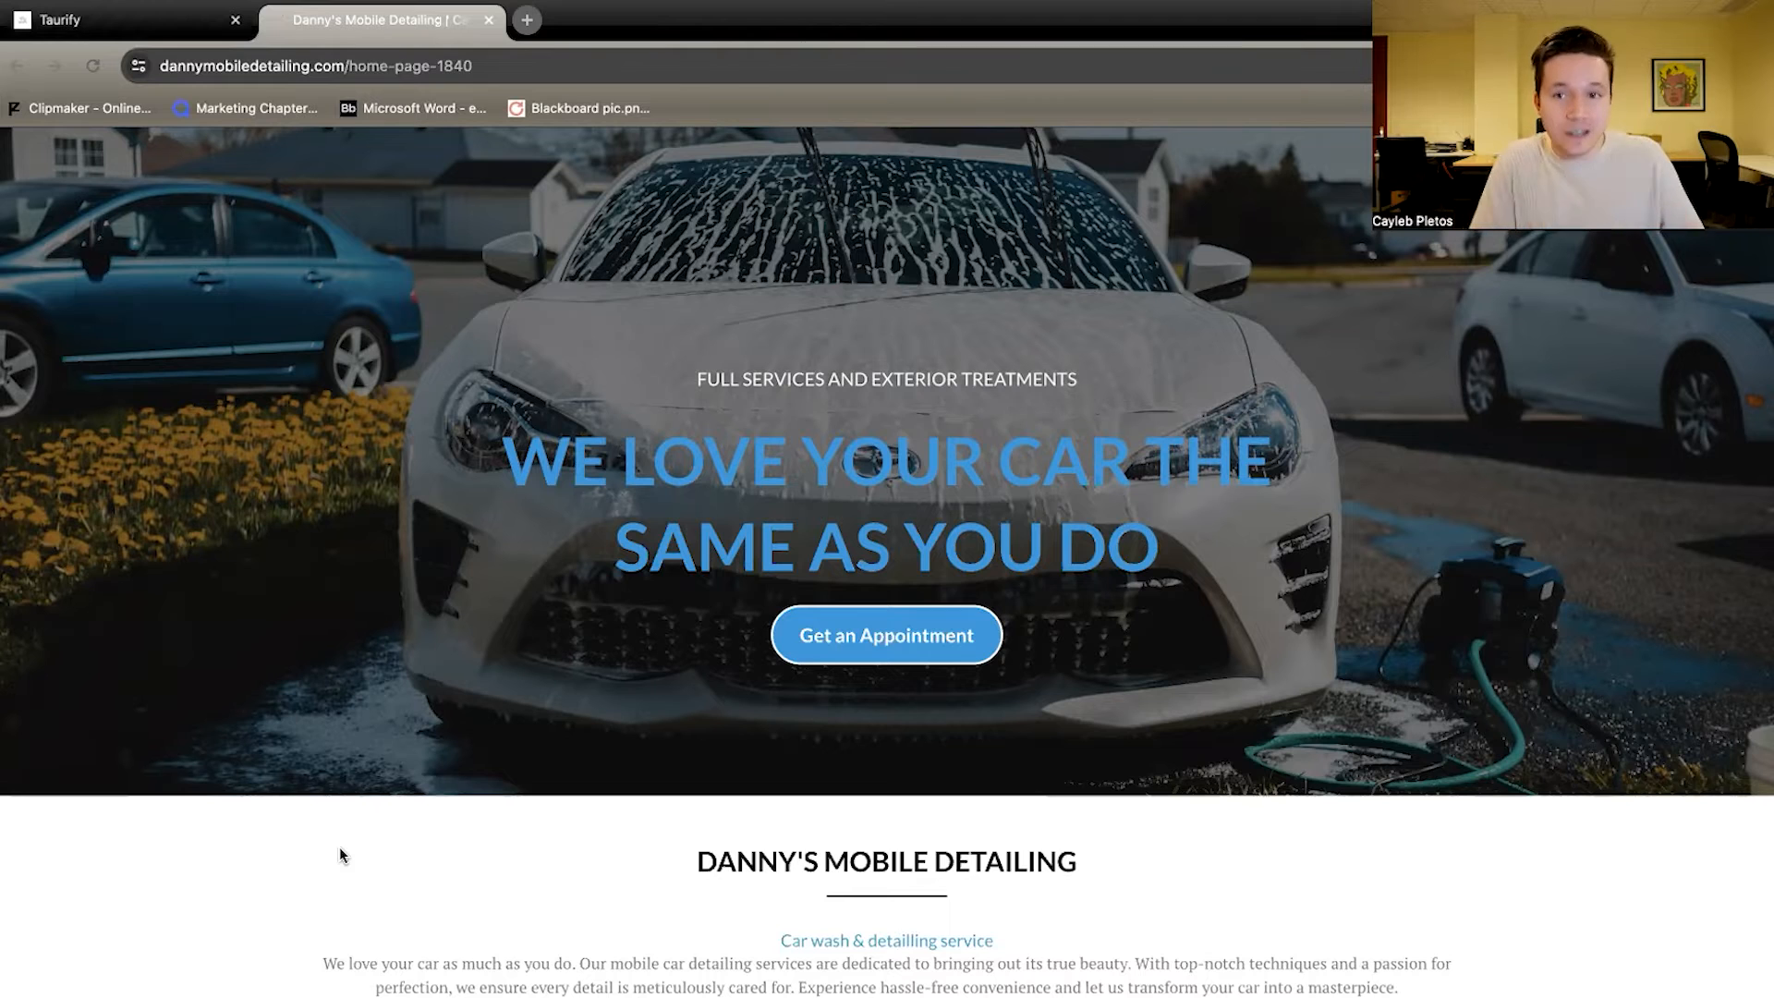
Scroll the landing page through pricing, FAQ and gallery, then choose Get an Appointment
scroll(down, 3)
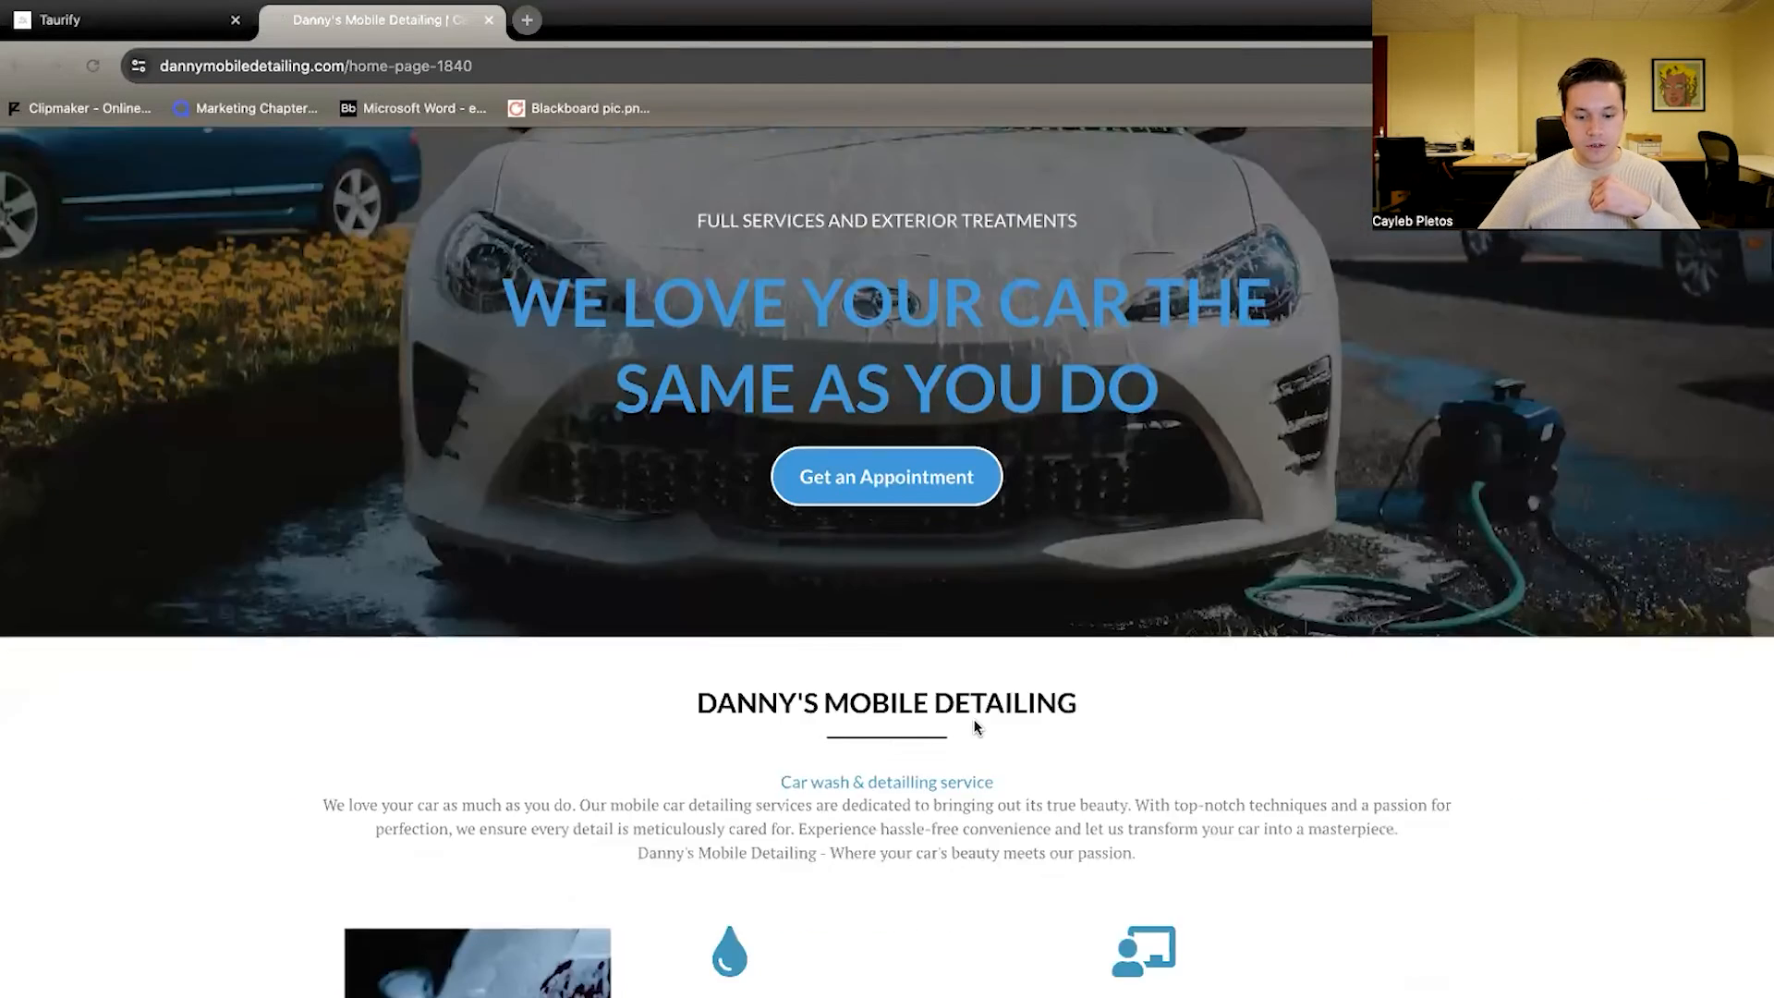
scroll(down, 3)
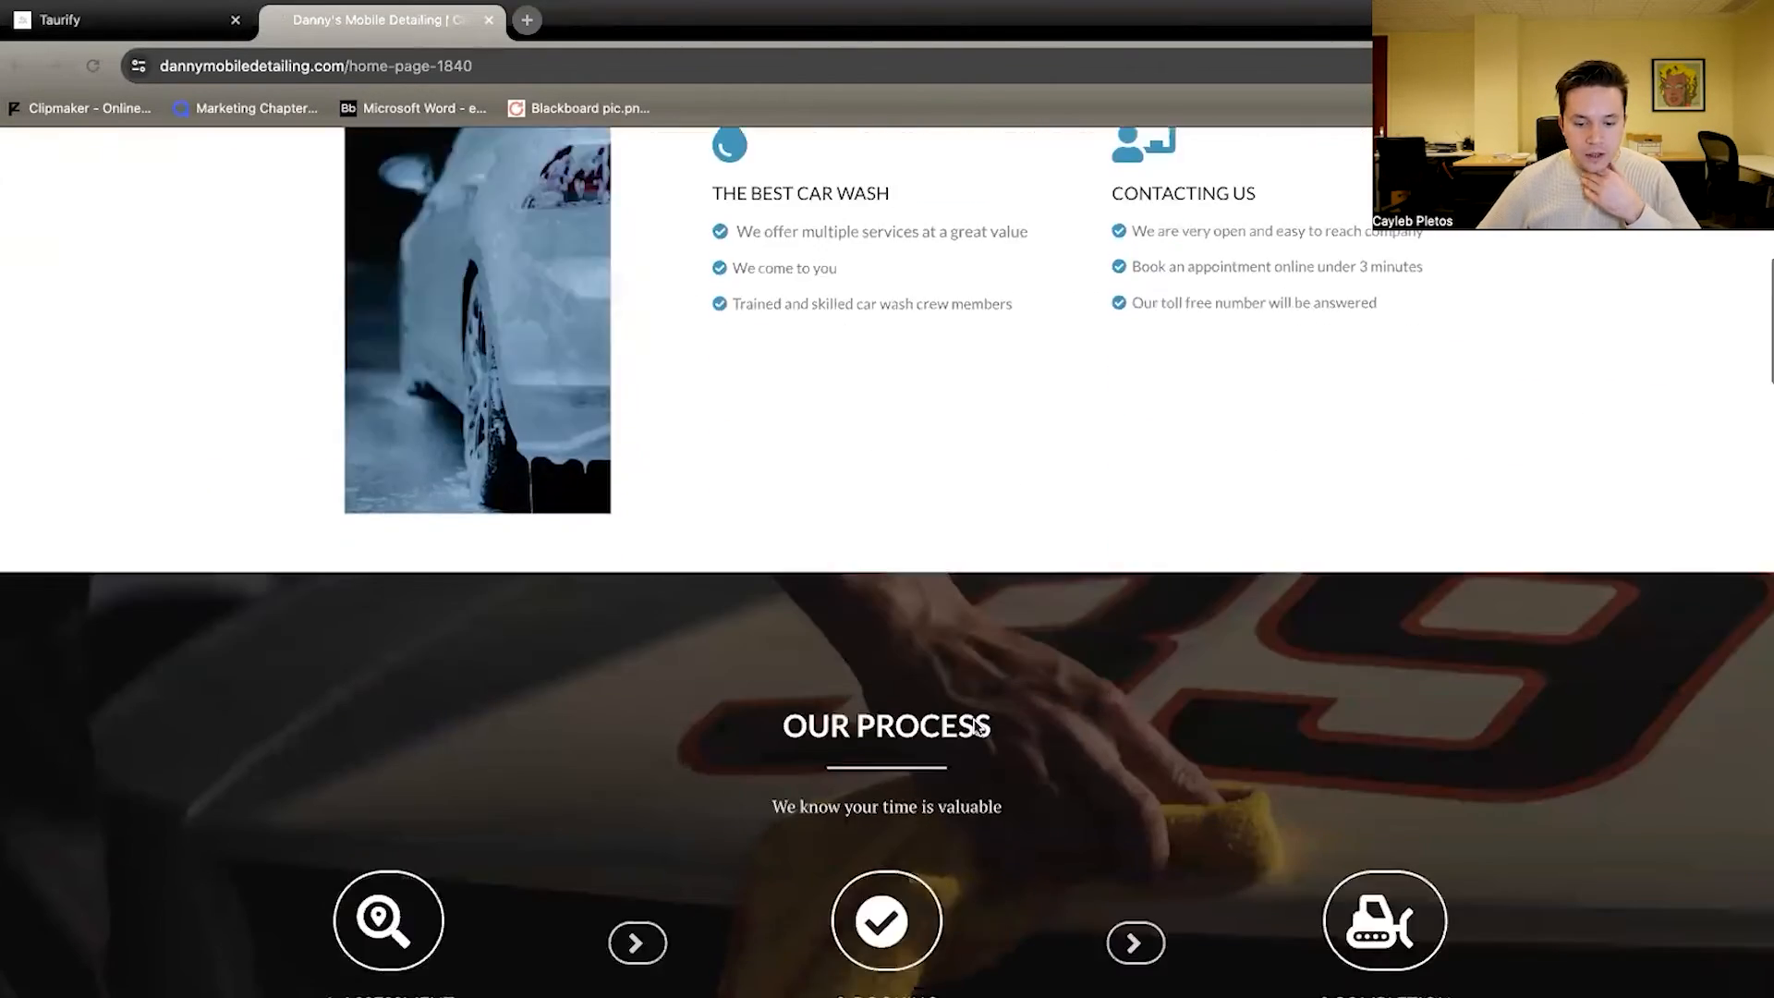
scroll(down, 3)
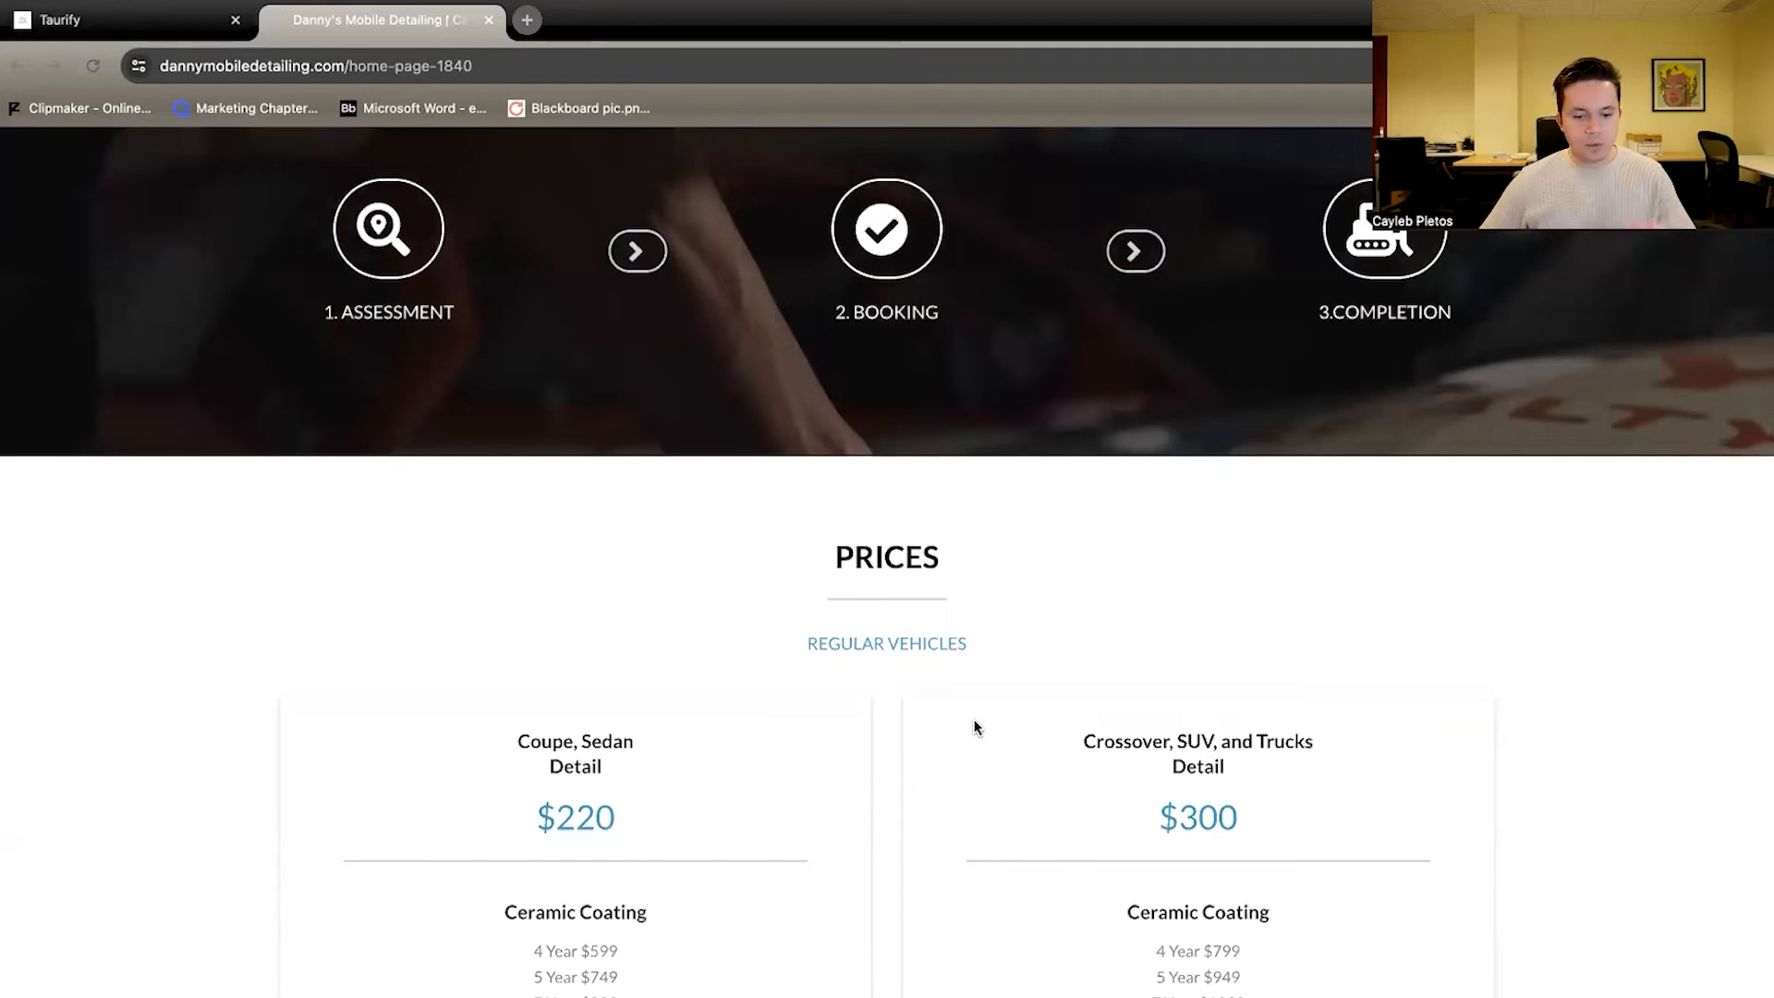
scroll(down, 3)
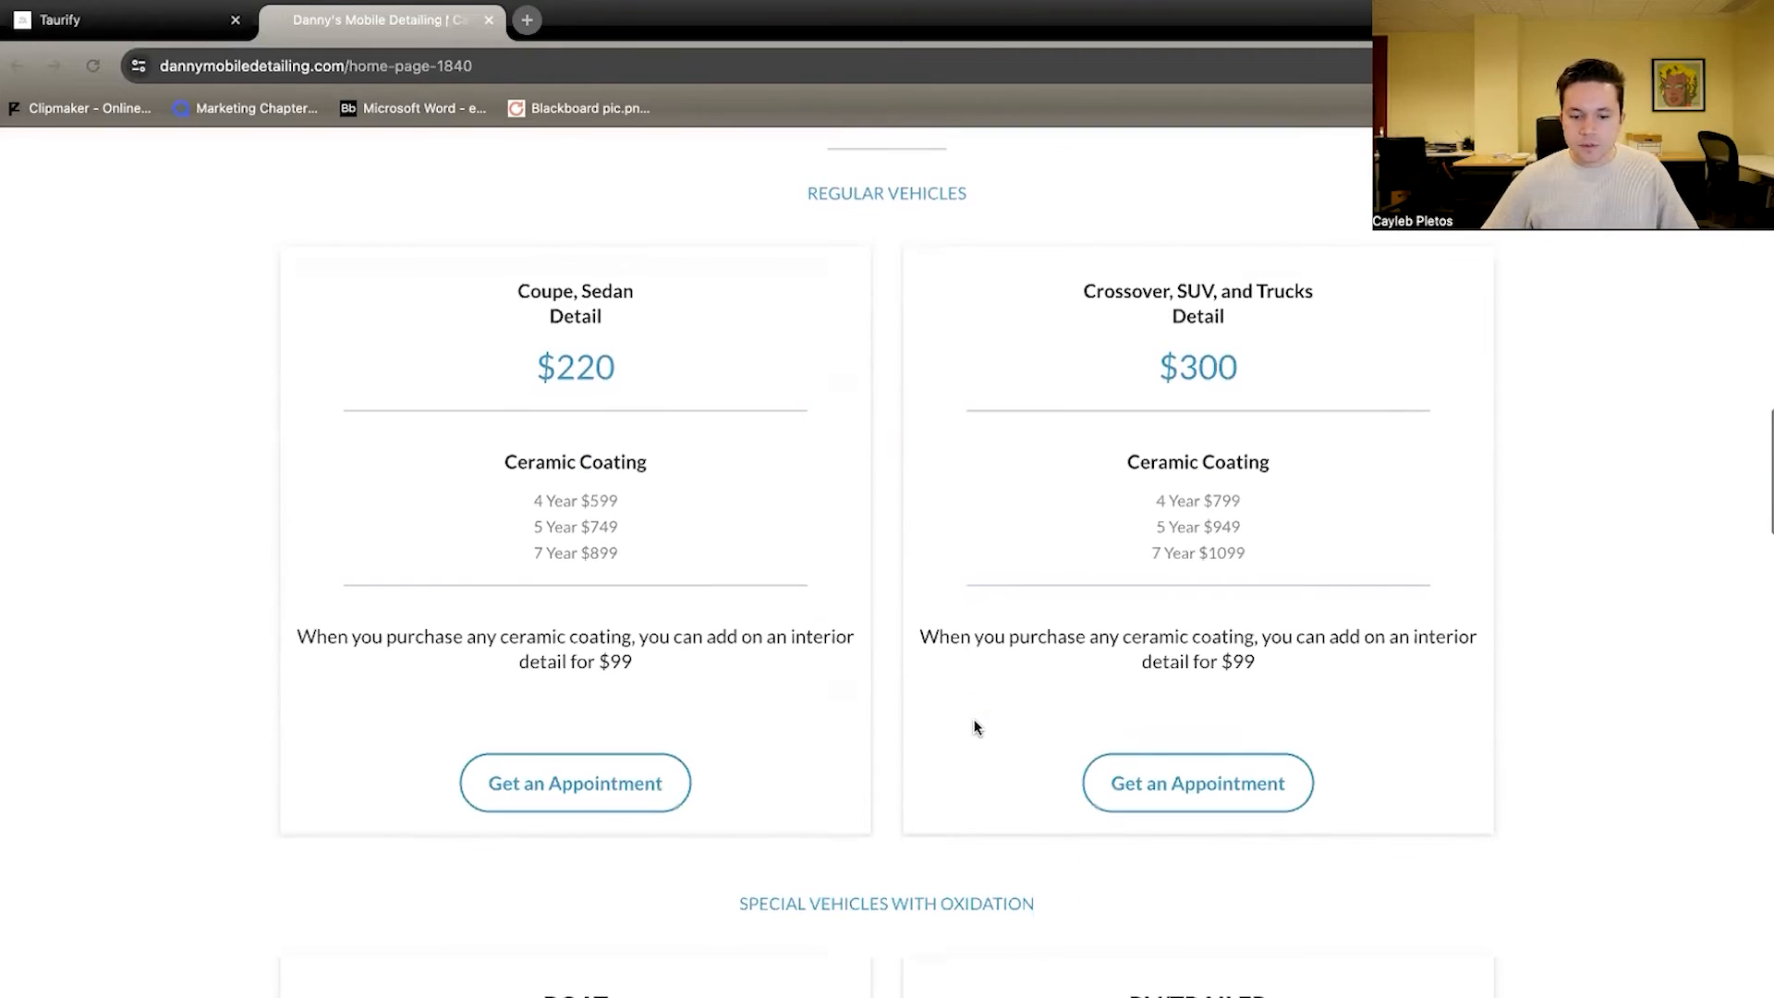
scroll(down, 3)
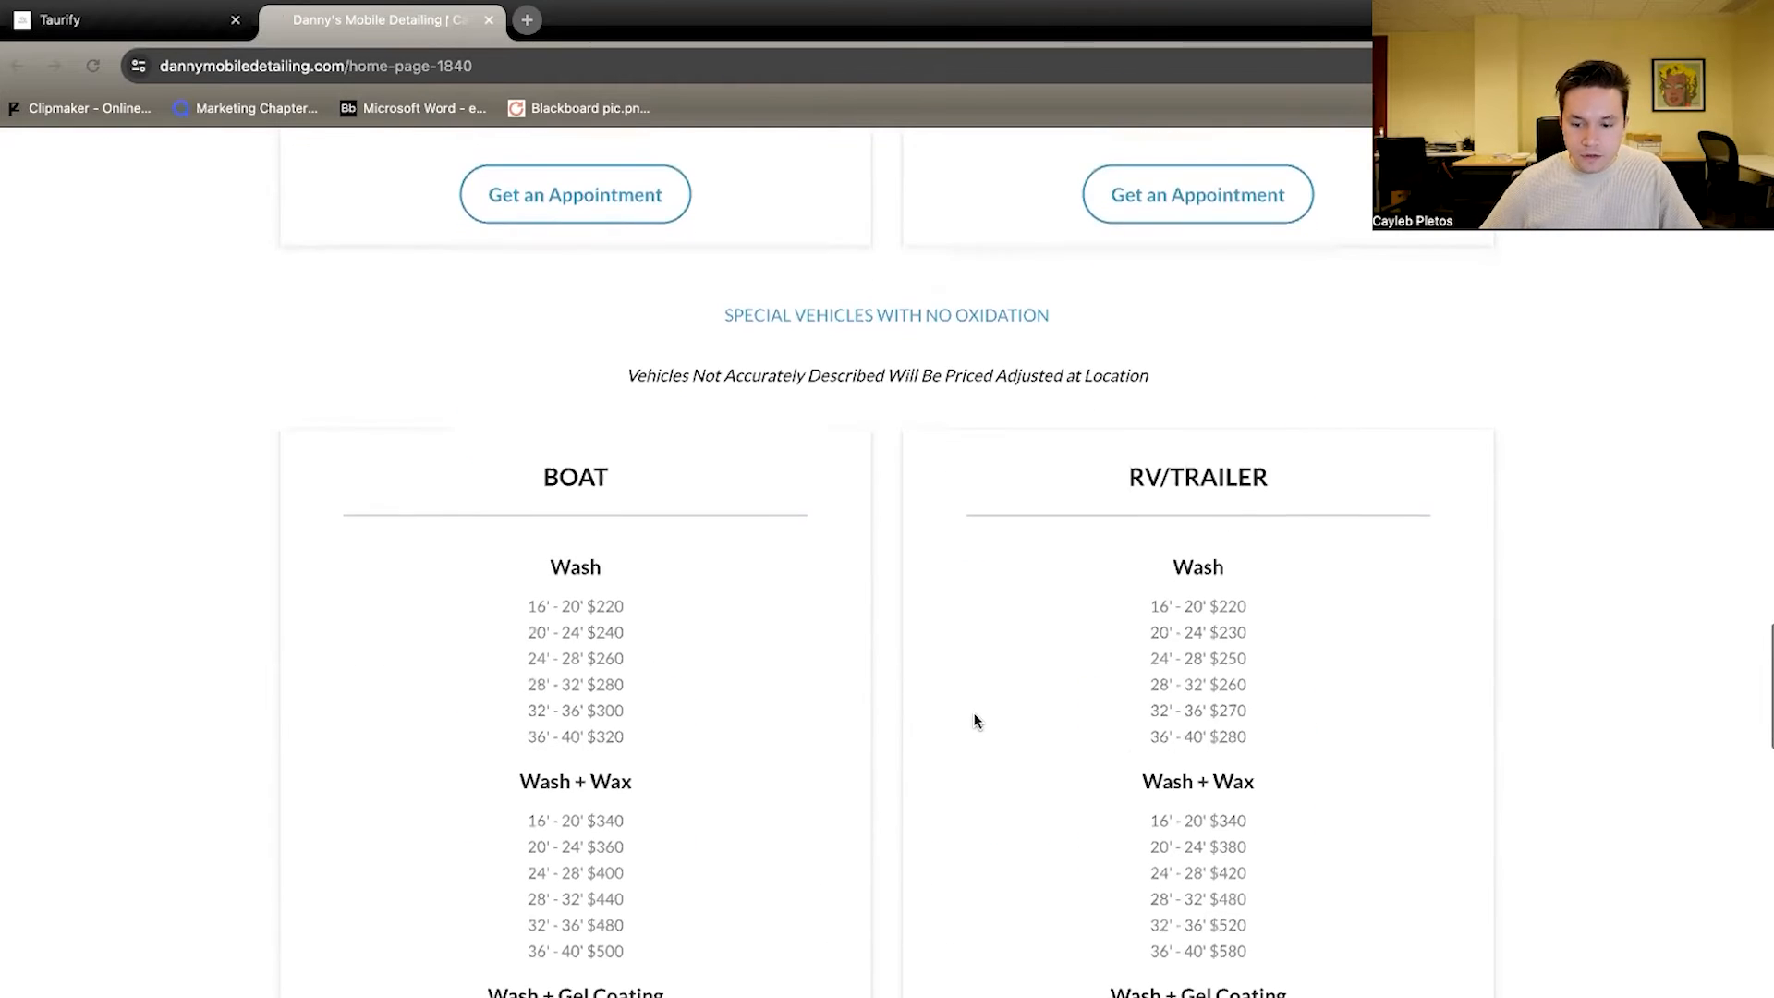
scroll(down, 3)
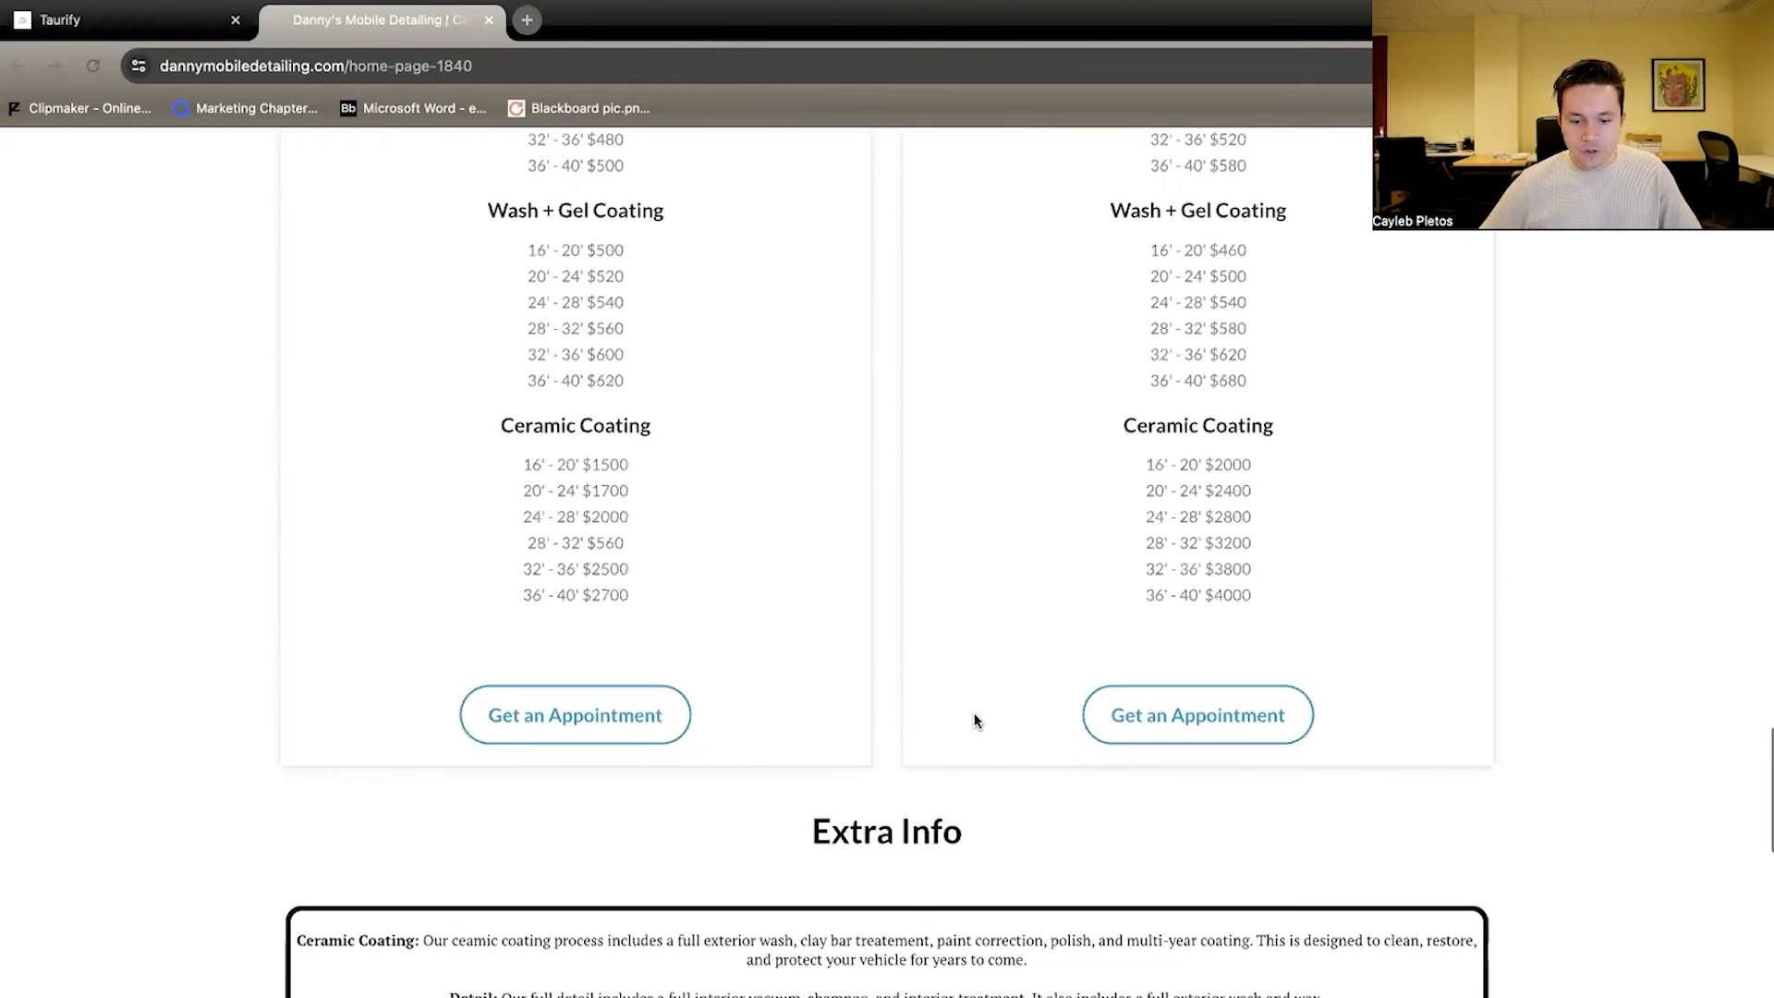
scroll(down, 3)
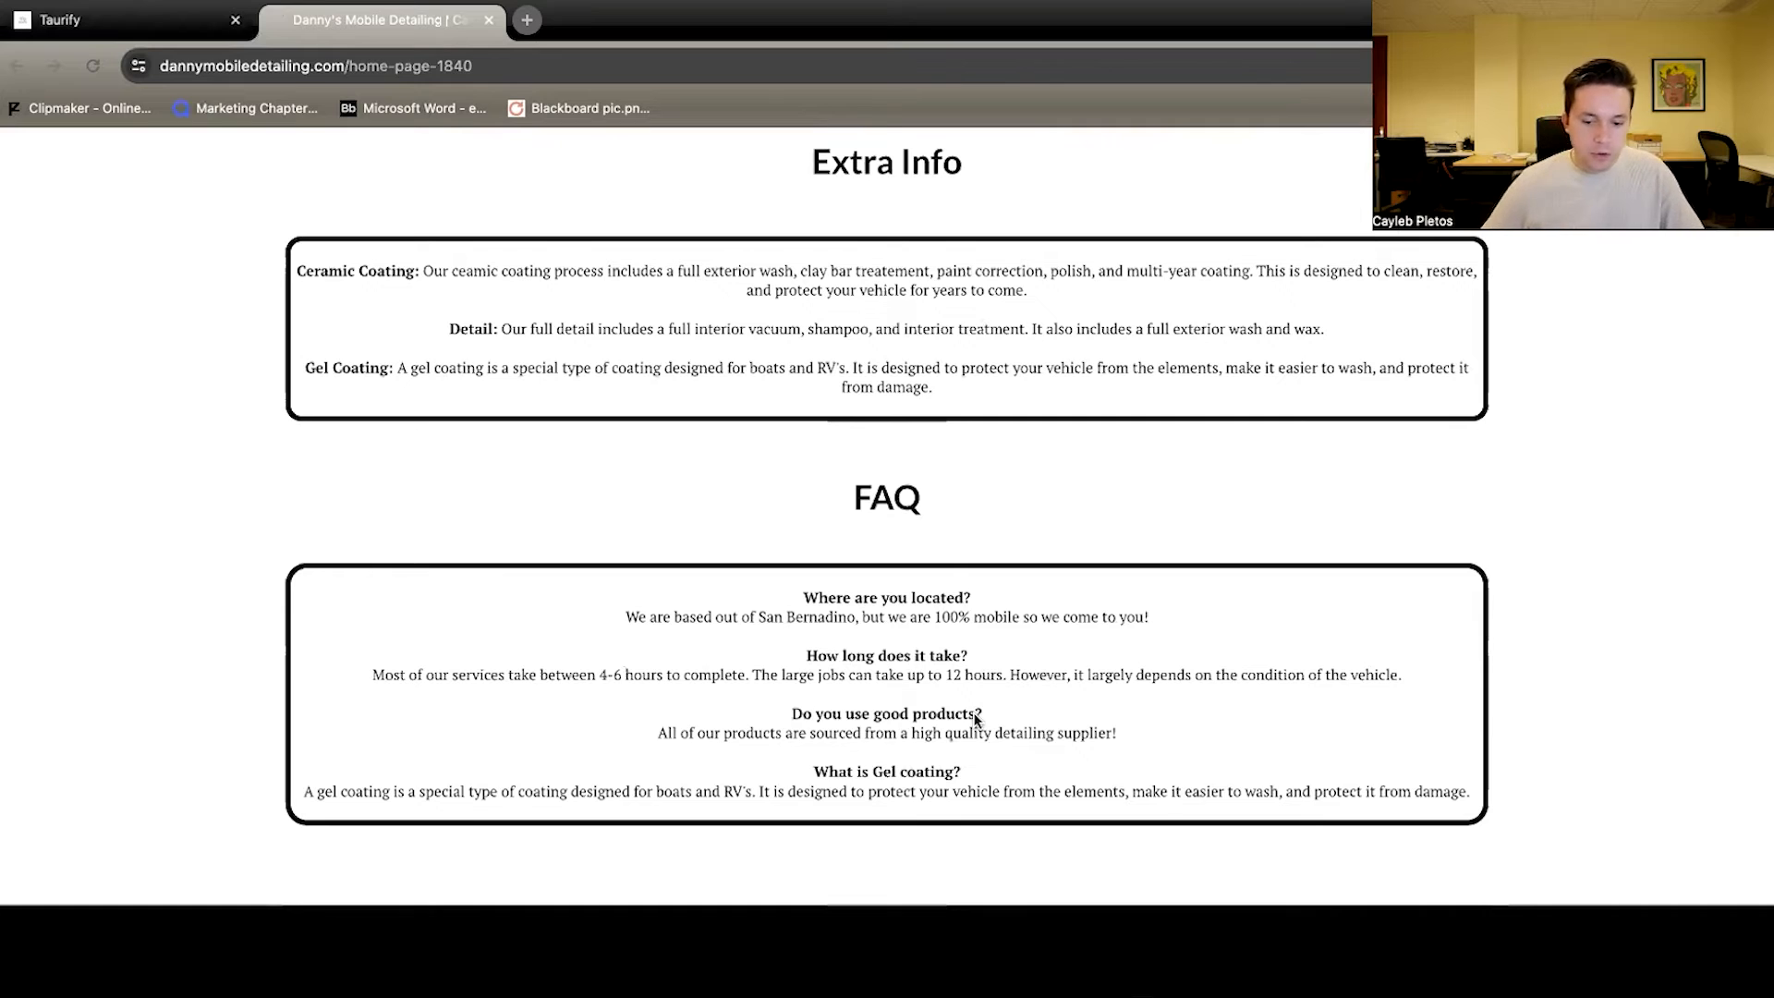
scroll(down, 3)
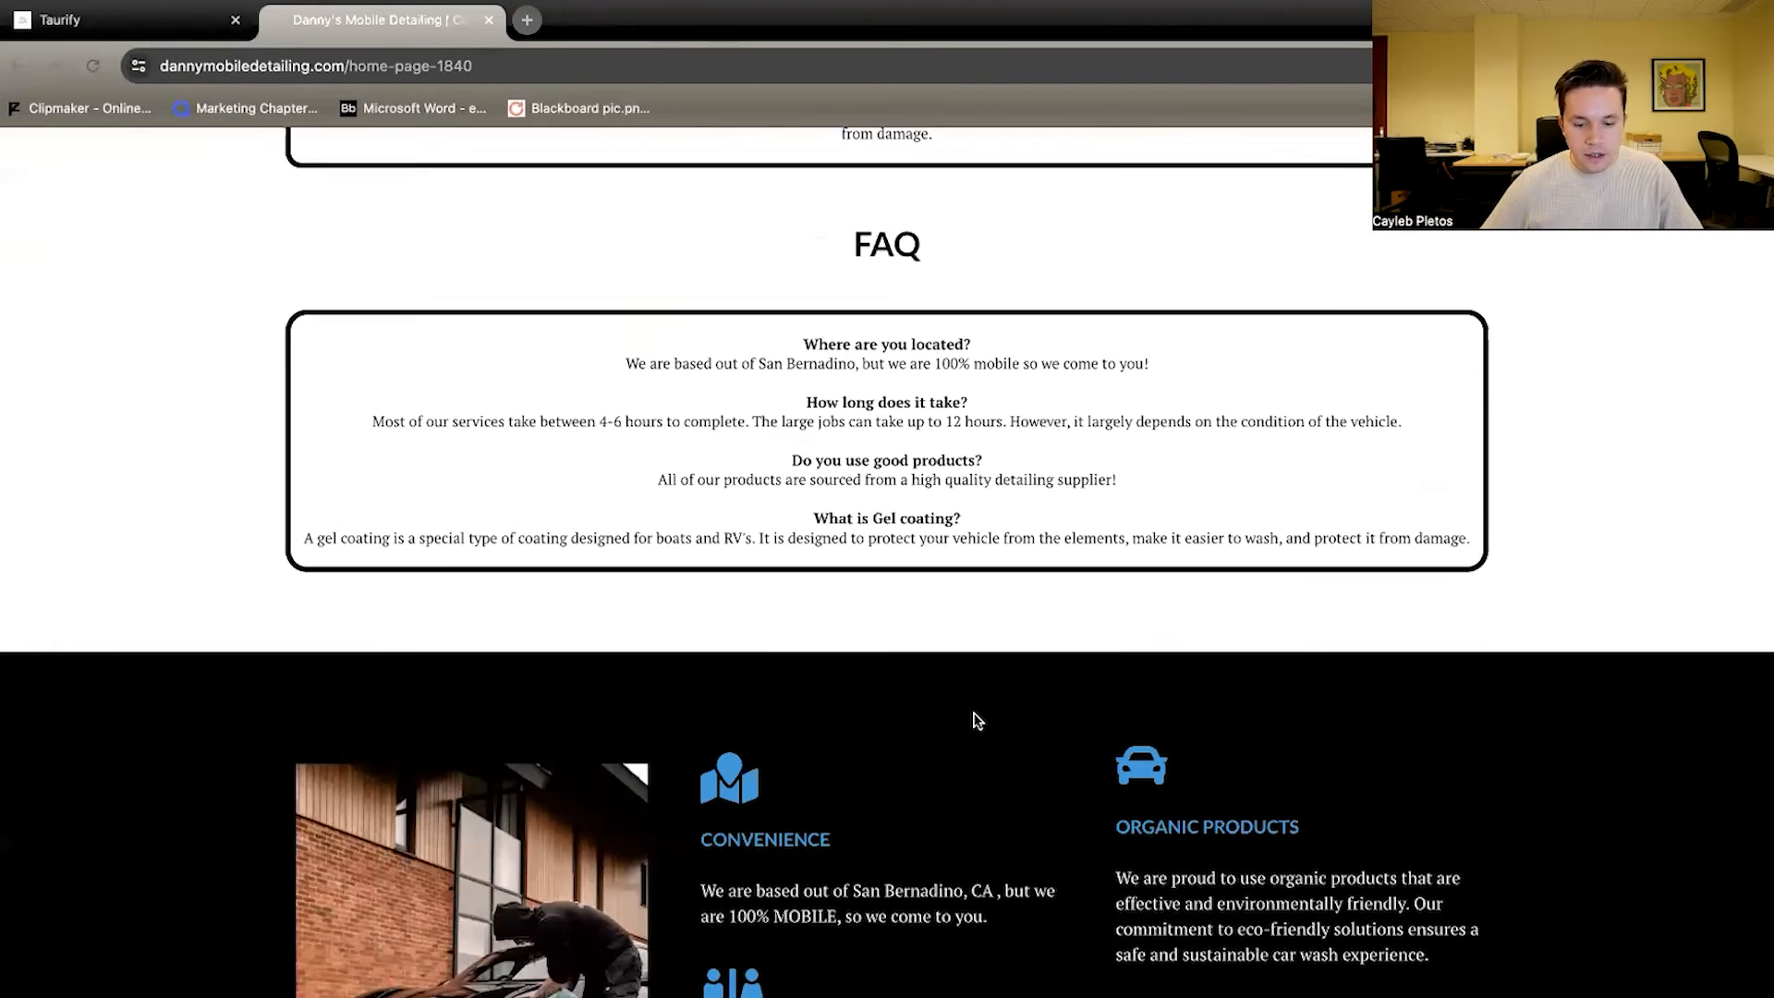
scroll(down, 3)
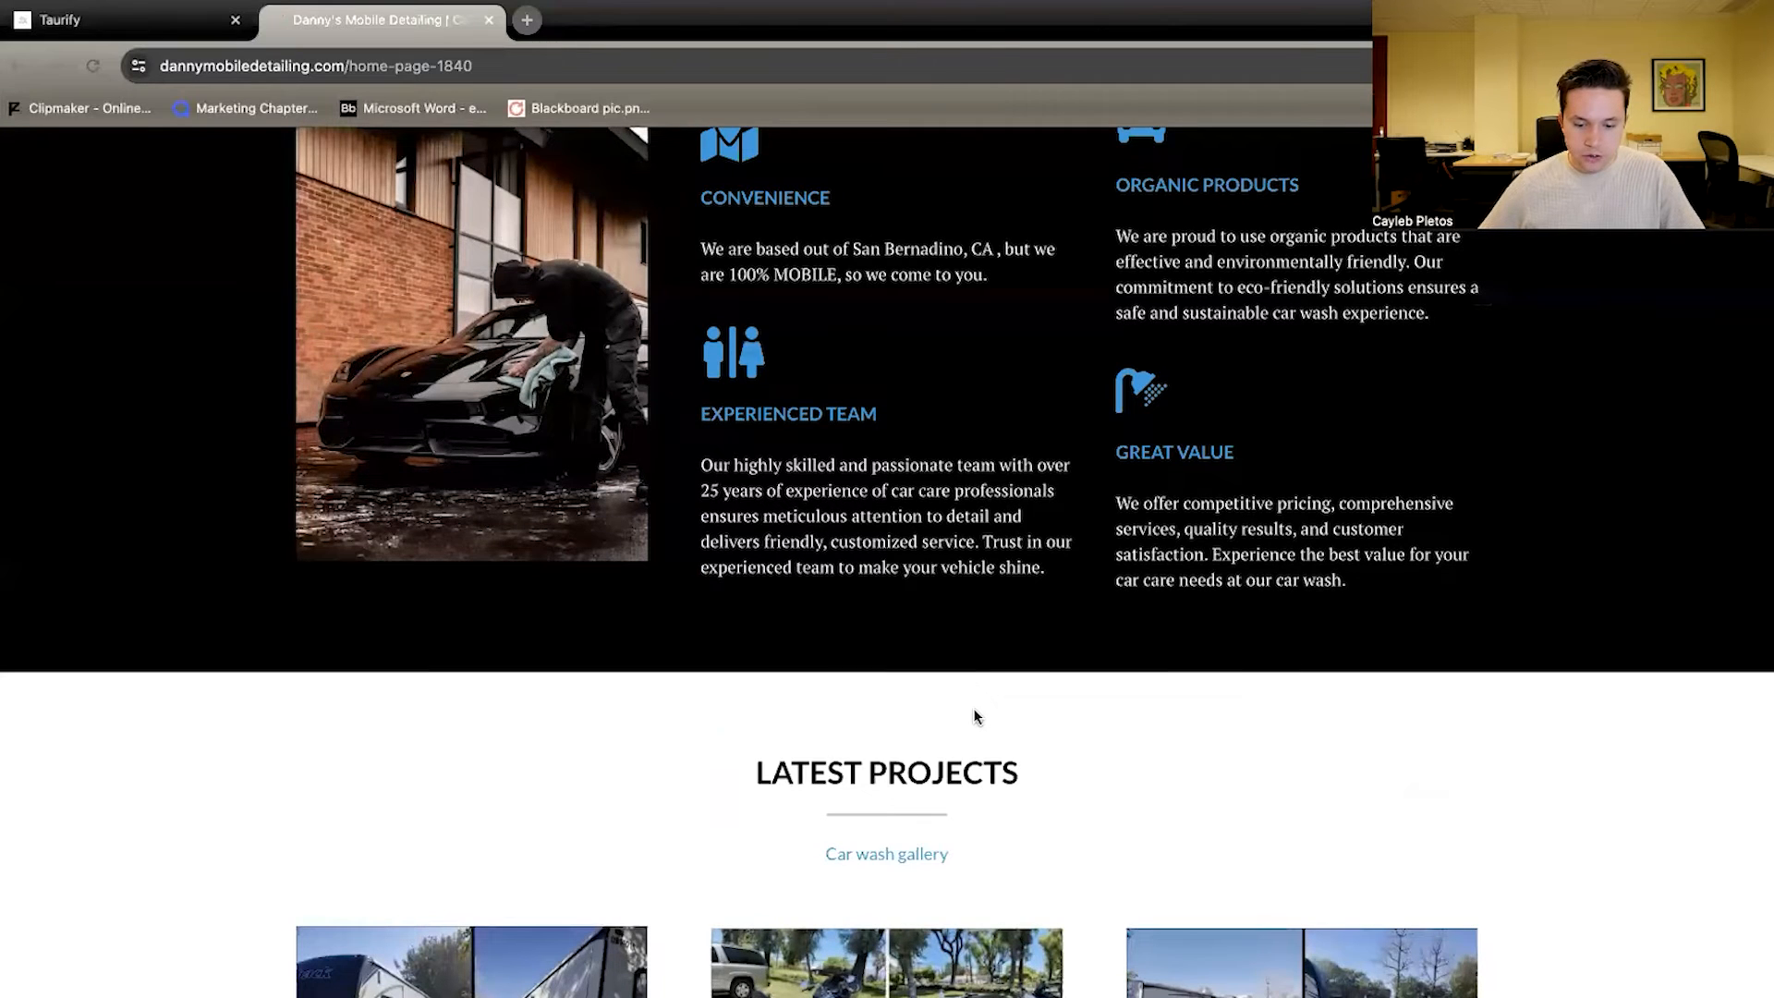
scroll(down, 3)
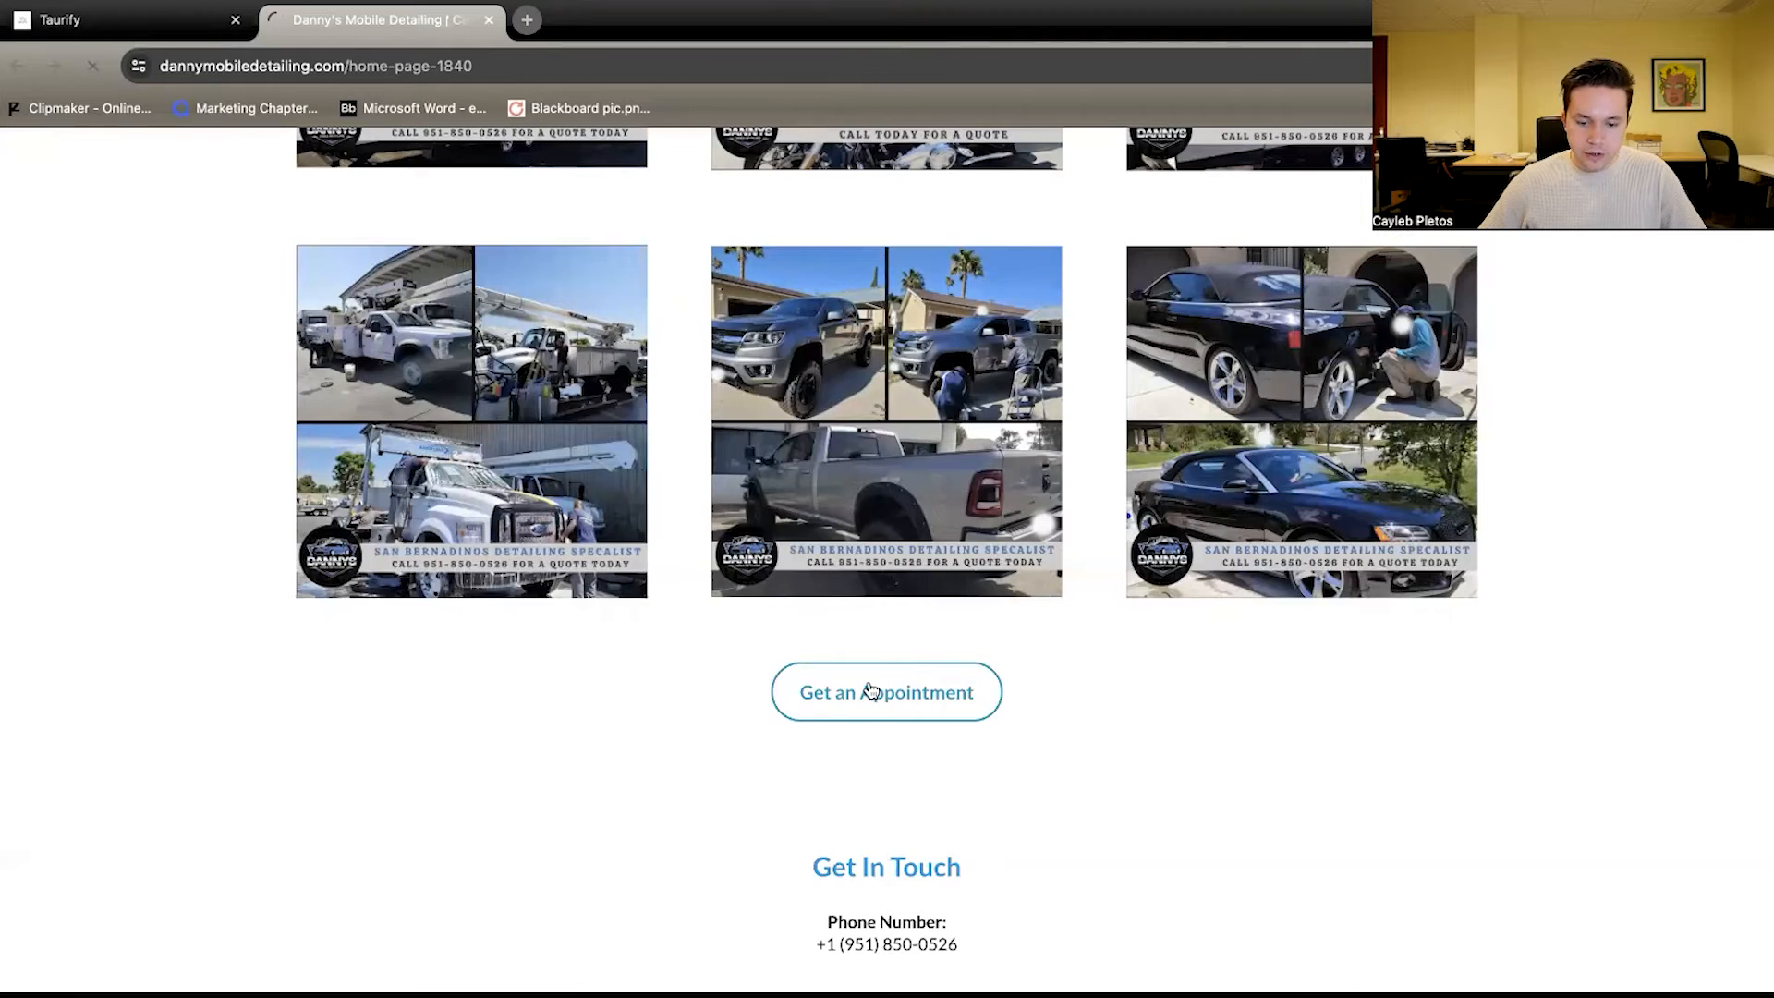
click(885, 691)
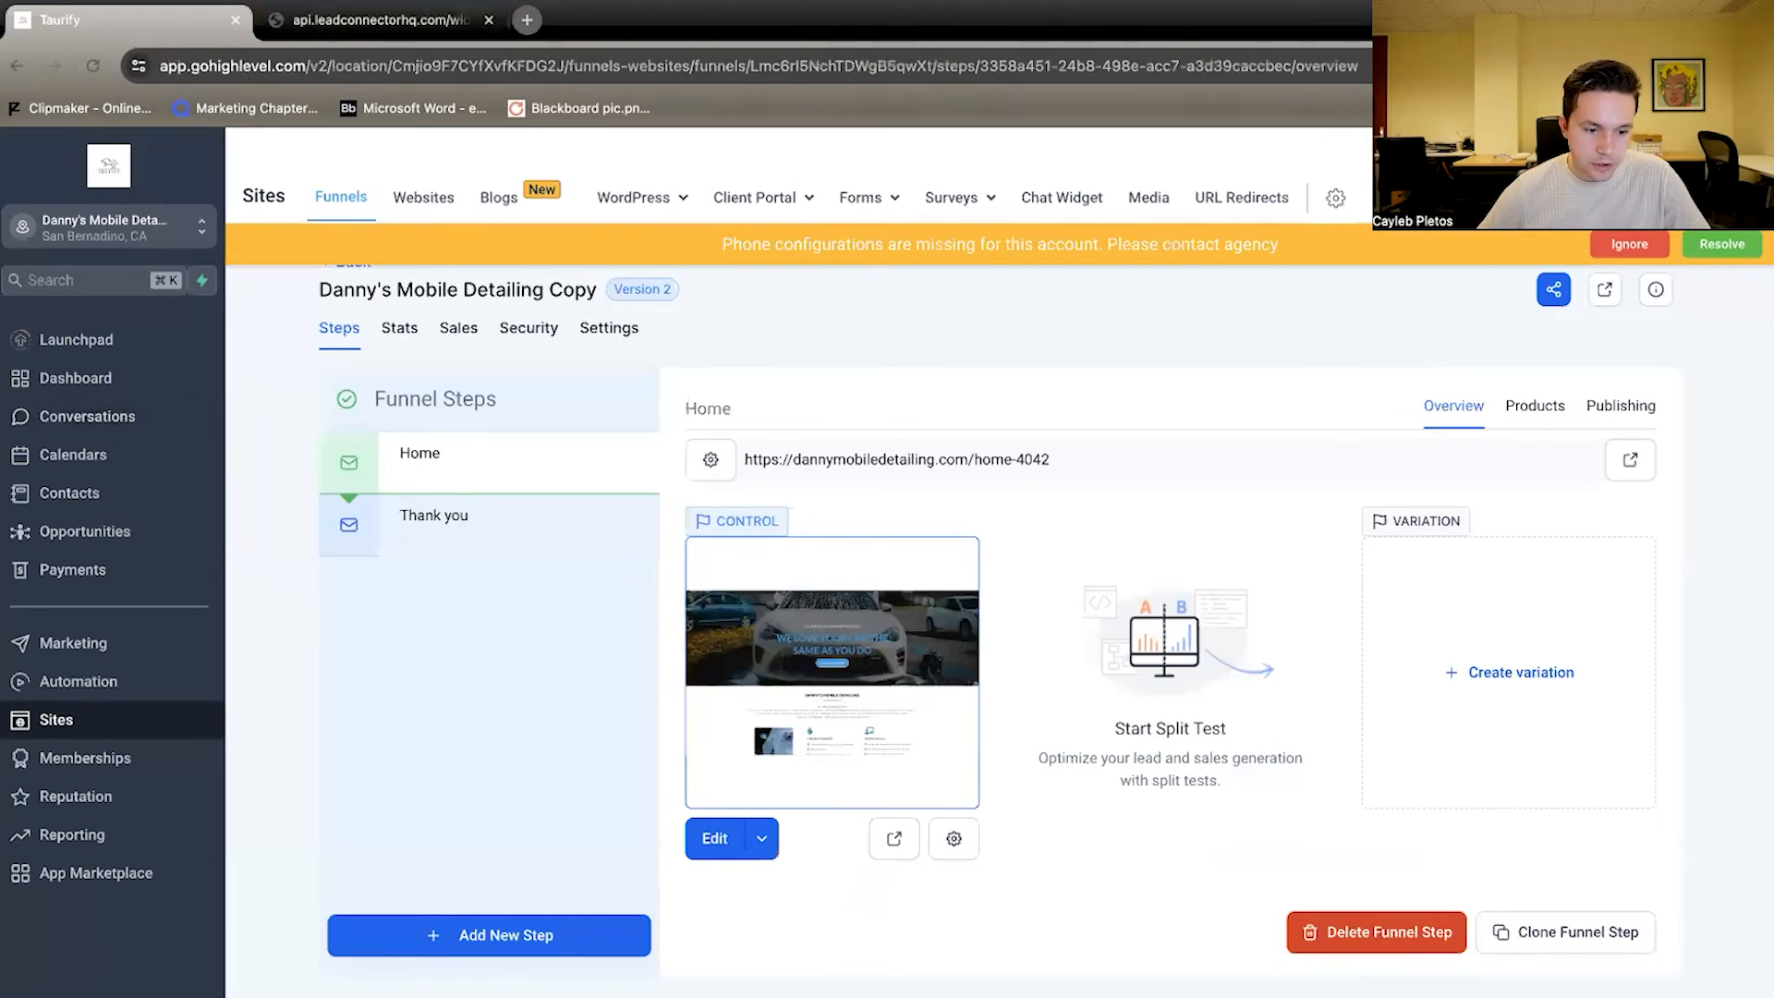
mouse_move(1586, 831)
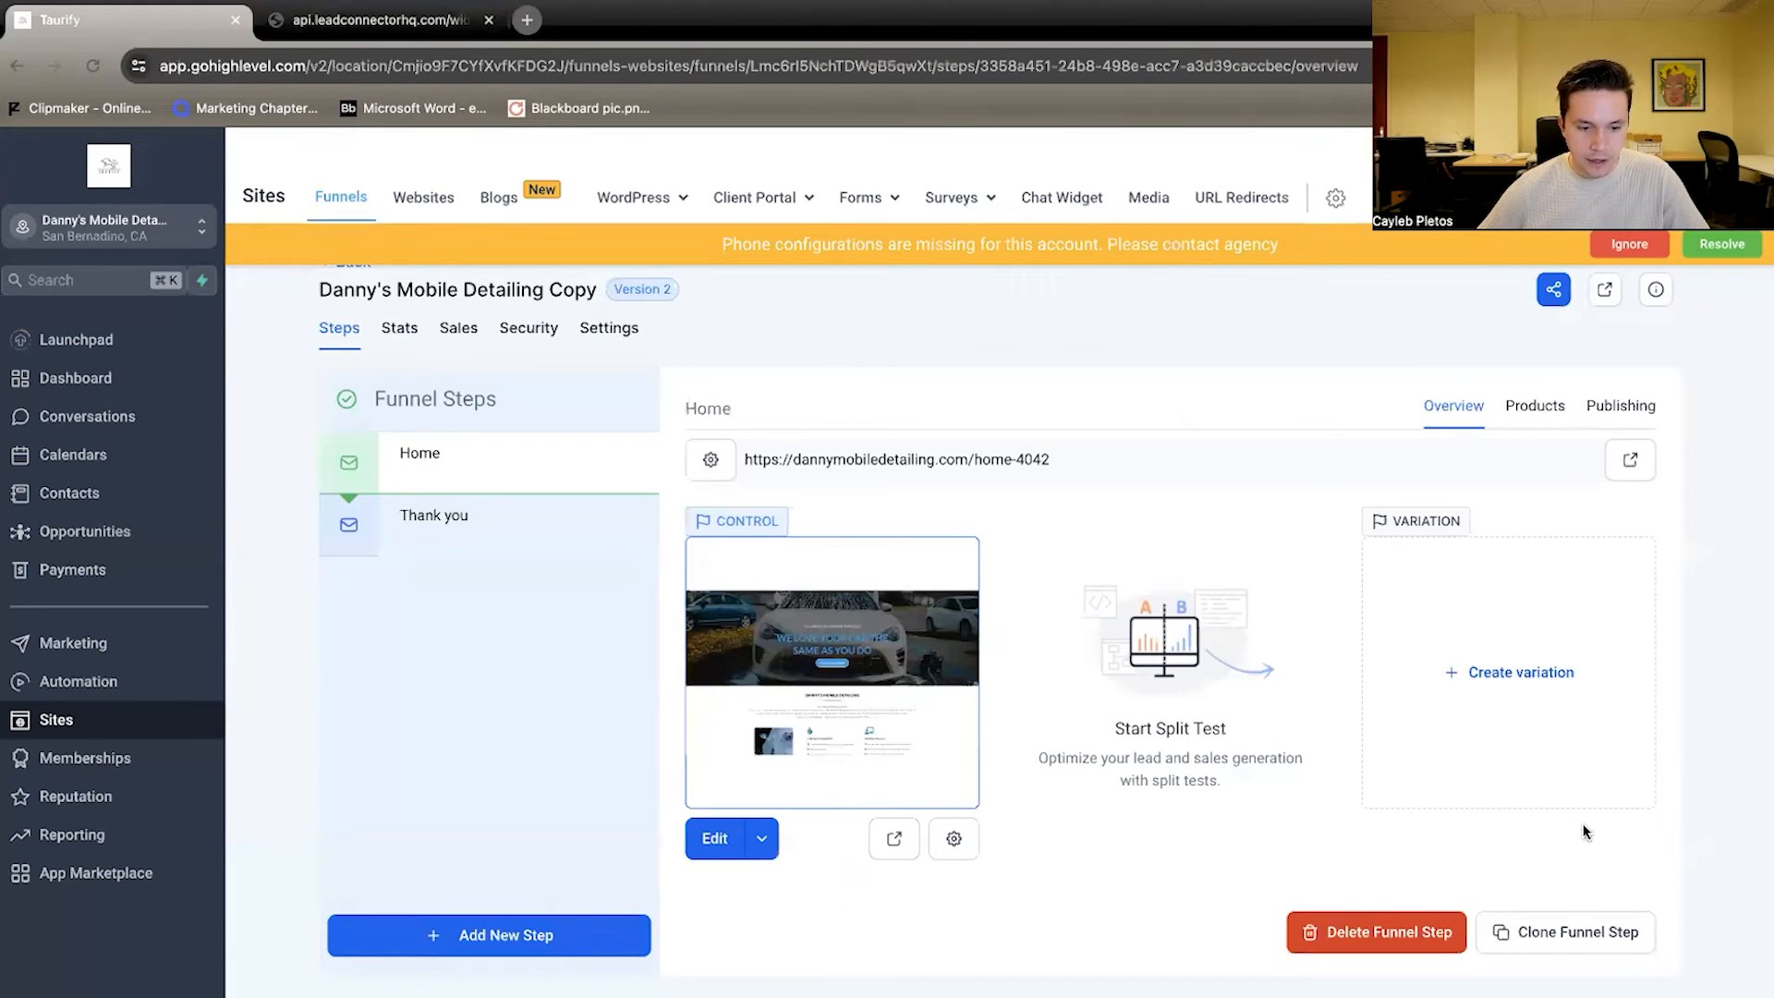
From Settings > Calendars, edit Danny's Mobile Detailing Calendar via its action menu
click(74, 454)
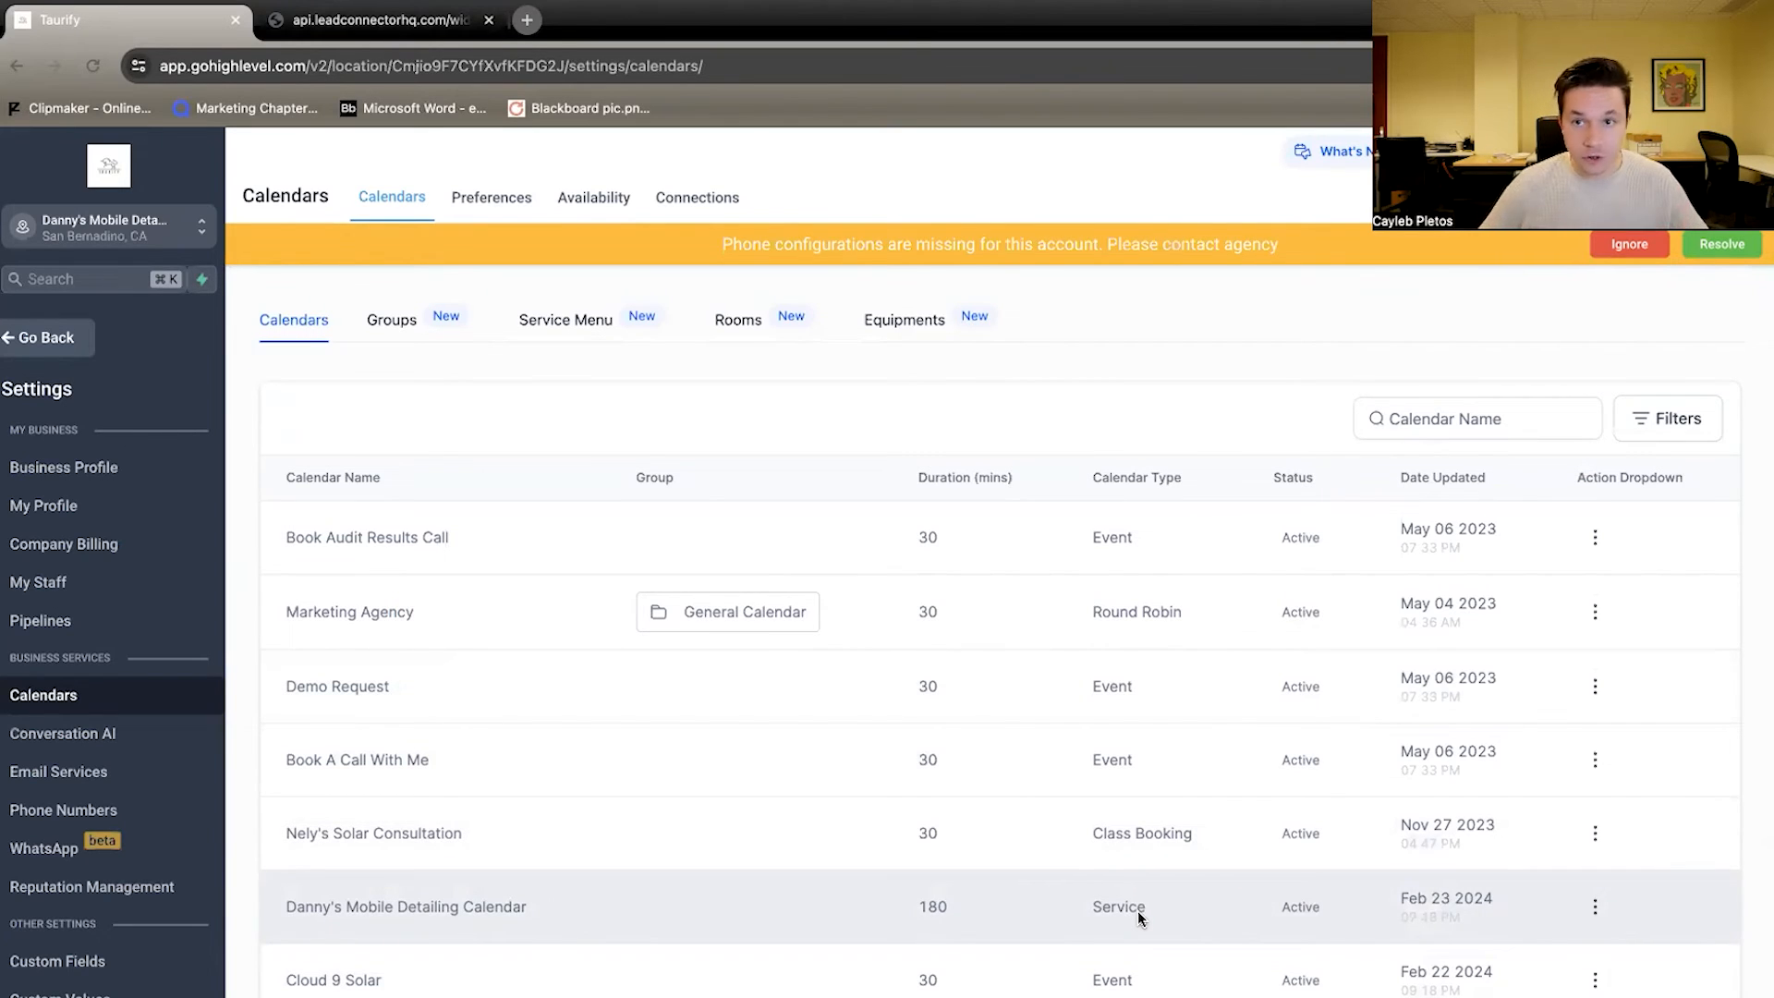
click(1594, 906)
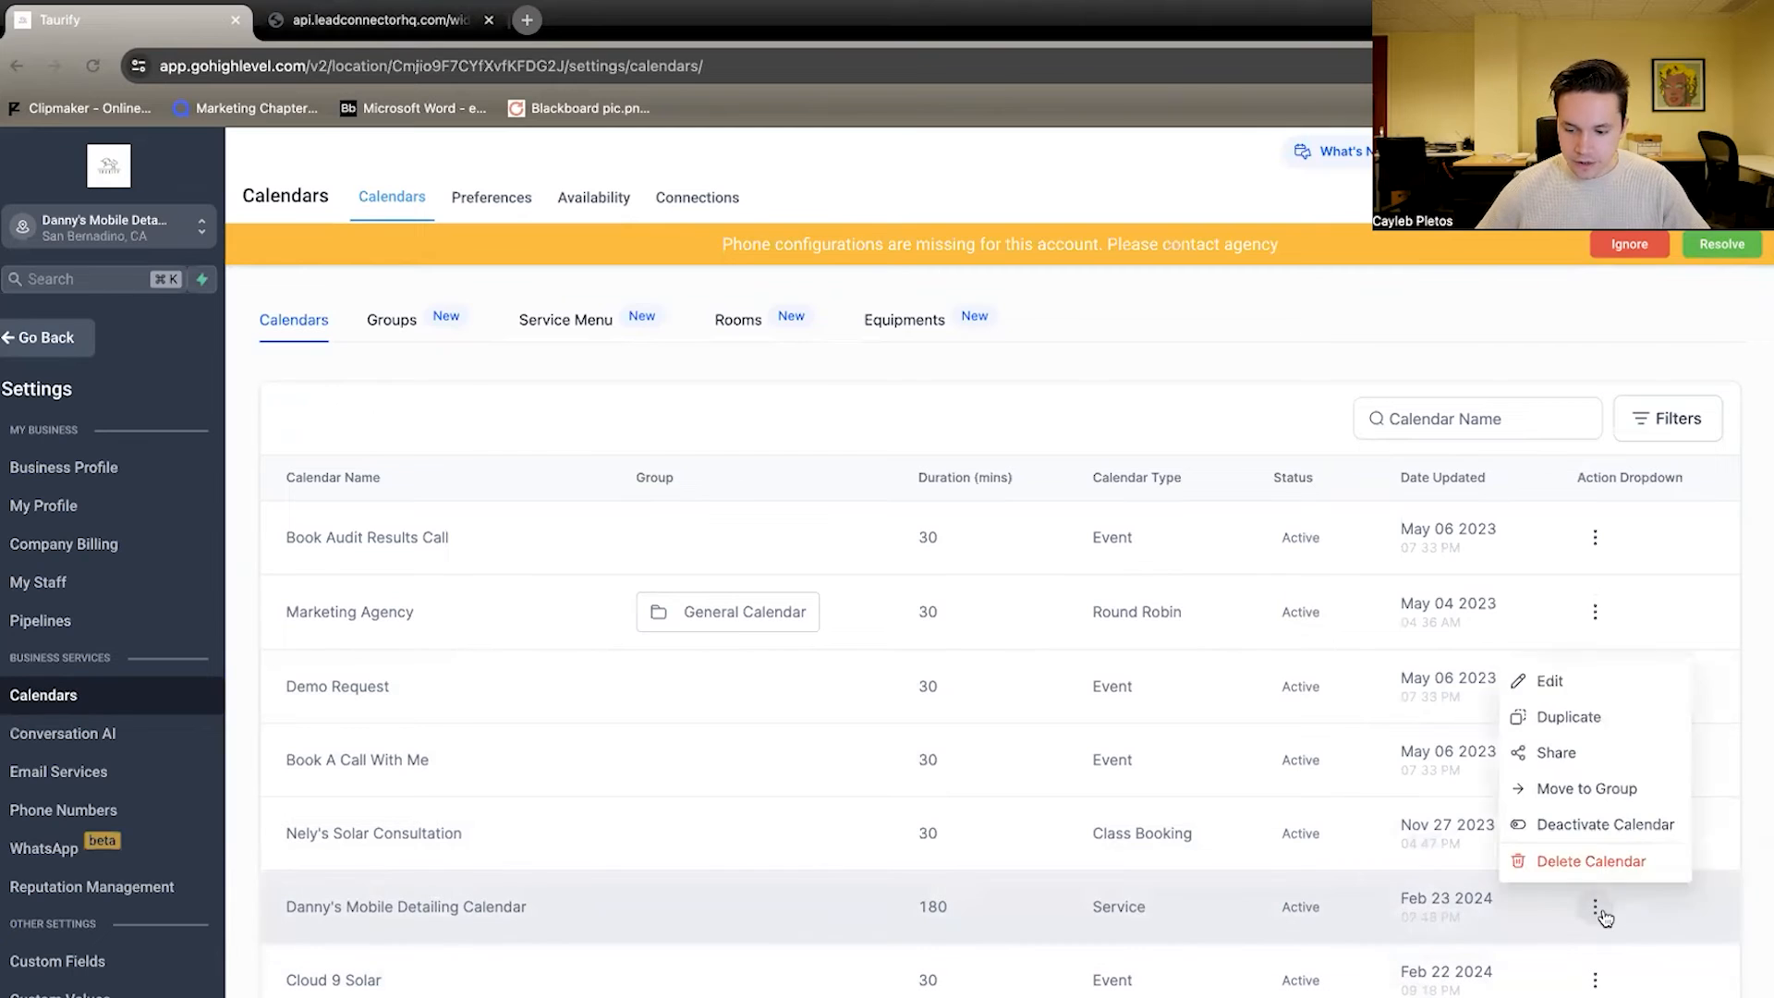
click(1549, 680)
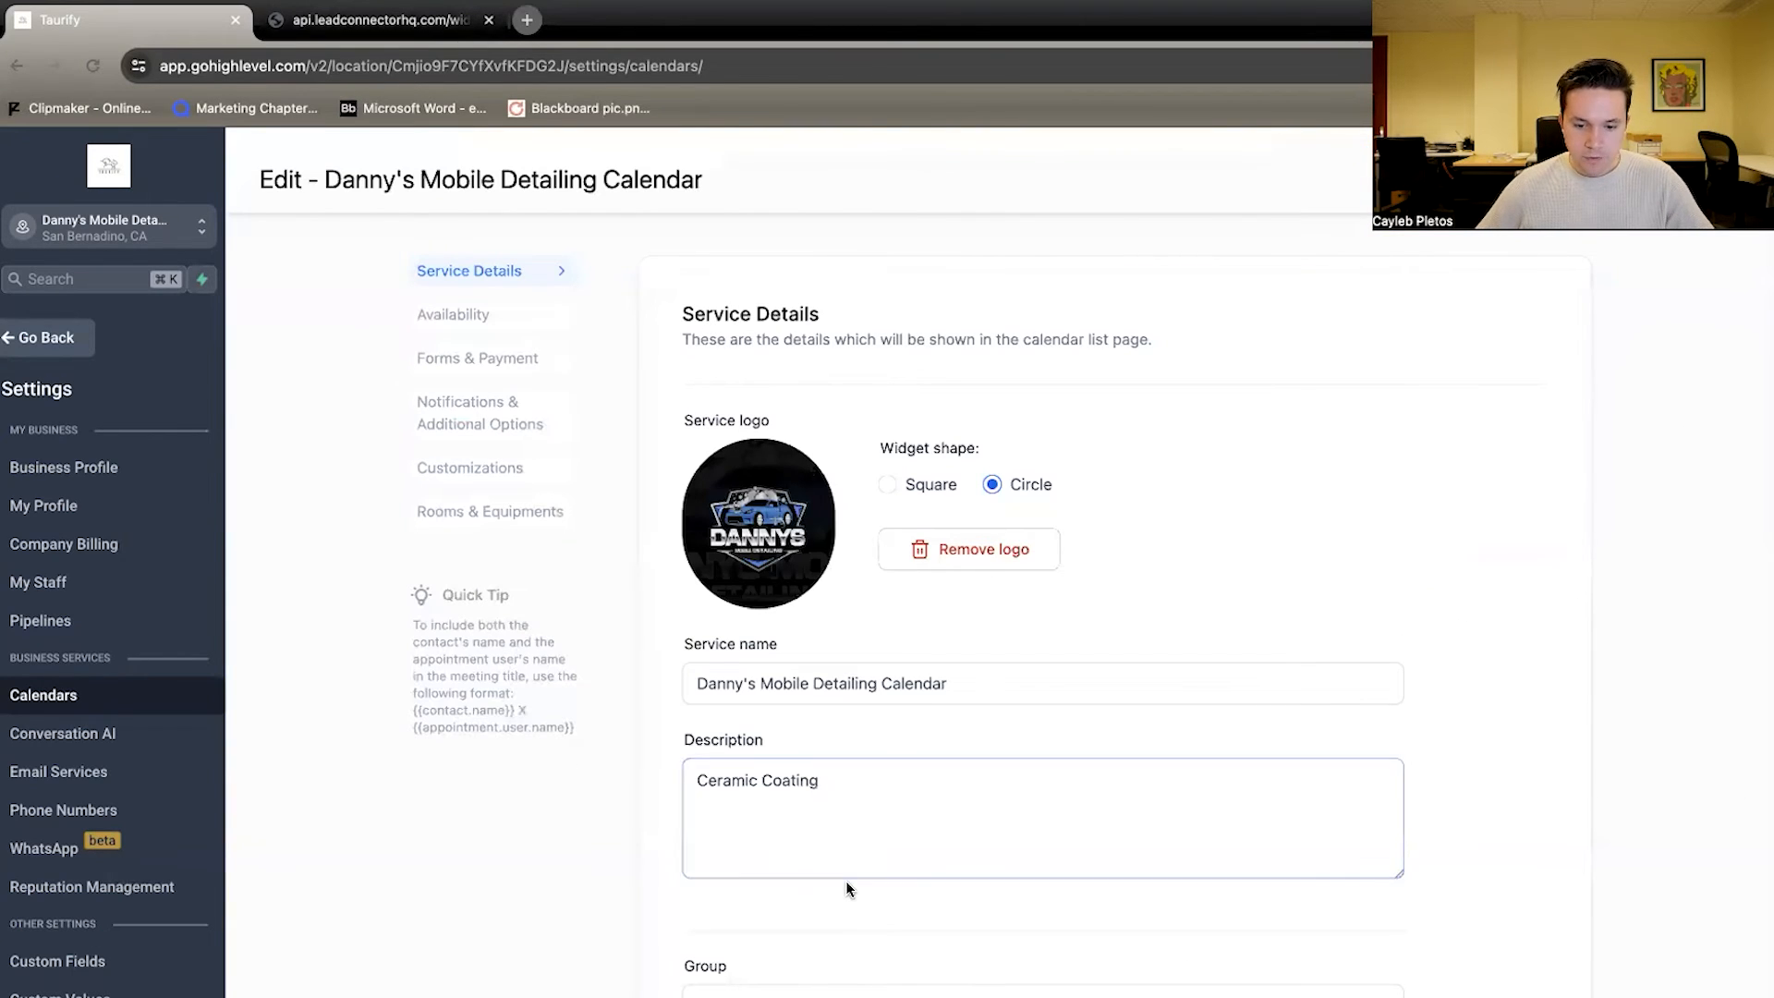
Review the calendar's Availability, Forms & Payment, Customizations and Rooms & Equipments settings
click(455, 314)
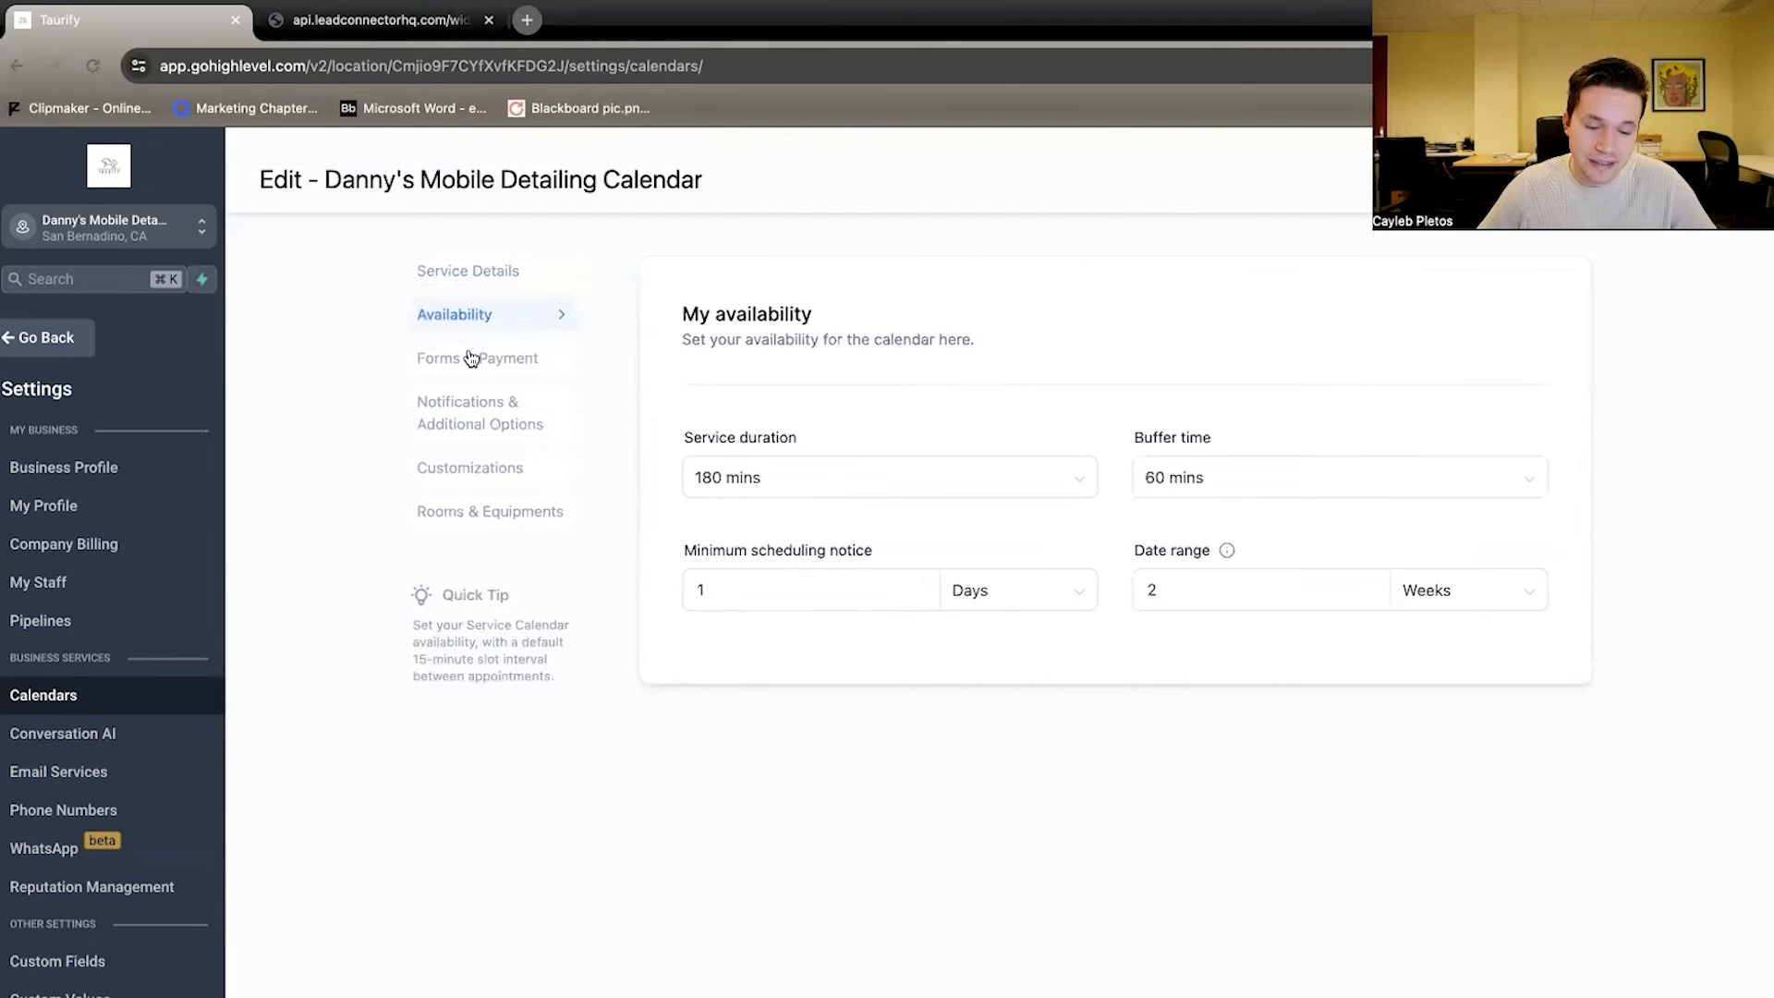
click(478, 357)
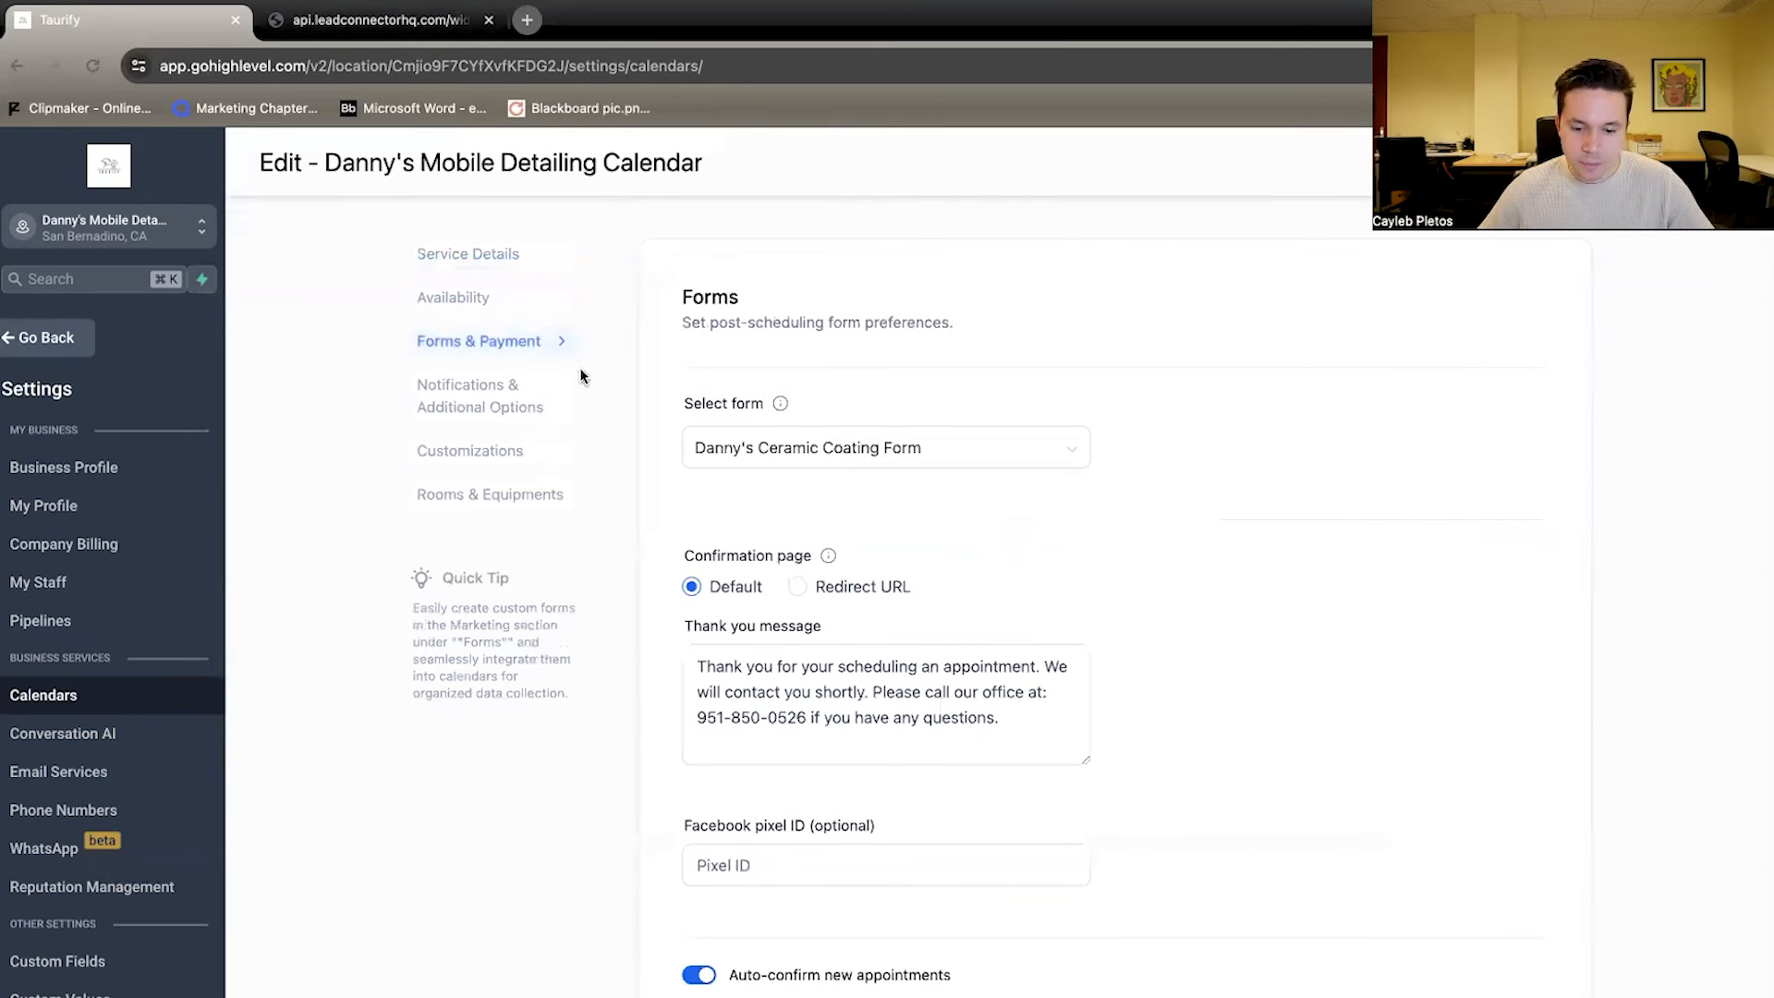
click(469, 451)
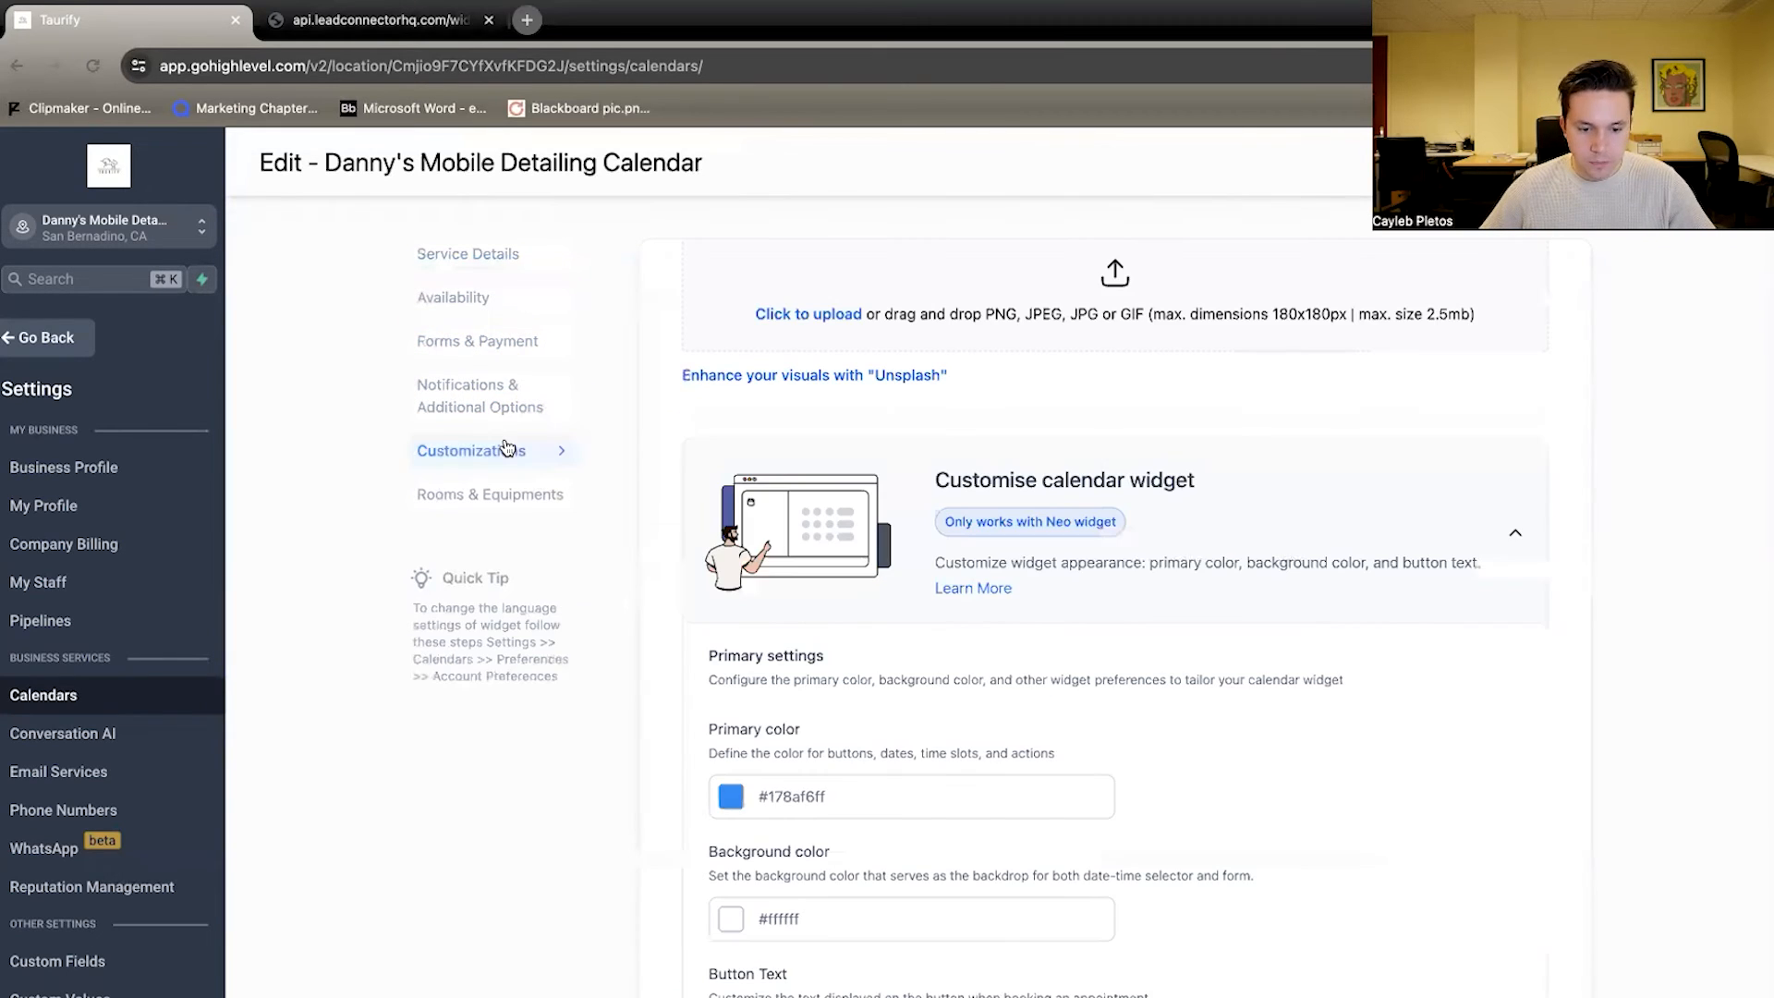
click(490, 504)
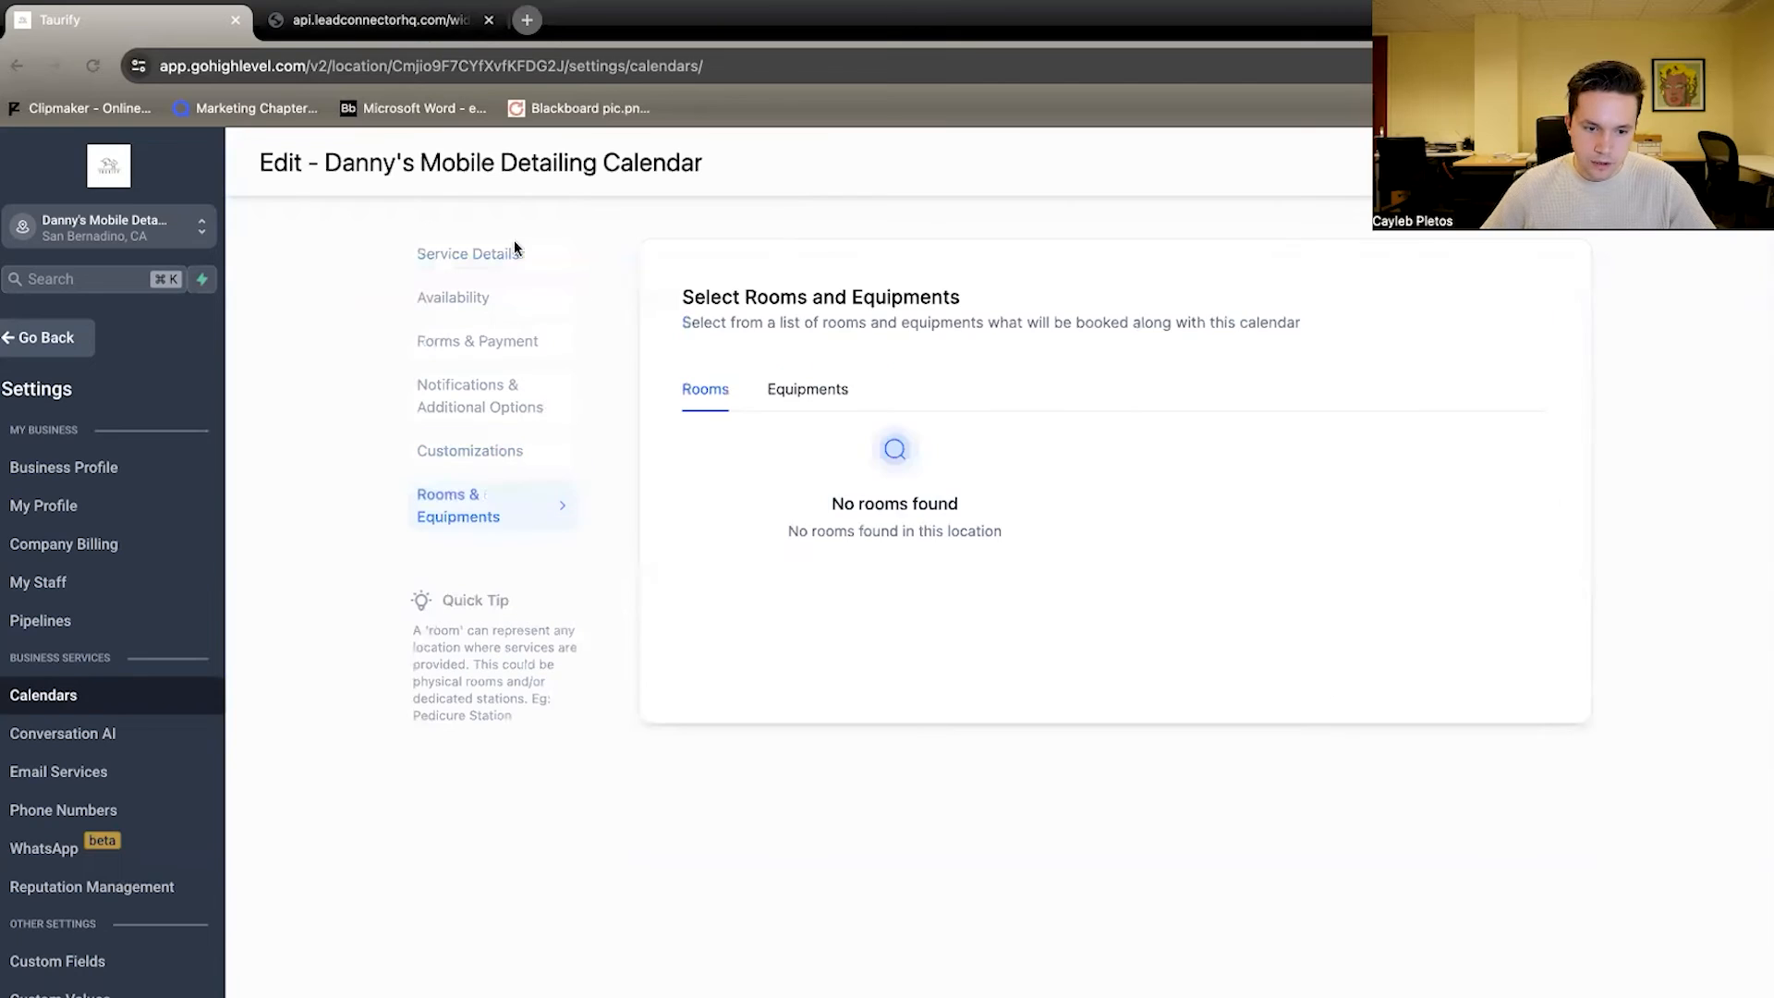
On the booking widget, select the 01:30 PM slot on Feb 25 and expand the Preferred Ceramic Coating Package choices
click(381, 20)
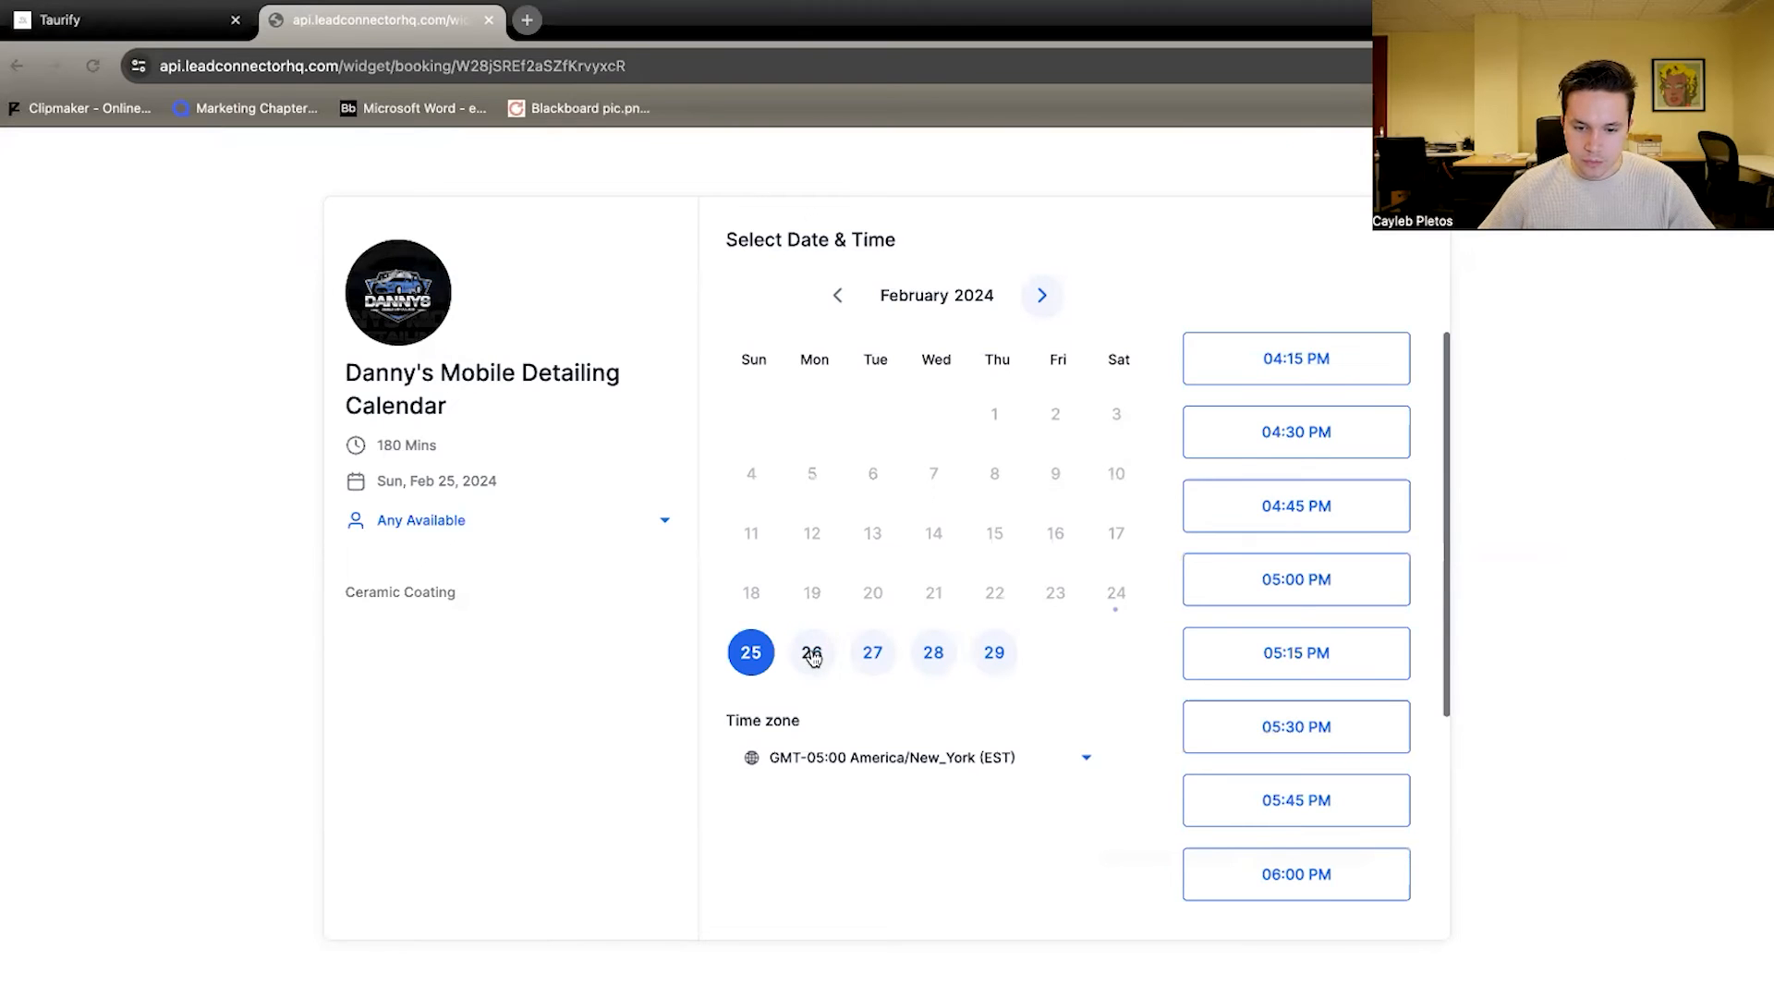
click(811, 652)
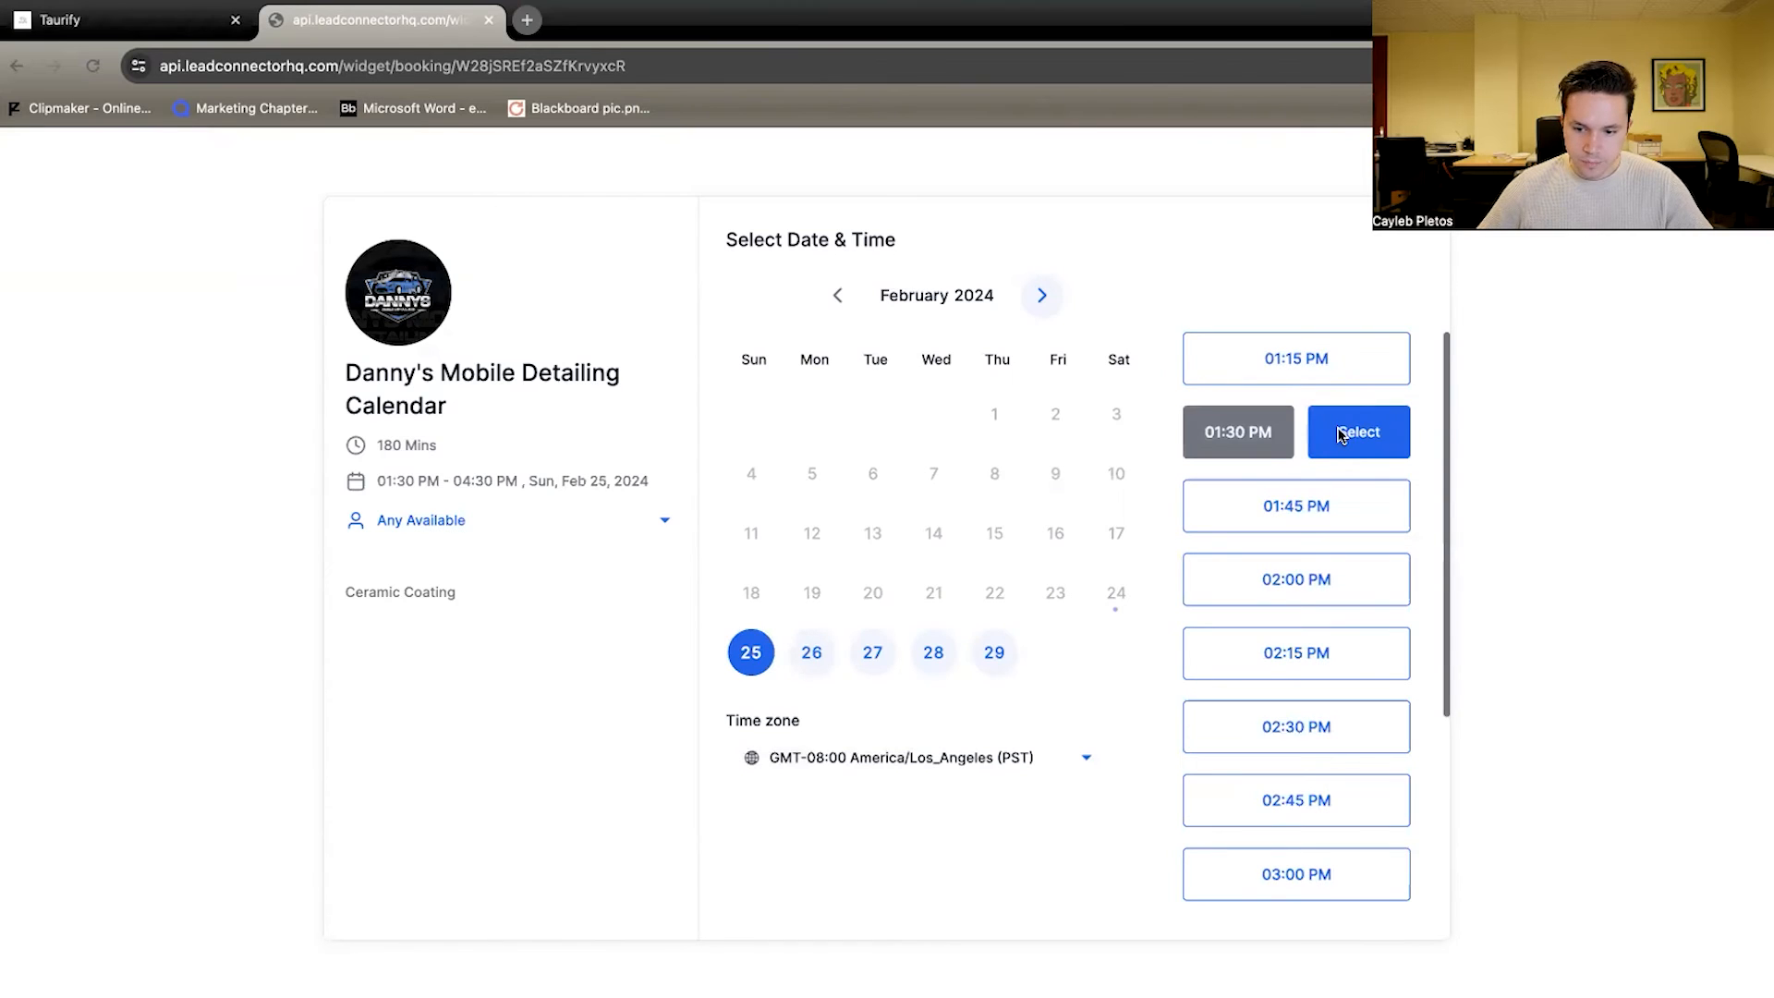
click(1356, 432)
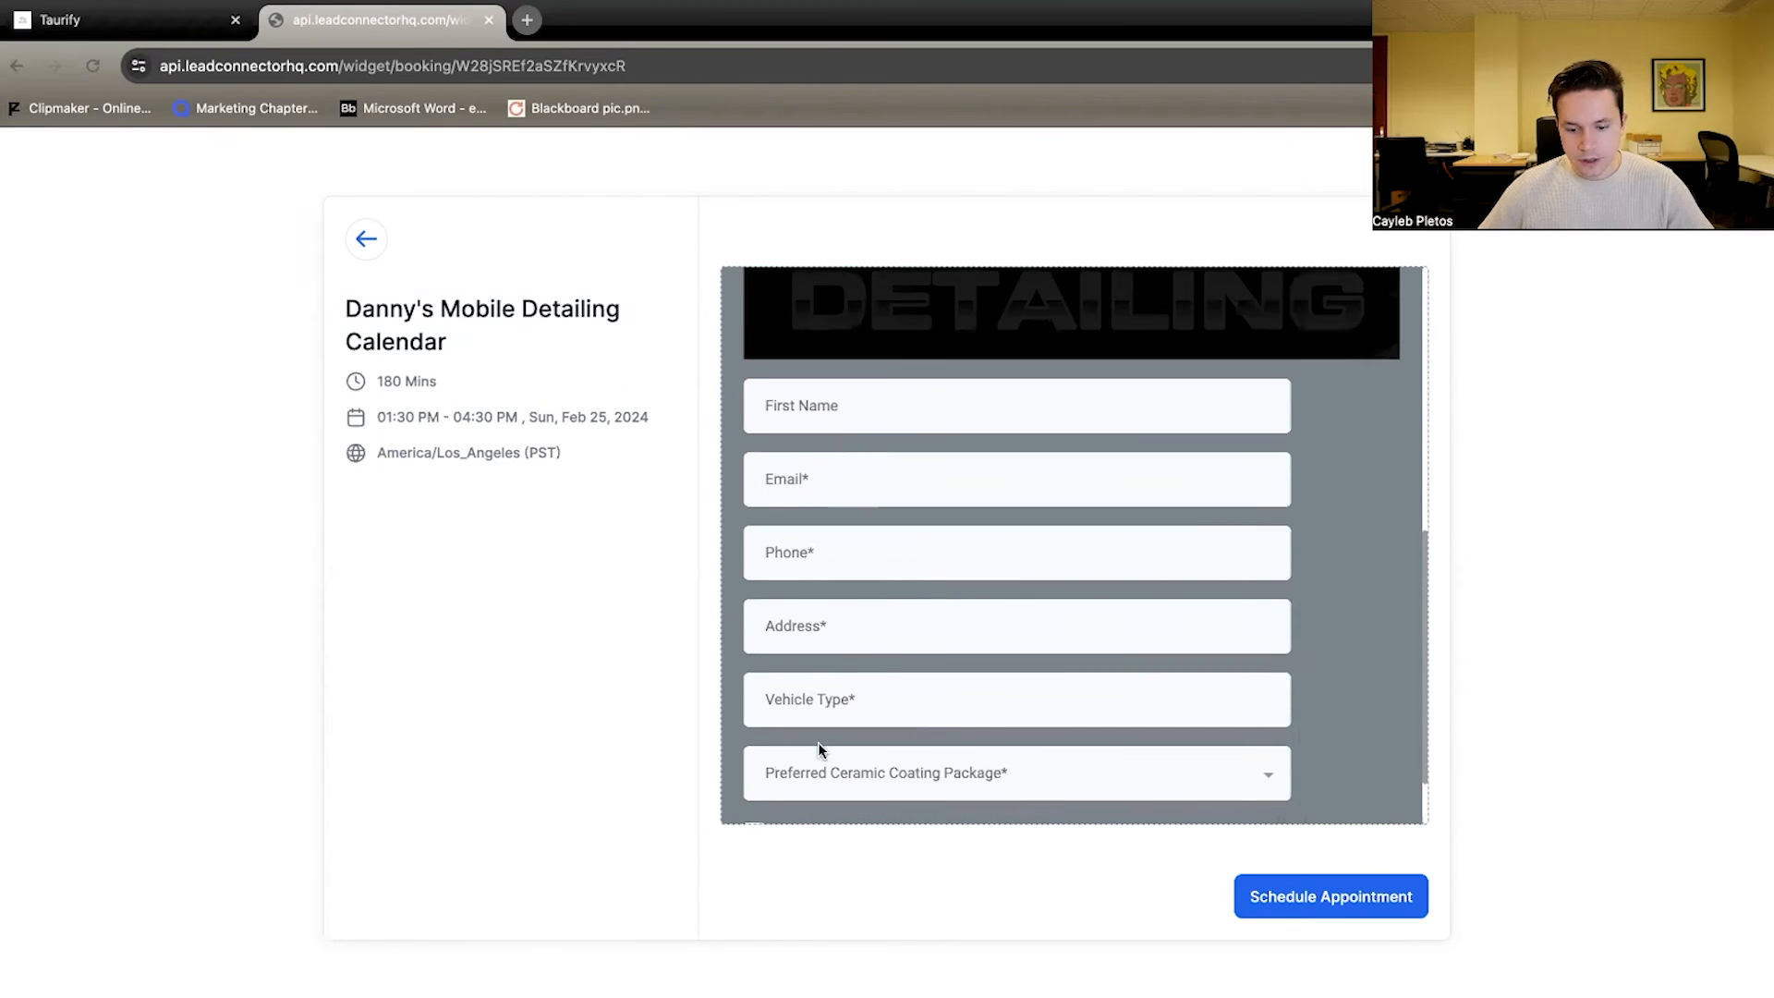
click(1014, 772)
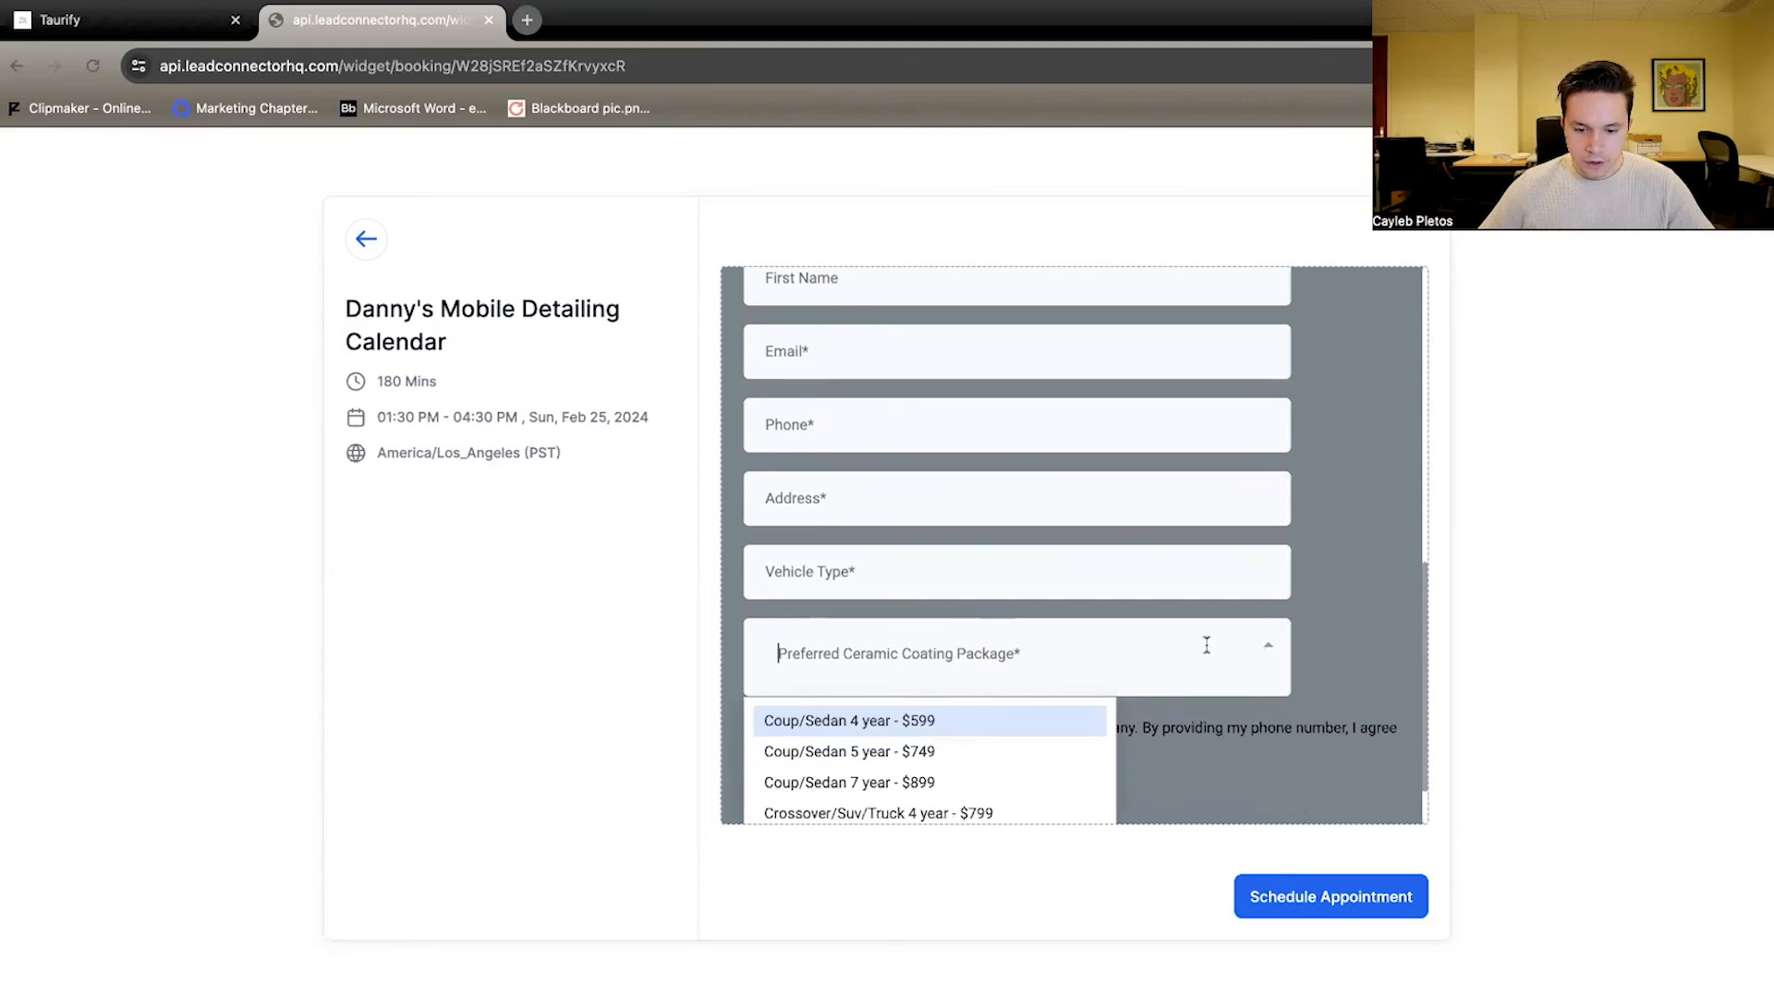